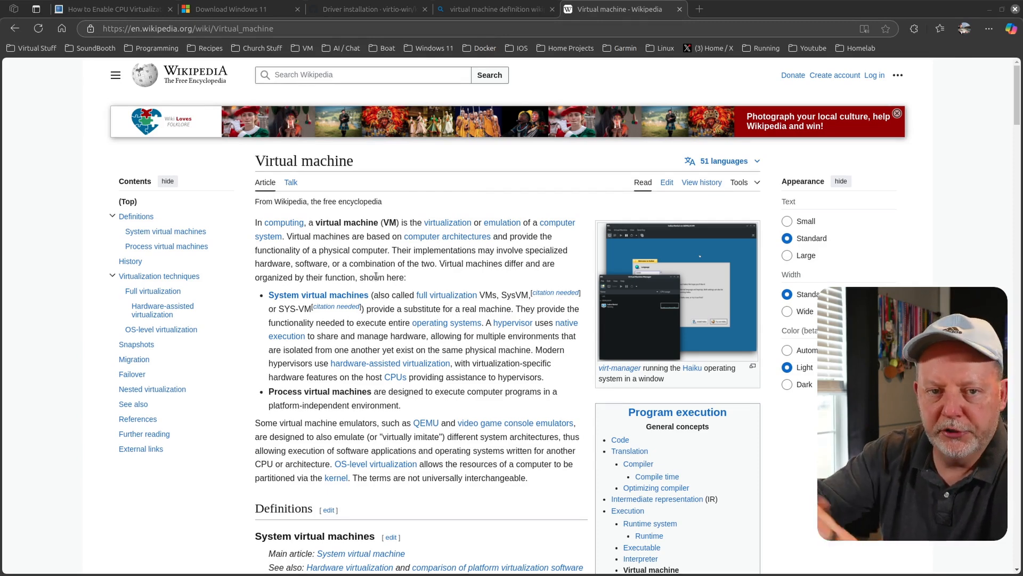
Scroll down through the Wikipedia 'Virtual machine' article in Edge.
{"action": "scroll", "scroll_direction": "down", "scroll_amount": 3}
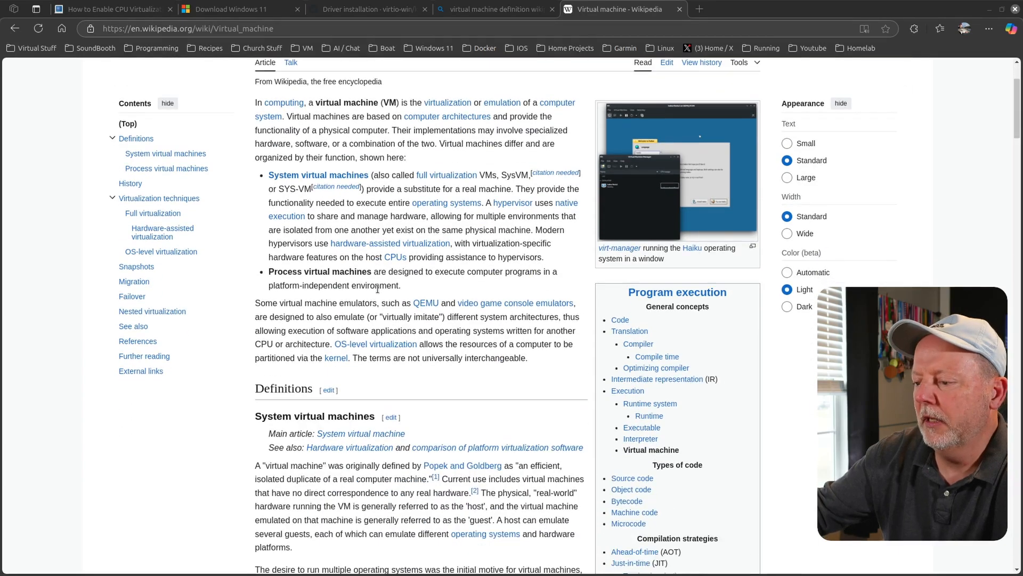
{"action": "scroll", "scroll_direction": "down", "scroll_amount": 3}
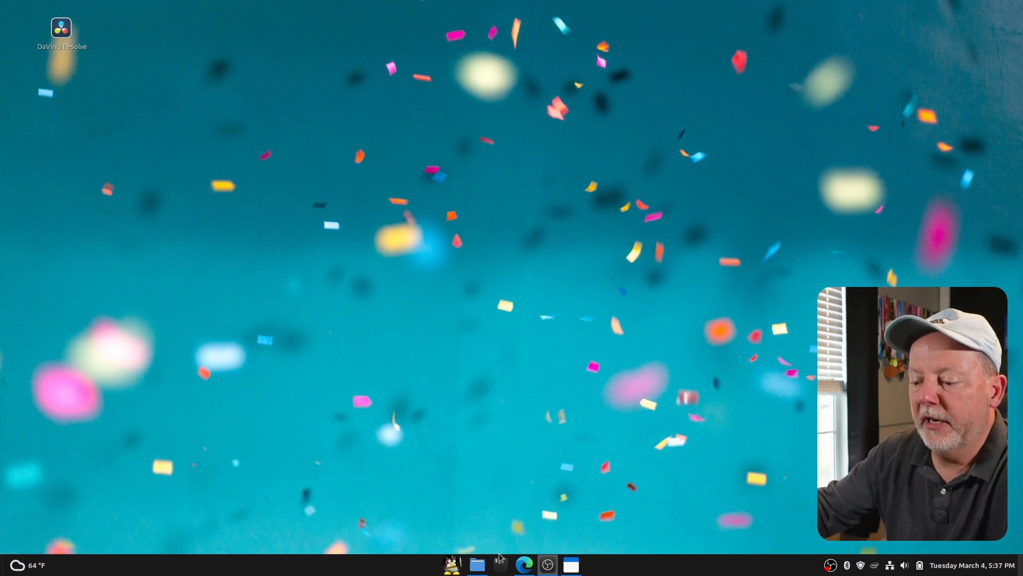
Search 'update' in the Mint menu and launch Update Manager showing the system is up to date.
{"action": "left_click", "coordinate": [451, 564]}
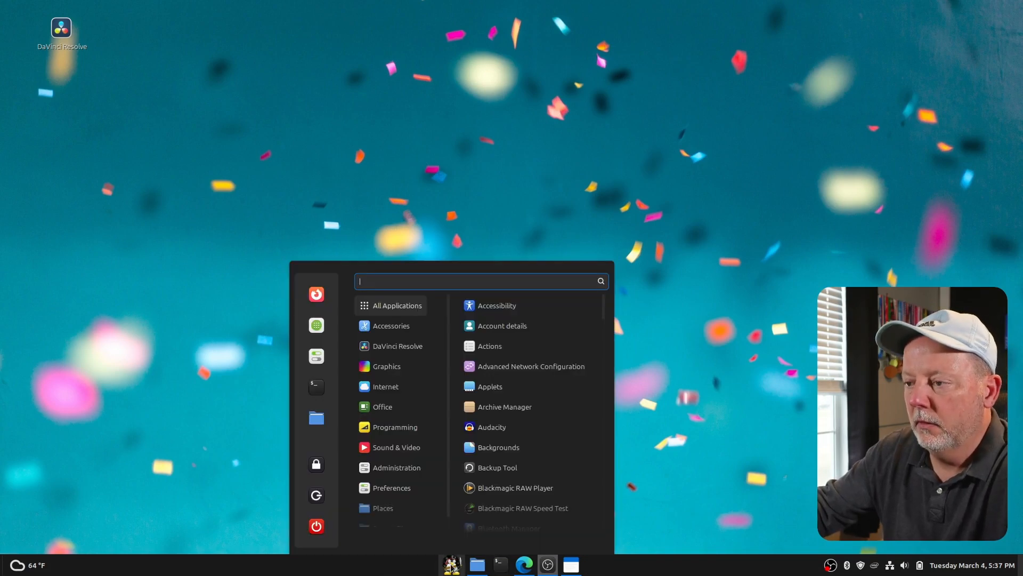
{"action": "mouse_move", "coordinate": [448, 542]}
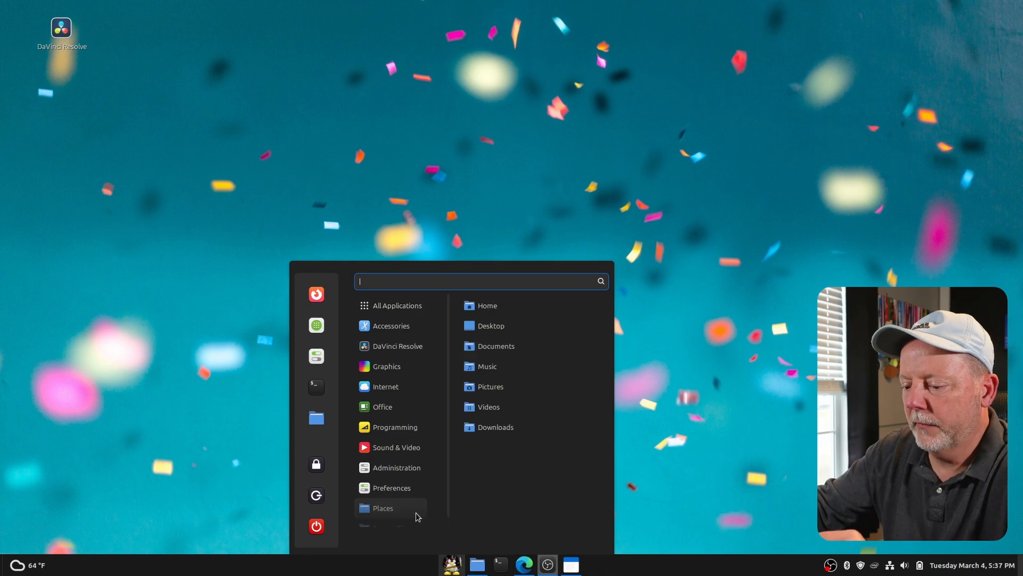
{"action": "left_click", "coordinate": [396, 305]}
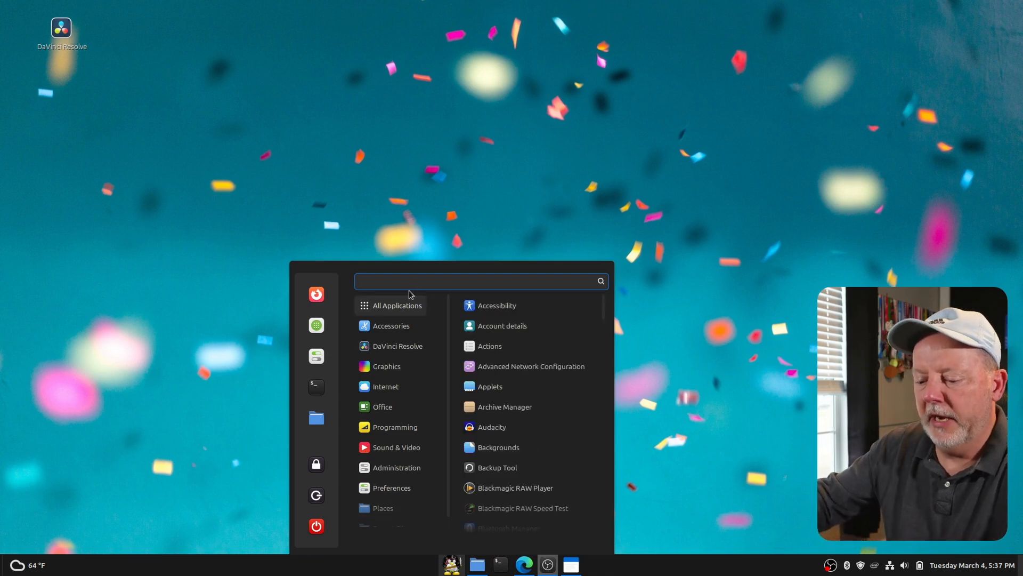
{"action": "type", "text": "update"}
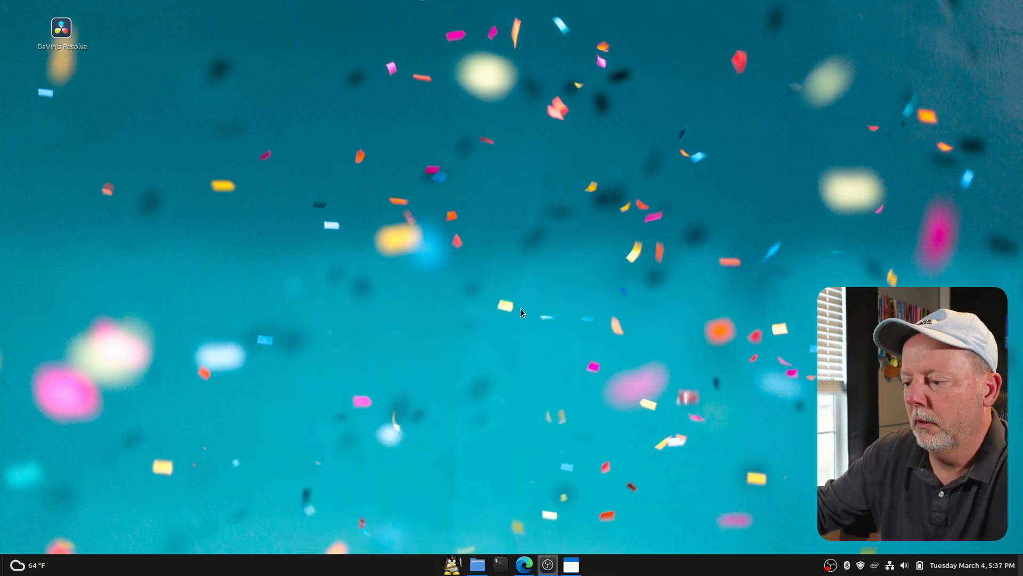
{"action": "left_click", "coordinate": [582, 565]}
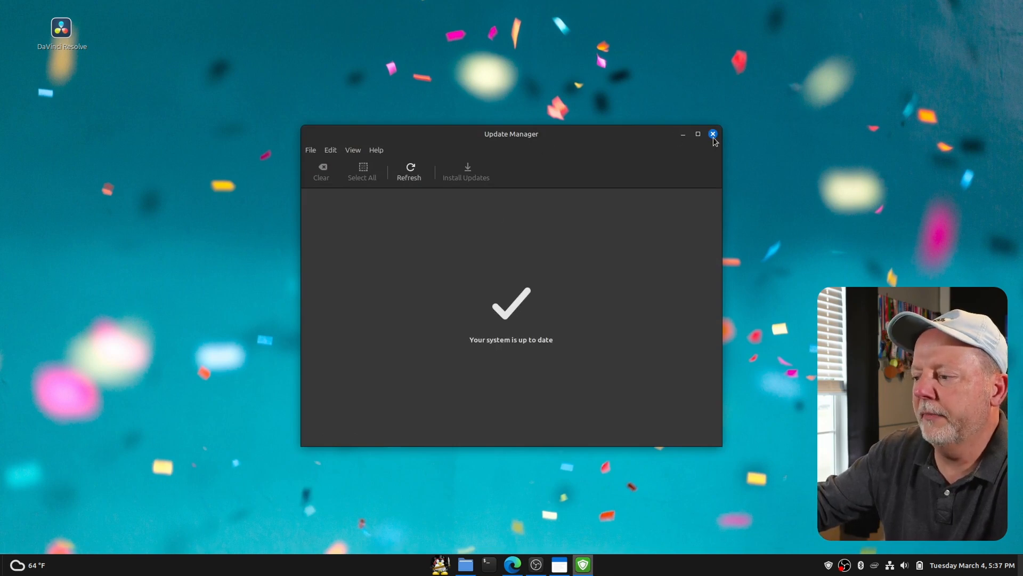
Run 'sudo apt update && sudo apt upgrade -y' in a centred Terminal, then close it.
{"action": "left_click", "coordinate": [713, 134]}
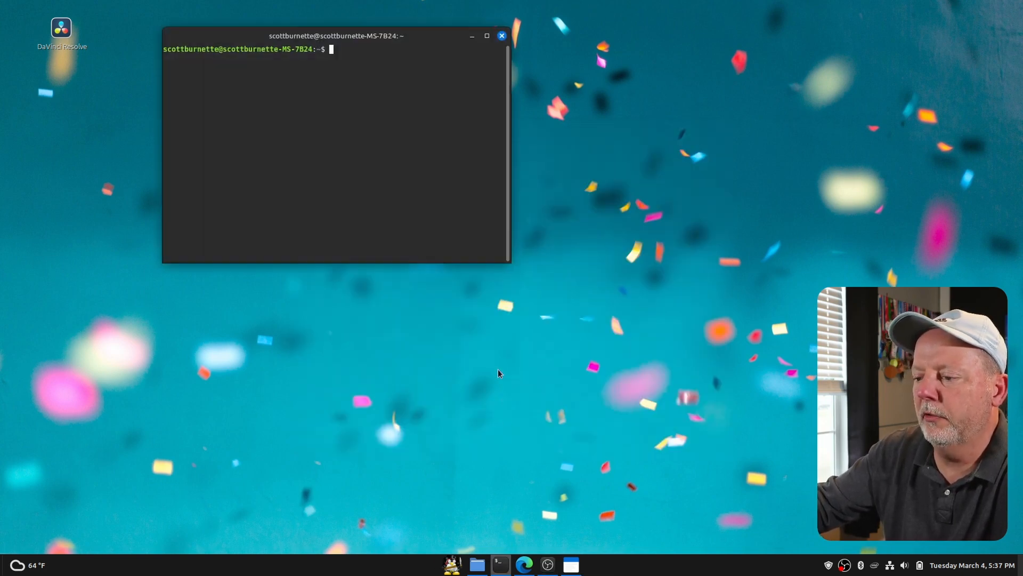
{"action": "left_click_drag", "start_coordinate": [335, 36], "coordinate": [469, 181]}
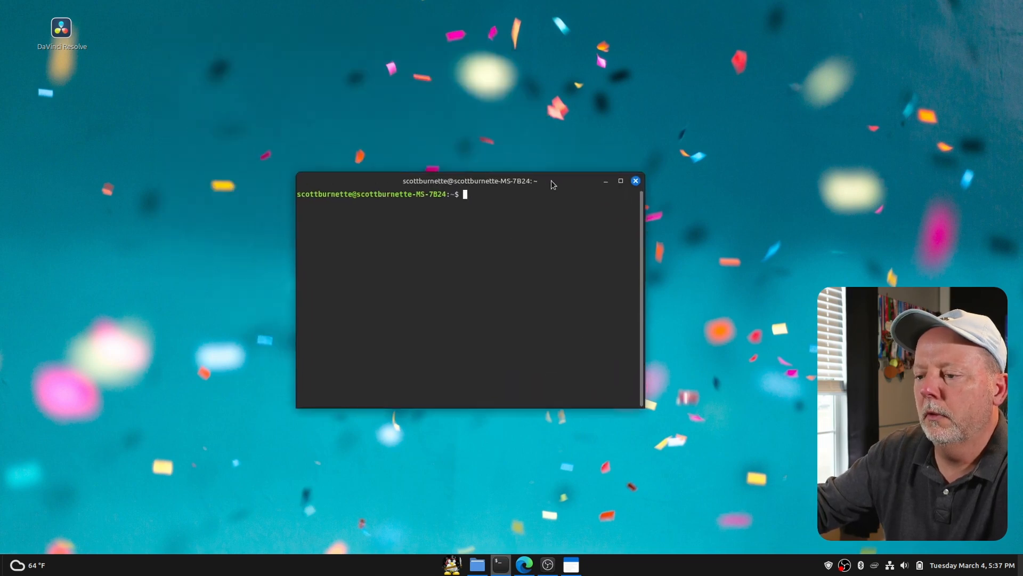
{"action": "type", "text": "sudo apt update"}
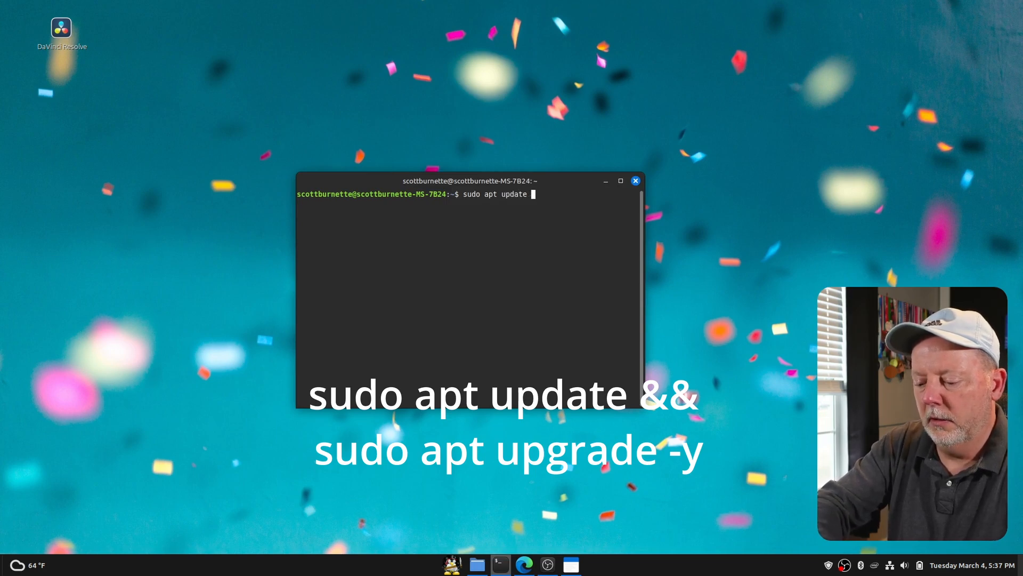
{"action": "type", "text": "&&"}
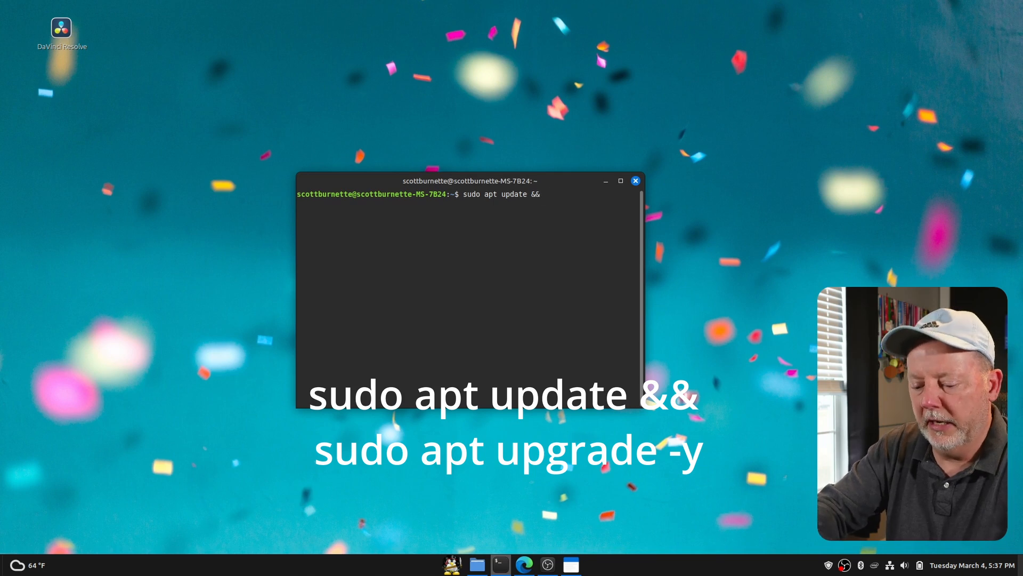
{"action": "type", "text": "sudo apt upgrade -y"}
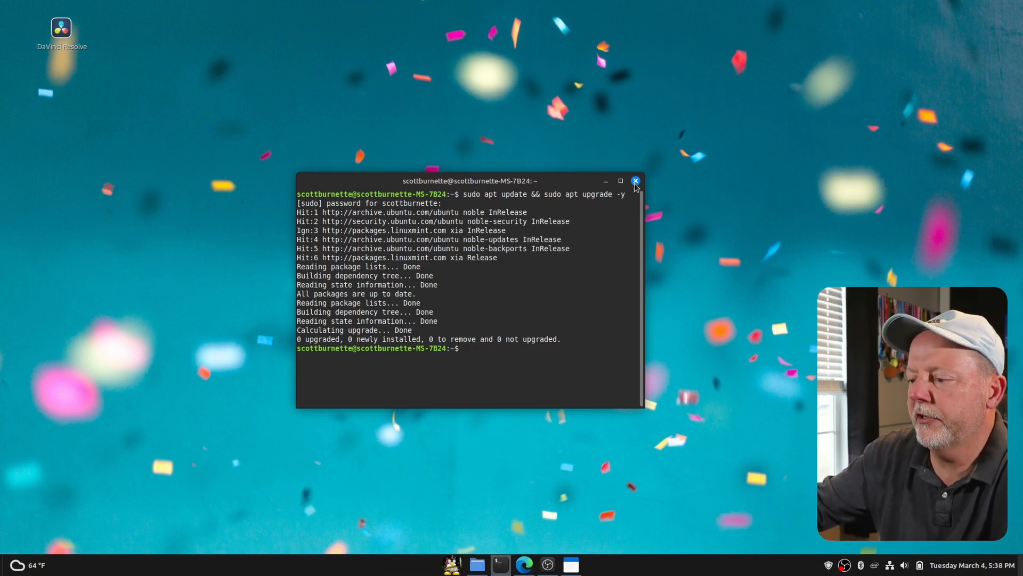
{"action": "left_click", "coordinate": [452, 564]}
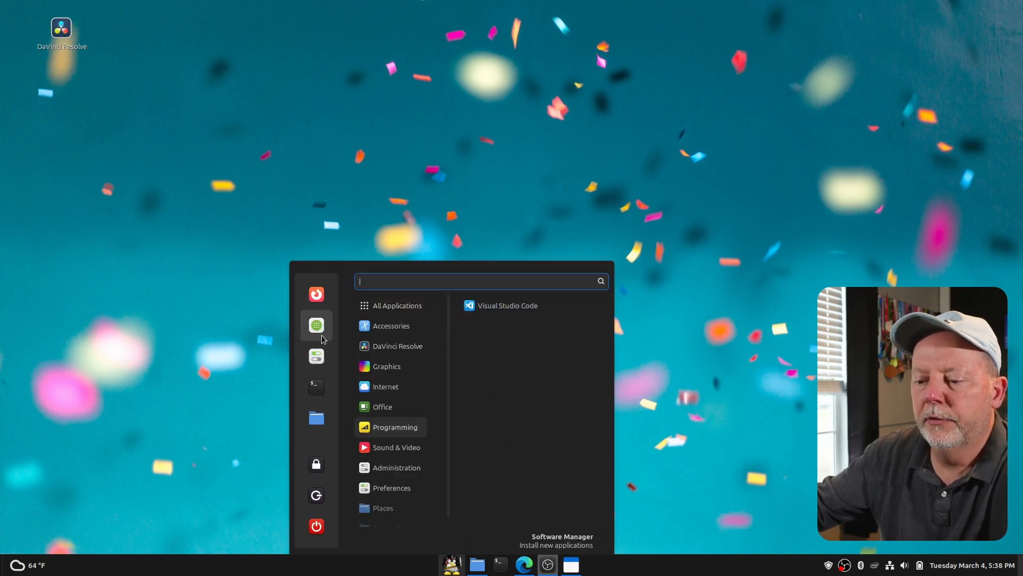
Search 'virt' in Software Manager and open the Virt-manager details page.
{"action": "left_click", "coordinate": [560, 540]}
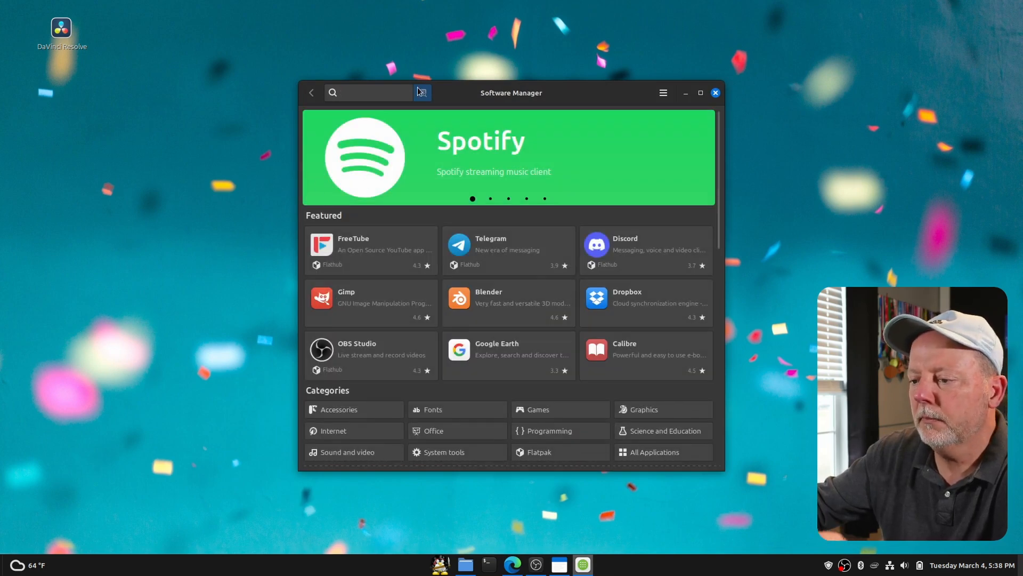
{"action": "left_click", "coordinate": [369, 93]}
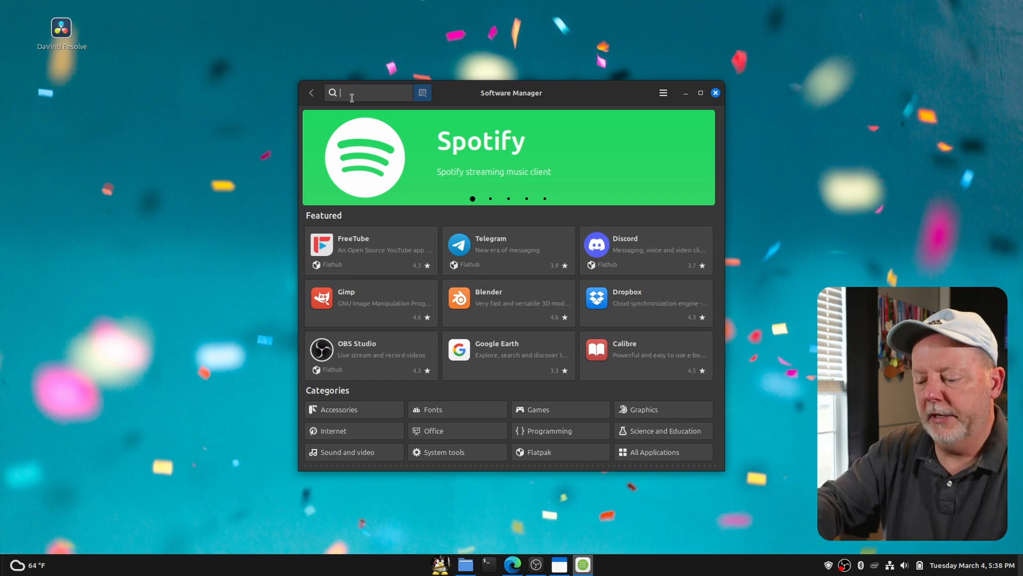
{"action": "type", "text": "virt"}
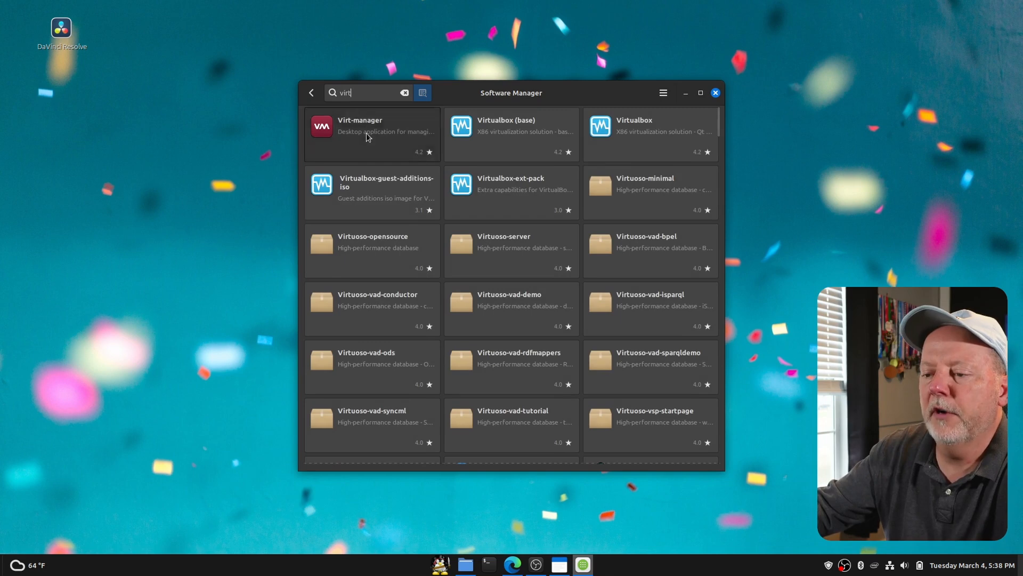
{"action": "left_click", "coordinate": [372, 134]}
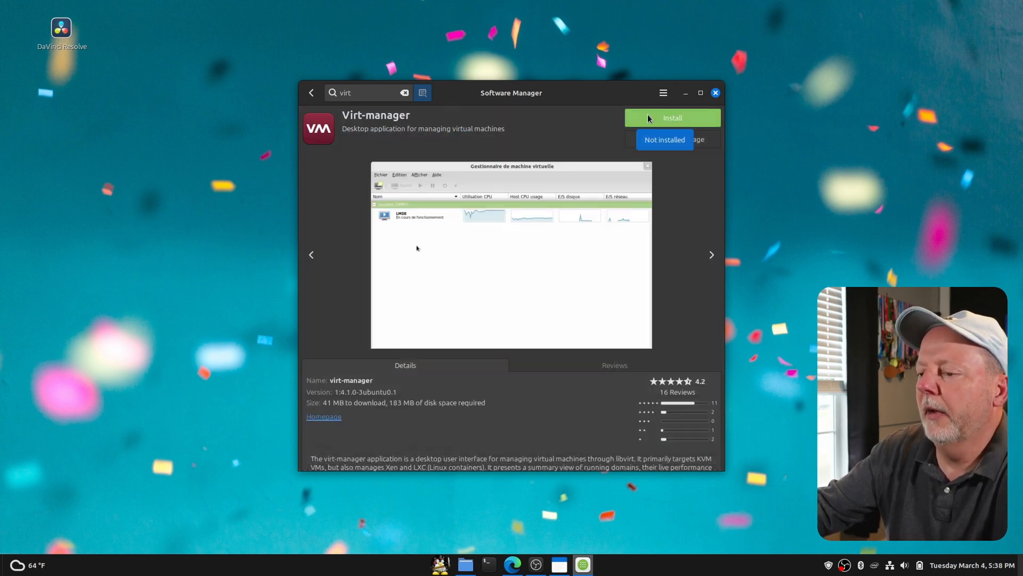
Install Virt-manager with its additional packages, authenticating with the password.
{"action": "left_click", "coordinate": [671, 117]}
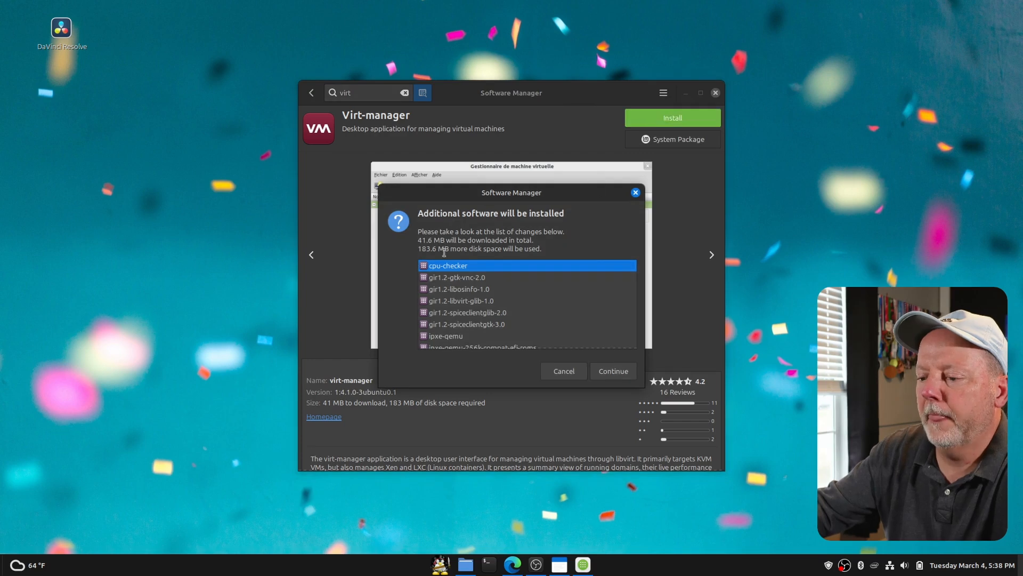
{"action": "mouse_move", "coordinate": [458, 320]}
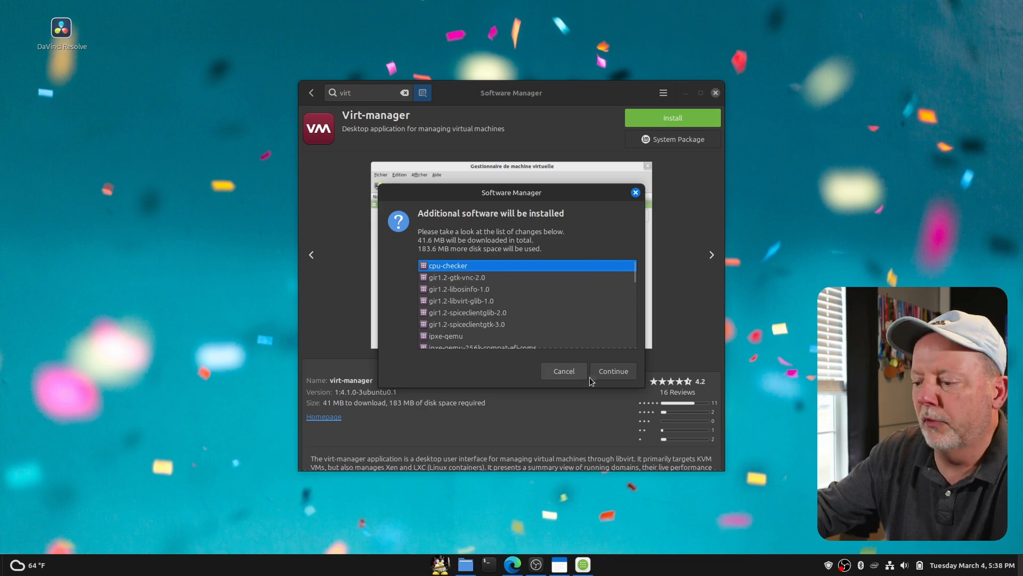
{"action": "left_click", "coordinate": [612, 370]}
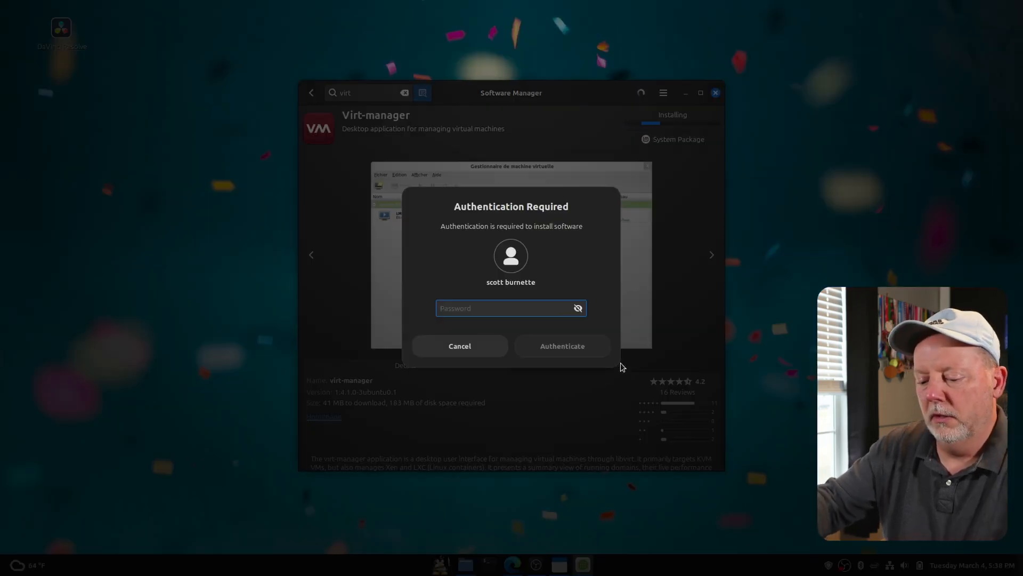
{"action": "type", "text": "password"}
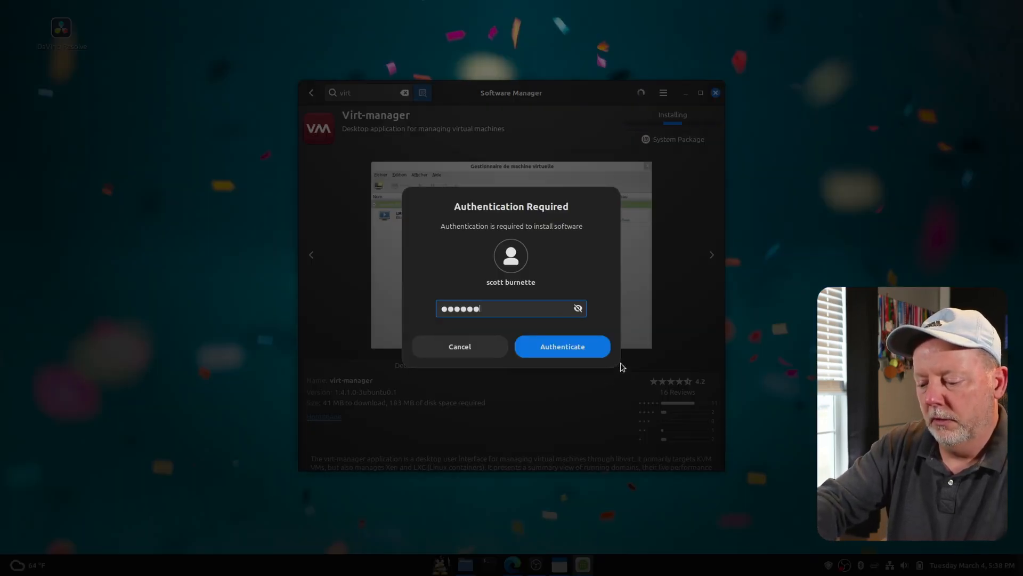
{"action": "left_click", "coordinate": [562, 345]}
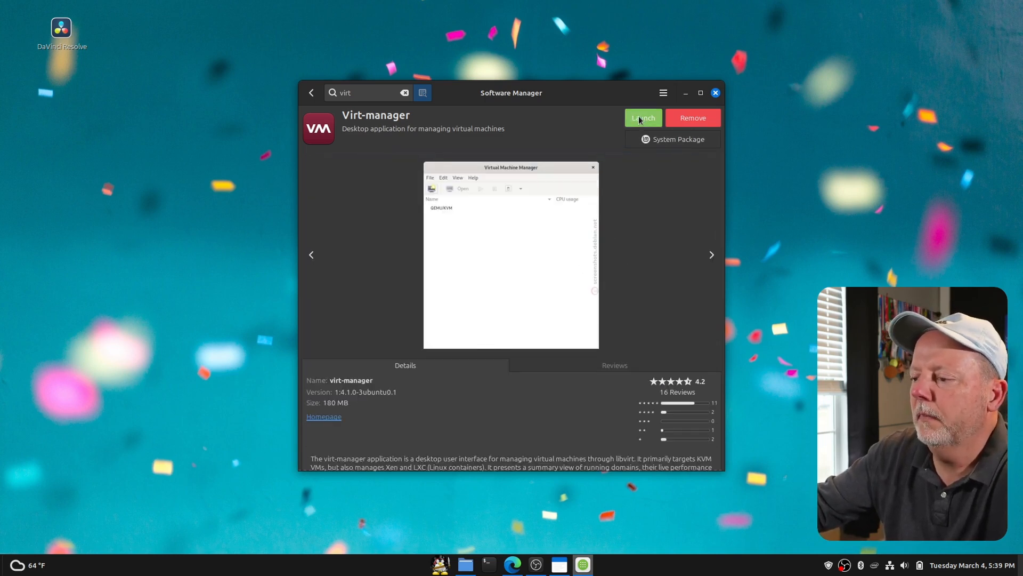
Launch Virt-manager, dismiss the libvirt connection failure and close it and Software Manager.
{"action": "left_click", "coordinate": [642, 118]}
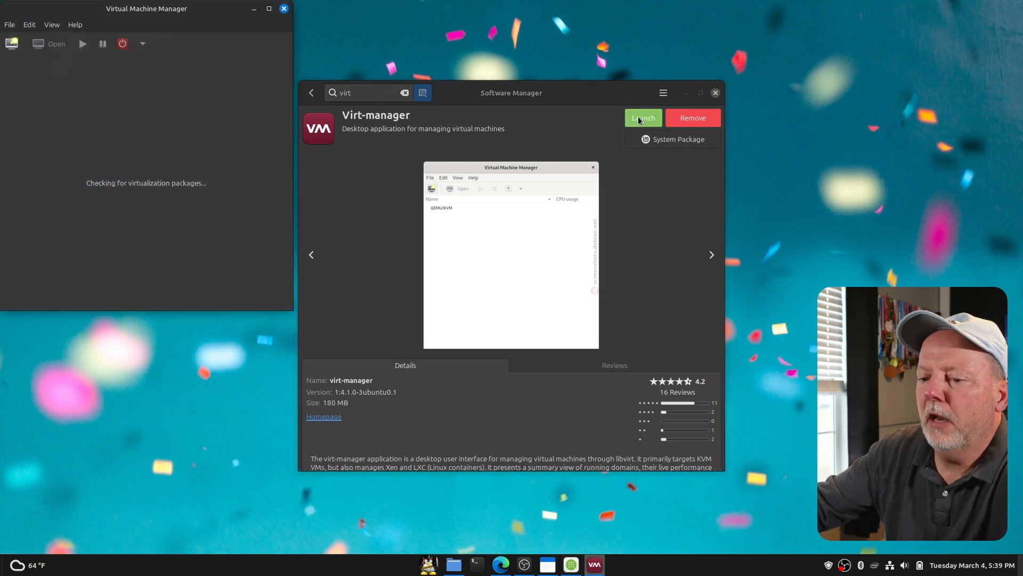
{"action": "left_click", "coordinate": [642, 118]}
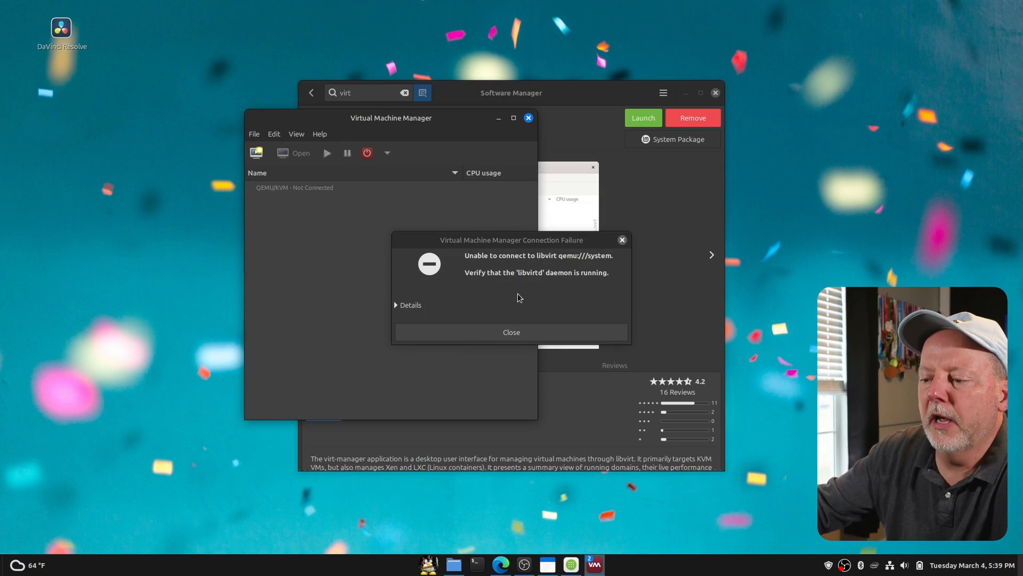
{"action": "mouse_move", "coordinate": [518, 294]}
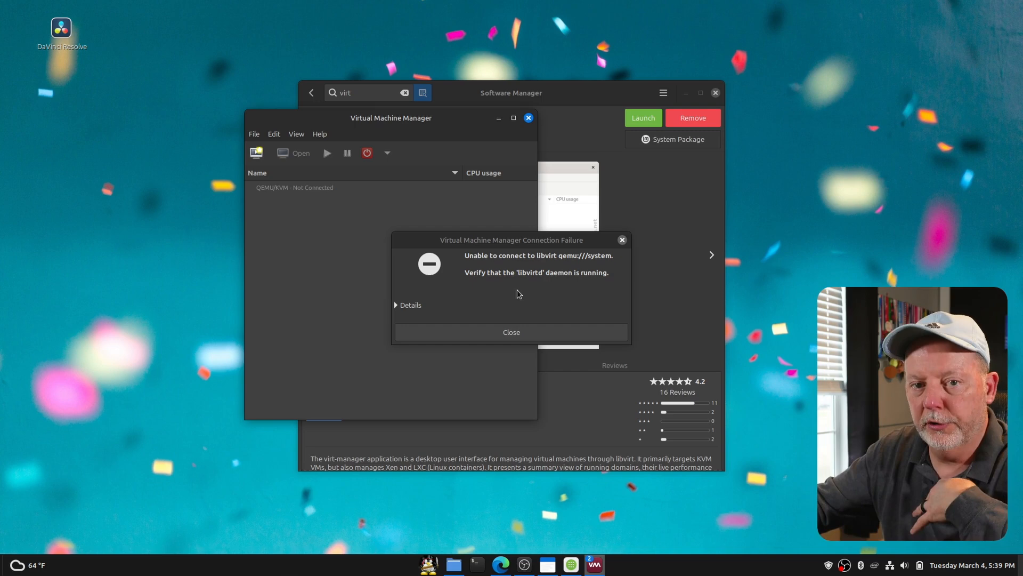
{"action": "mouse_move", "coordinate": [515, 301]}
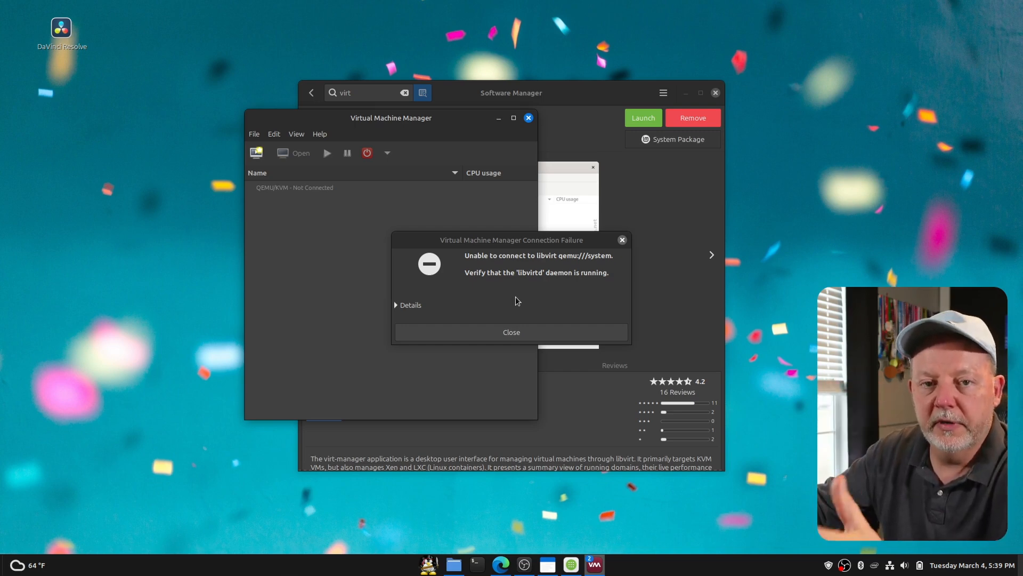
{"action": "mouse_move", "coordinate": [565, 329]}
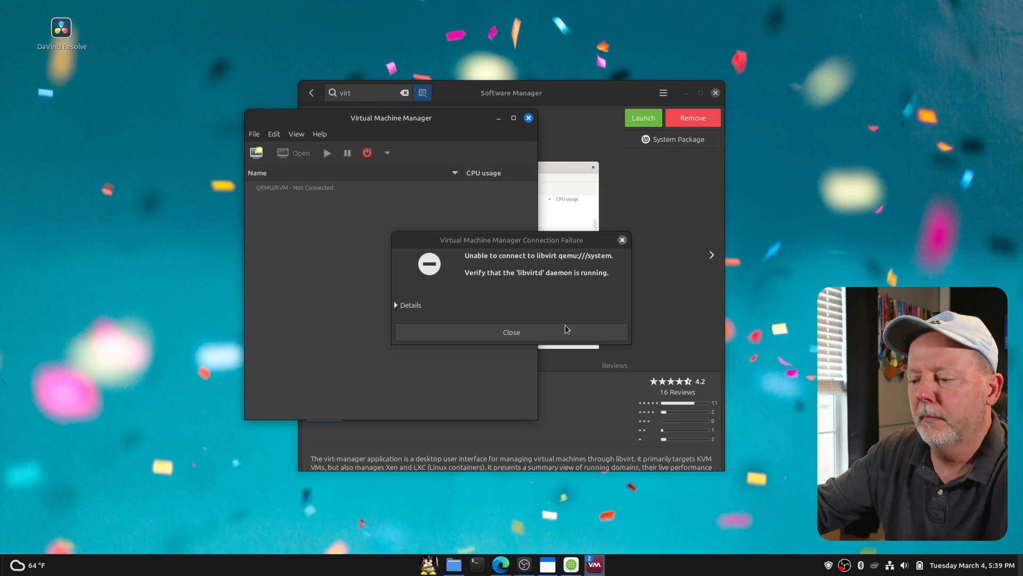
{"action": "left_click", "coordinate": [510, 332]}
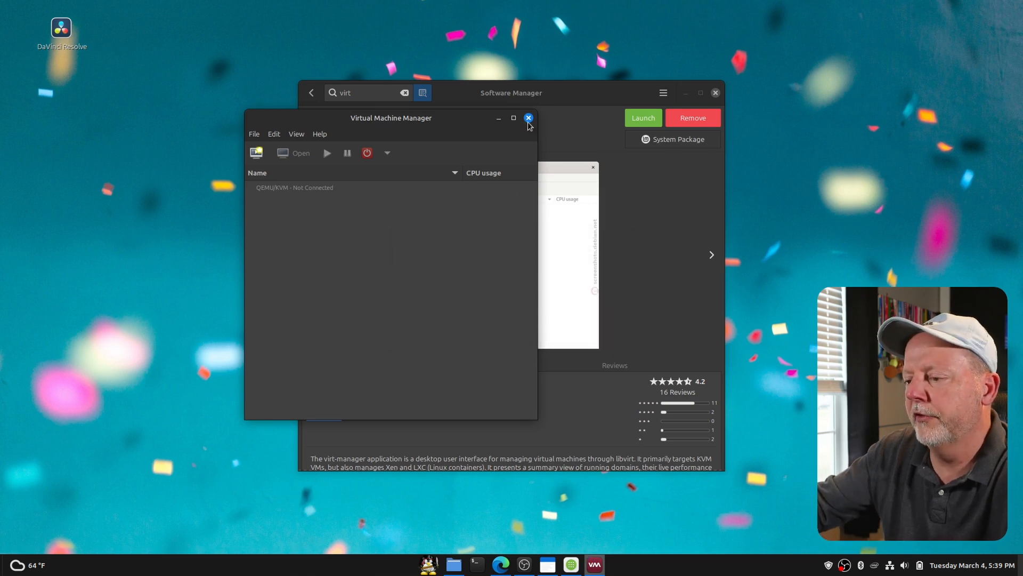
{"action": "left_click", "coordinate": [527, 119]}
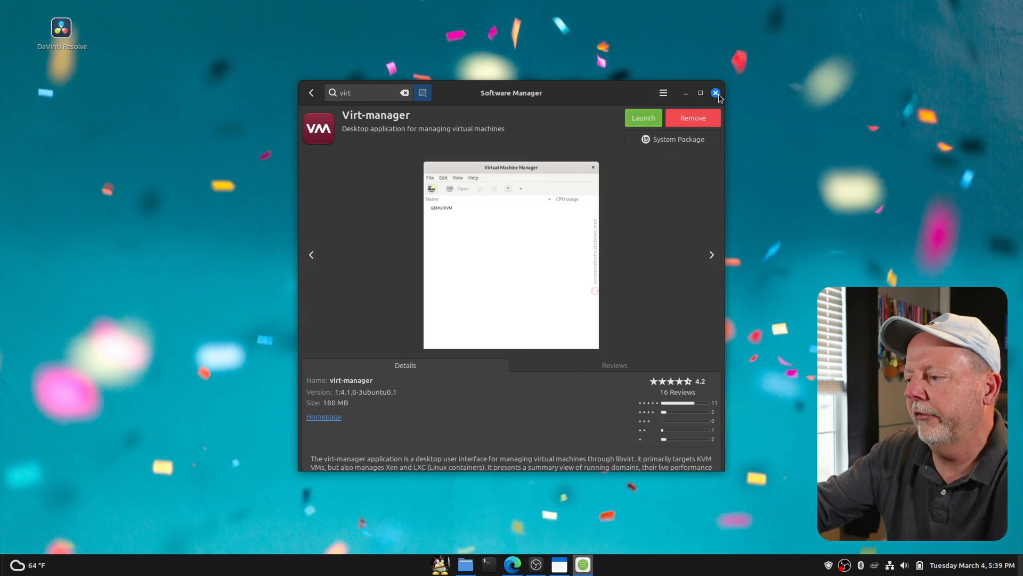
{"action": "left_click", "coordinate": [716, 93]}
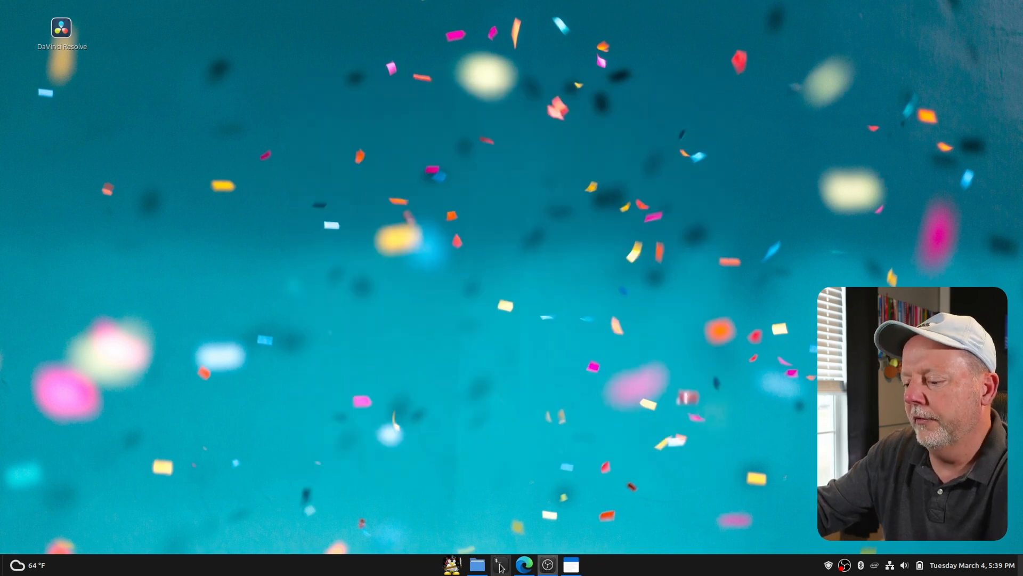
Run 'sudo usermod -aG libvirt $(whoami)' in Terminal and enter the password.
{"action": "left_click", "coordinate": [500, 565]}
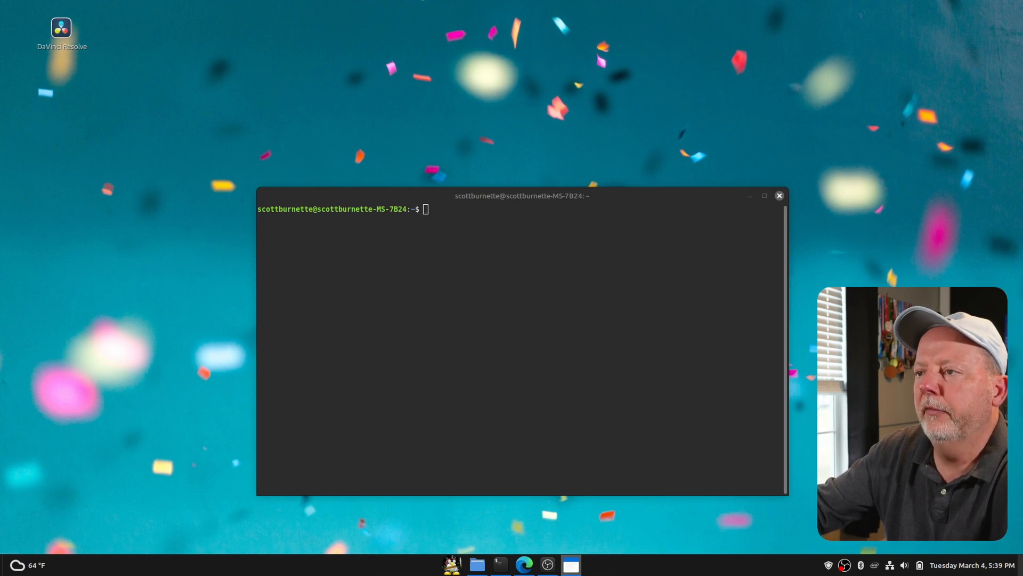
{"action": "mouse_move", "coordinate": [400, 163]}
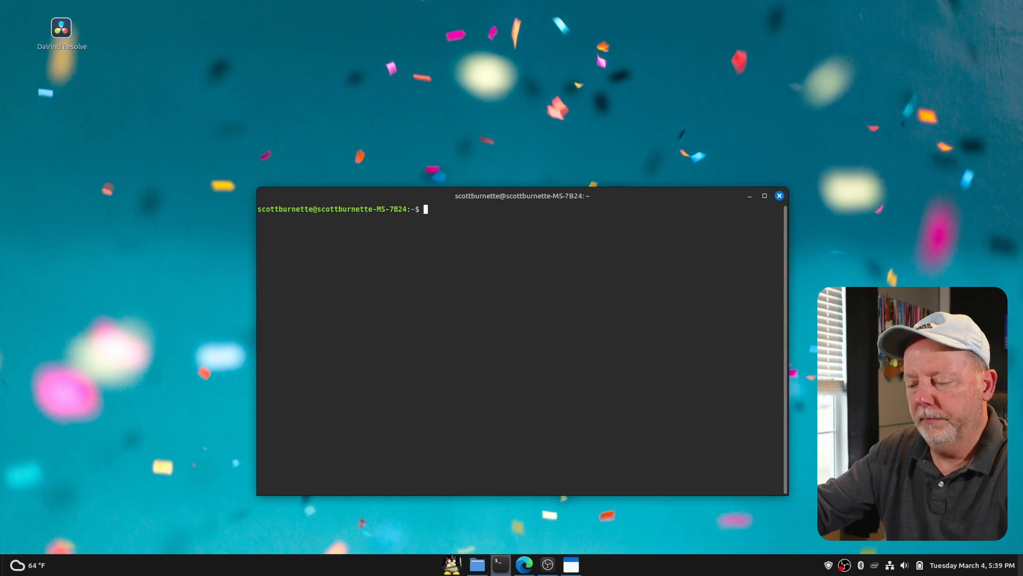
{"action": "right_click", "coordinate": [428, 267]}
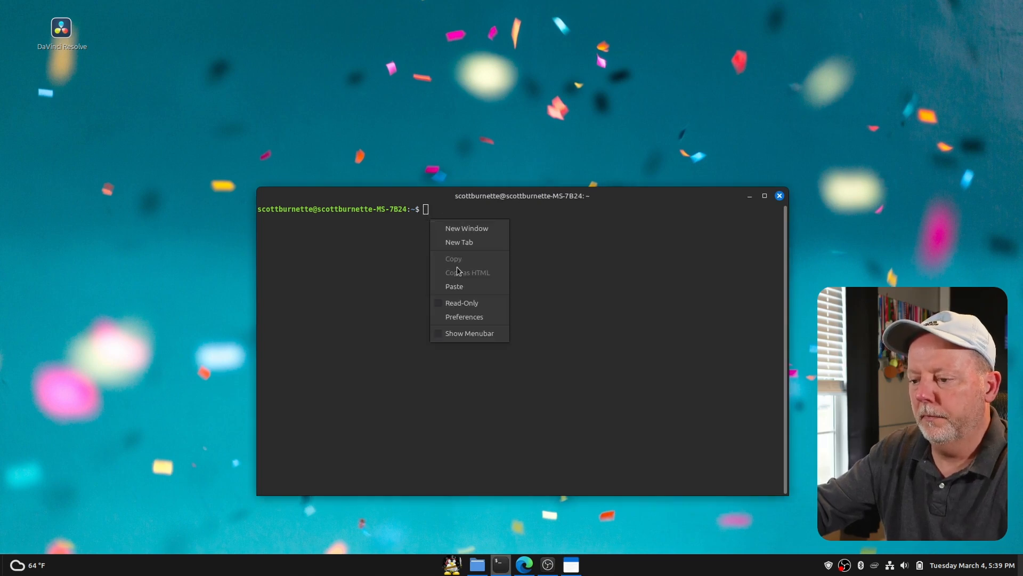
{"action": "left_click", "coordinate": [454, 286]}
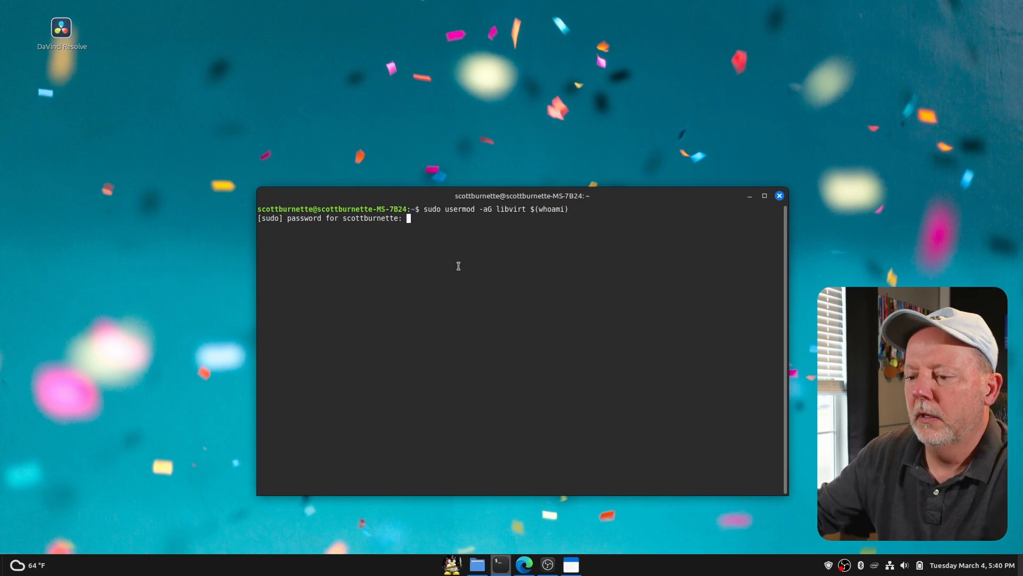
{"action": "type", "text": "****"}
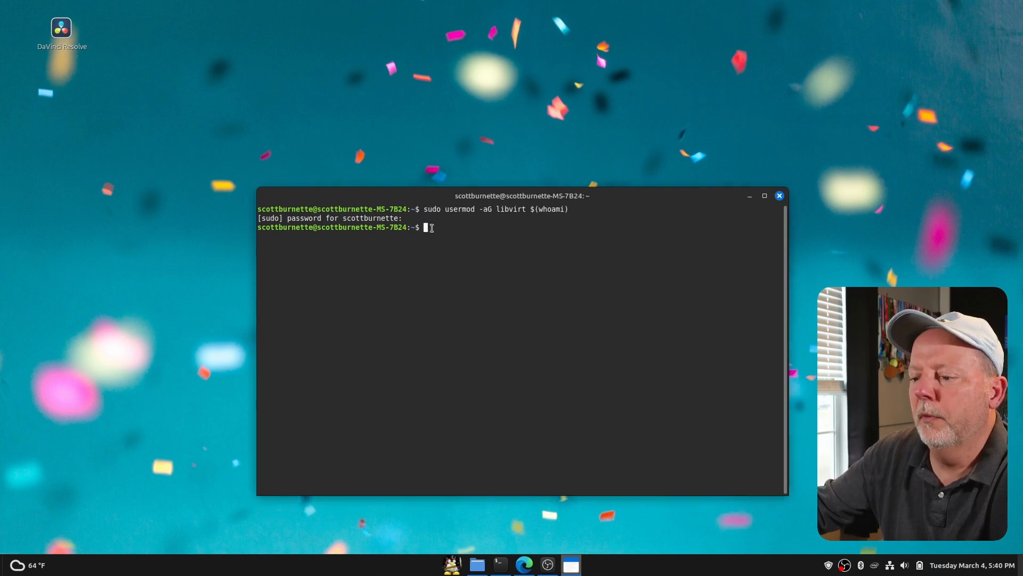
Run 'sudo usermod -aG kvm $(whoami)' to add the user to the kvm group.
{"action": "type", "text": "sudo usermod -aG kvm $(whoami)"}
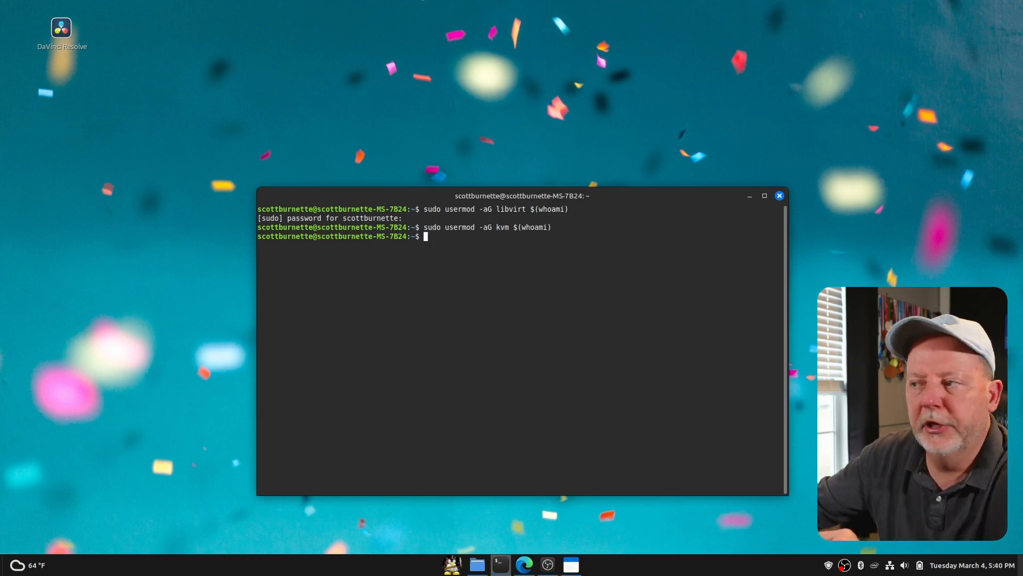
{"action": "left_click", "coordinate": [778, 195]}
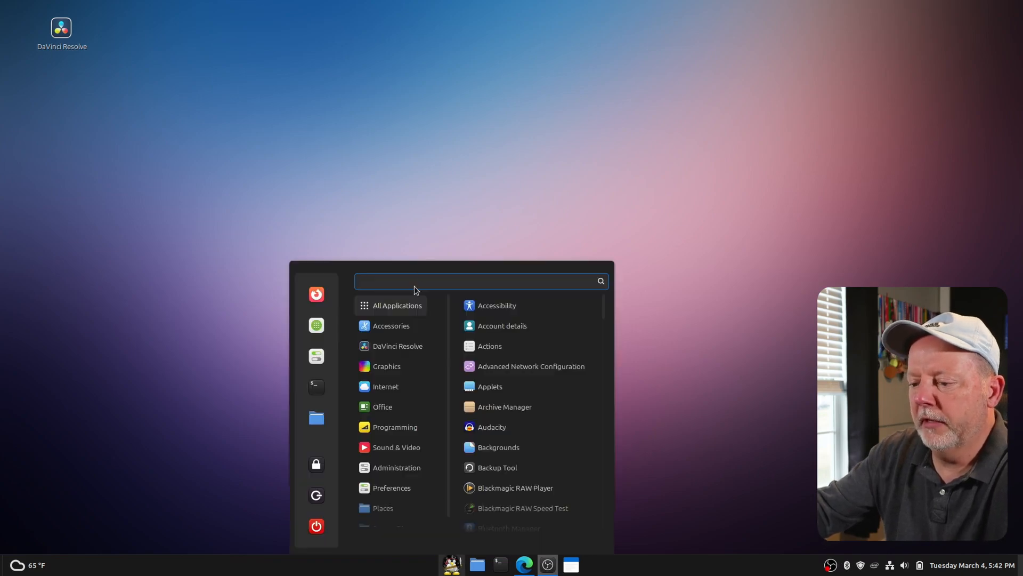
Launch Virtual Machine Manager from the Mint menu search for 'virt'.
{"action": "type", "text": "virt"}
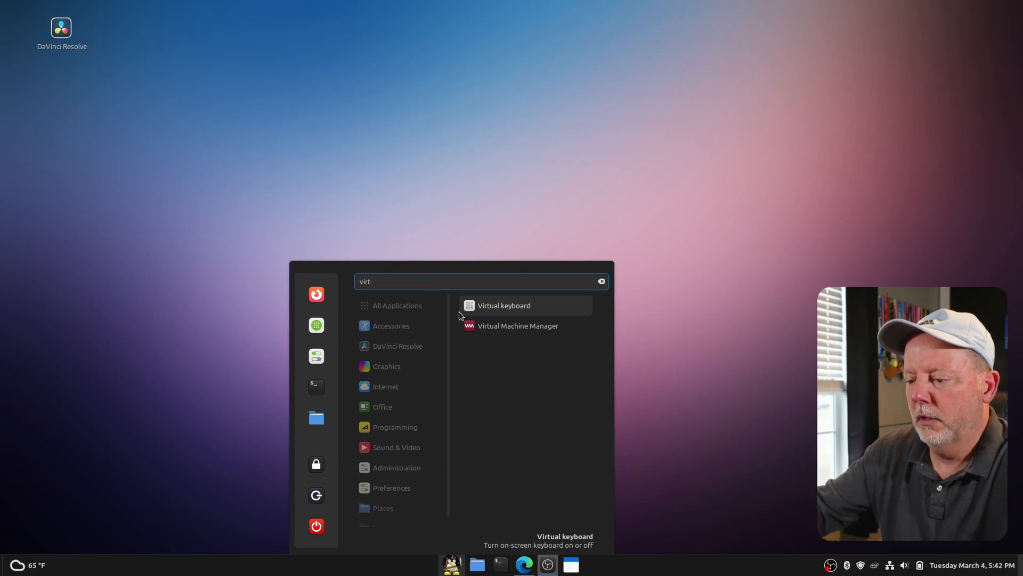
{"action": "left_click", "coordinate": [518, 326]}
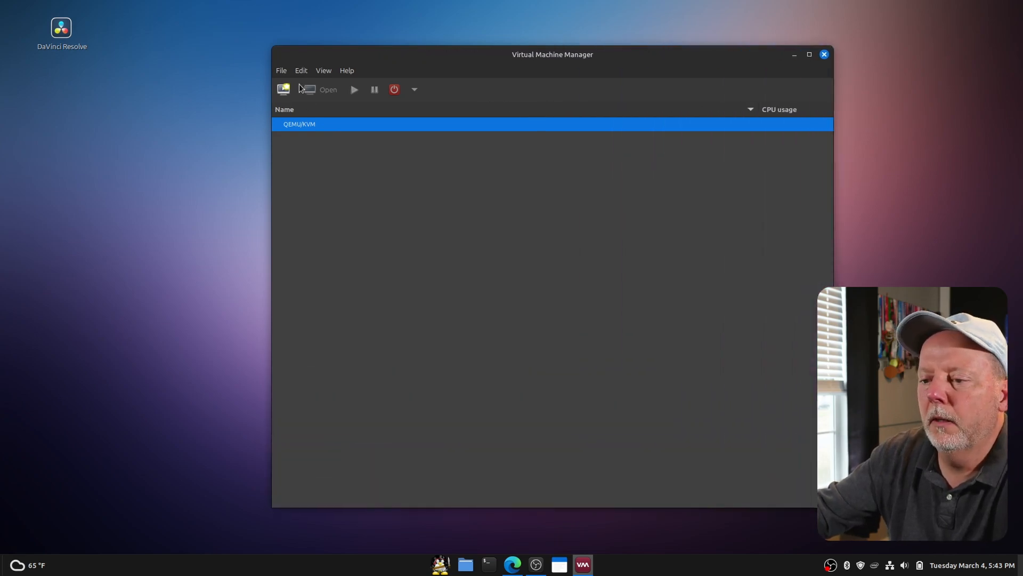
{"action": "mouse_move", "coordinate": [284, 89]}
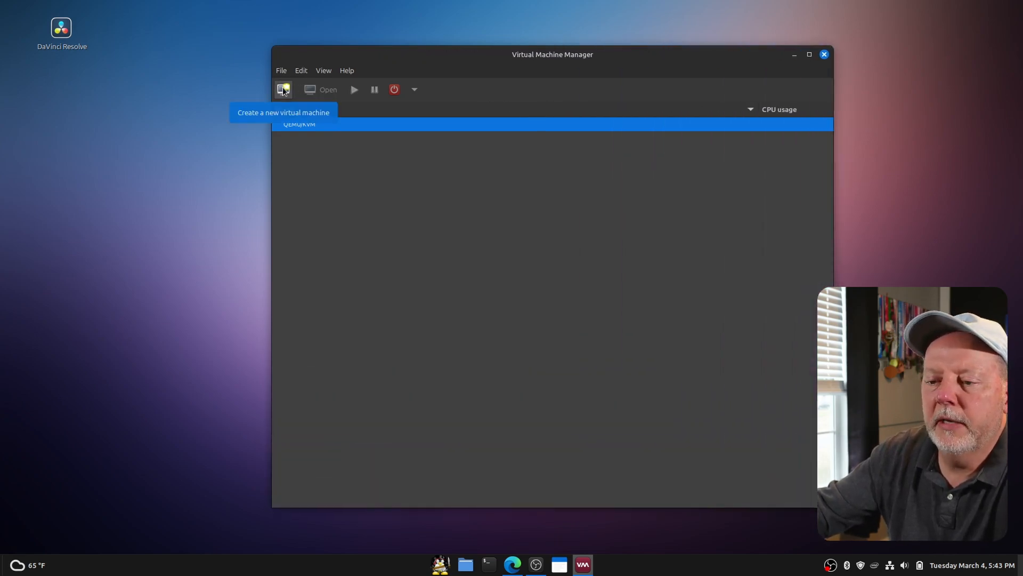
{"action": "left_click", "coordinate": [280, 70]}
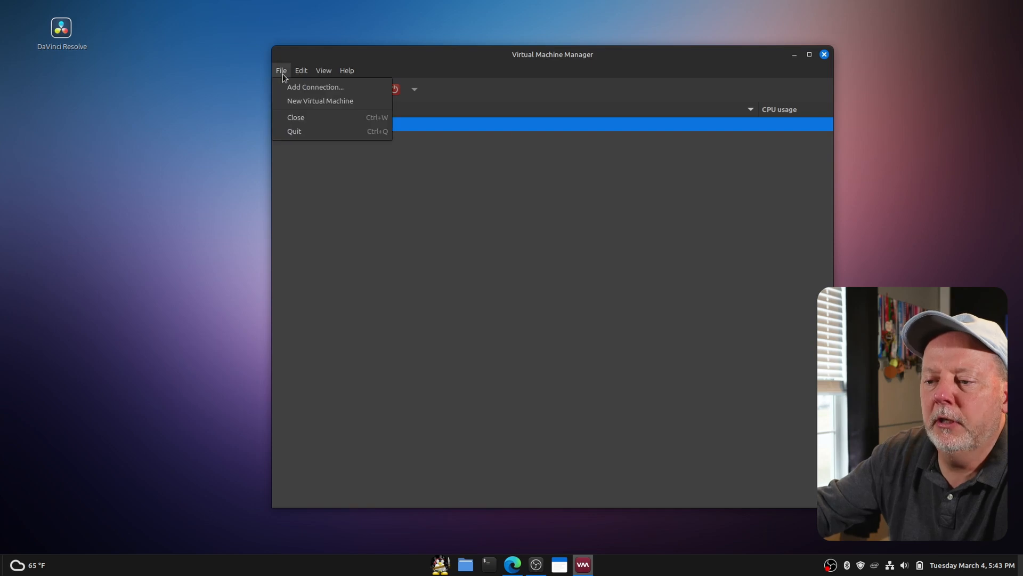
{"action": "left_click", "coordinate": [300, 70]}
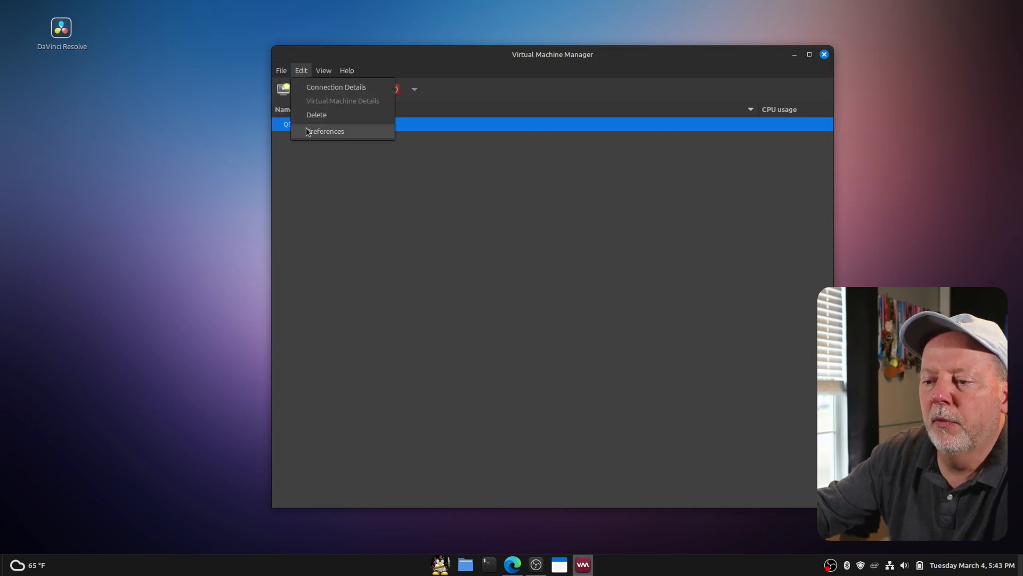
{"action": "left_click", "coordinate": [325, 131]}
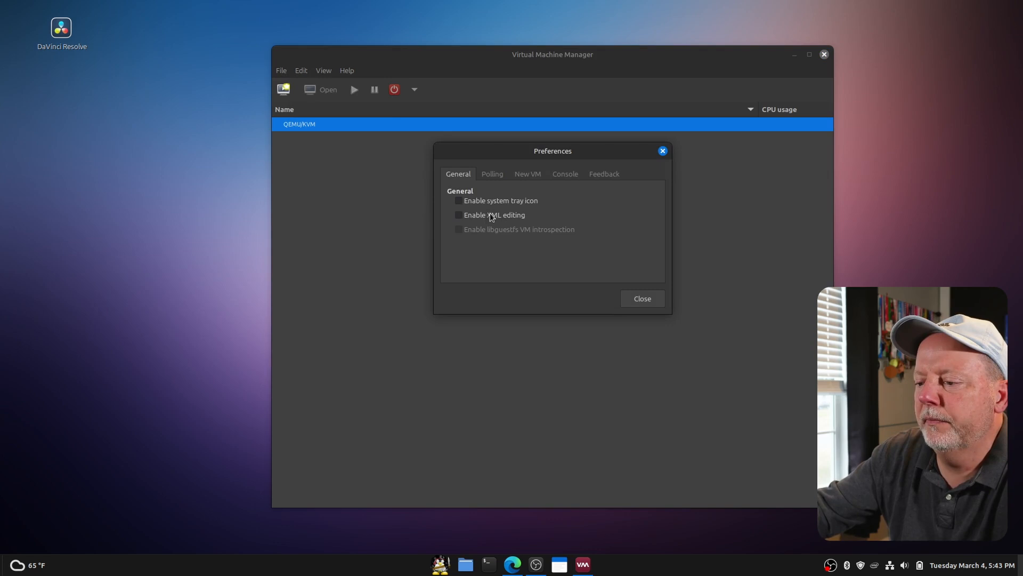
{"action": "left_click", "coordinate": [492, 174]}
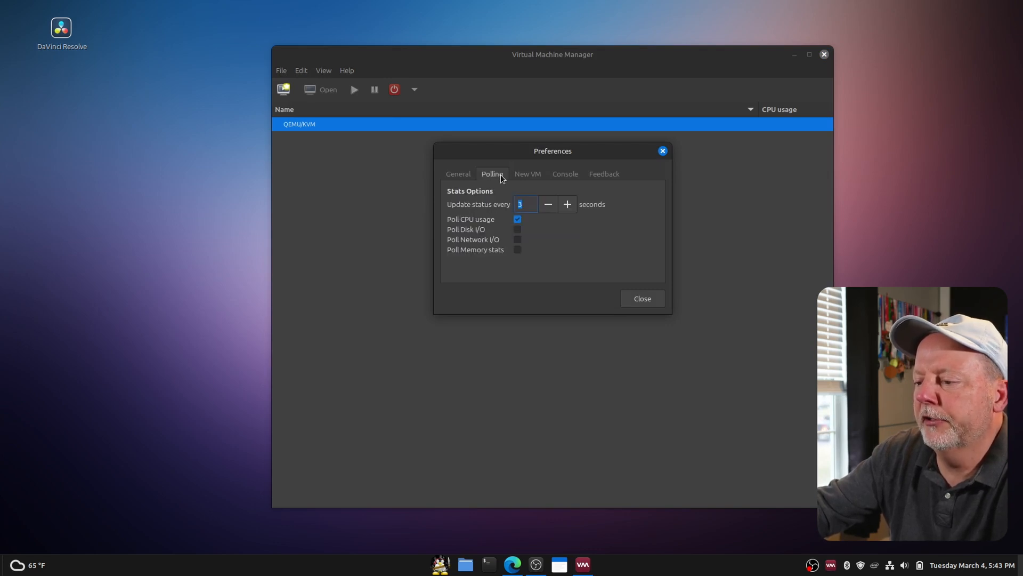
{"action": "left_click", "coordinate": [527, 174]}
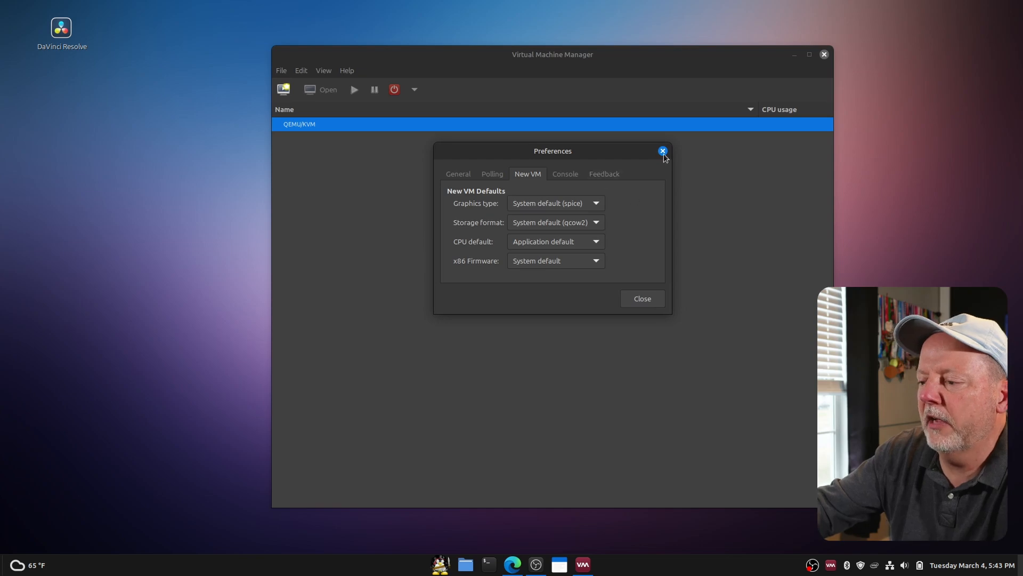
{"action": "left_click", "coordinate": [663, 150]}
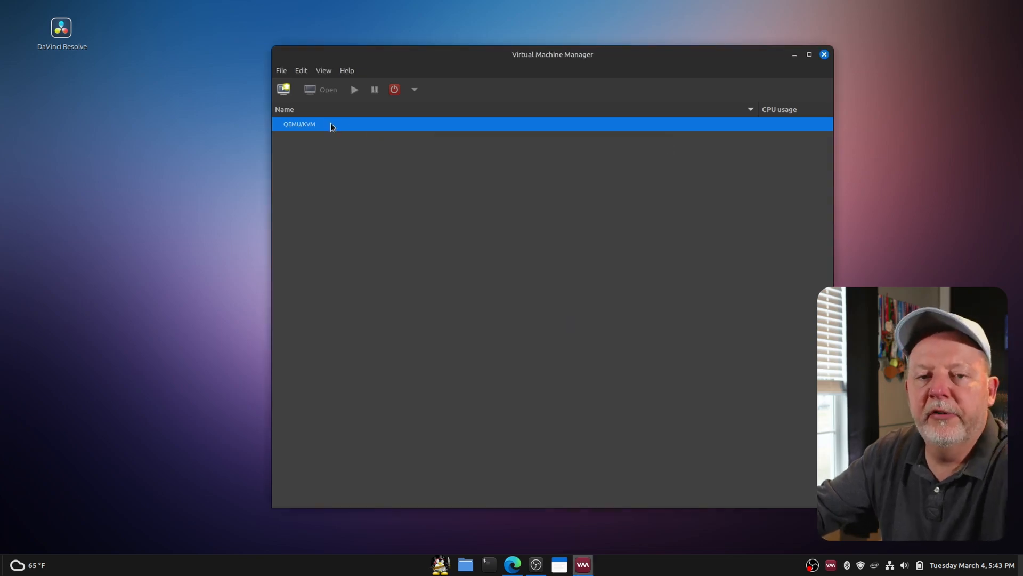
{"action": "left_click", "coordinate": [323, 70]}
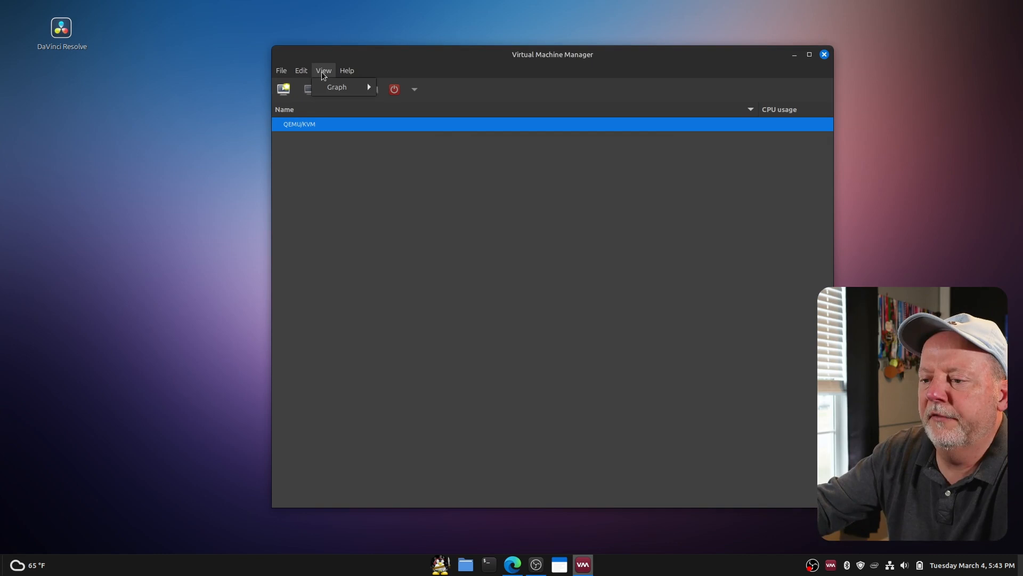
{"action": "left_click", "coordinate": [280, 71]}
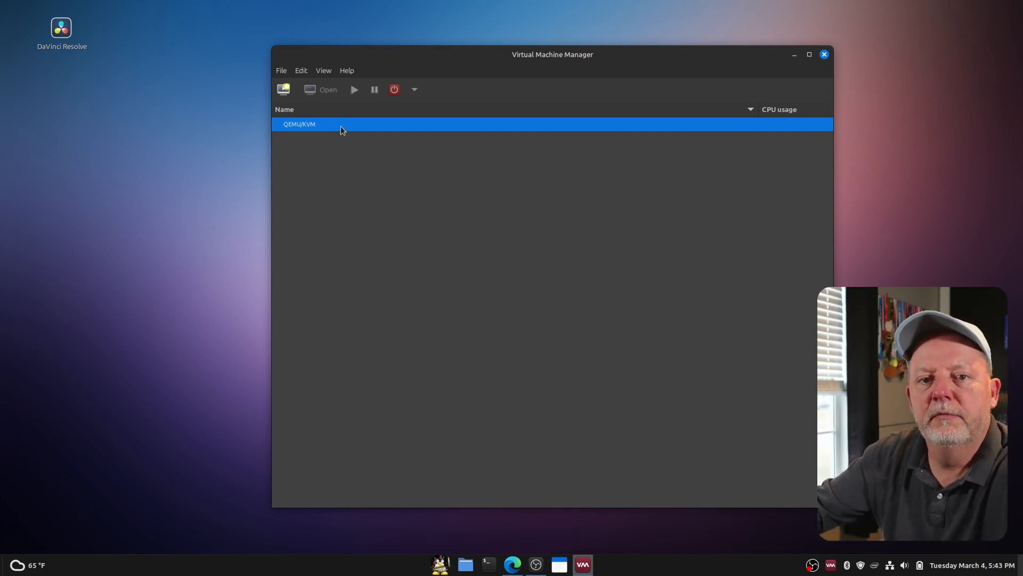
{"action": "mouse_move", "coordinate": [283, 90]}
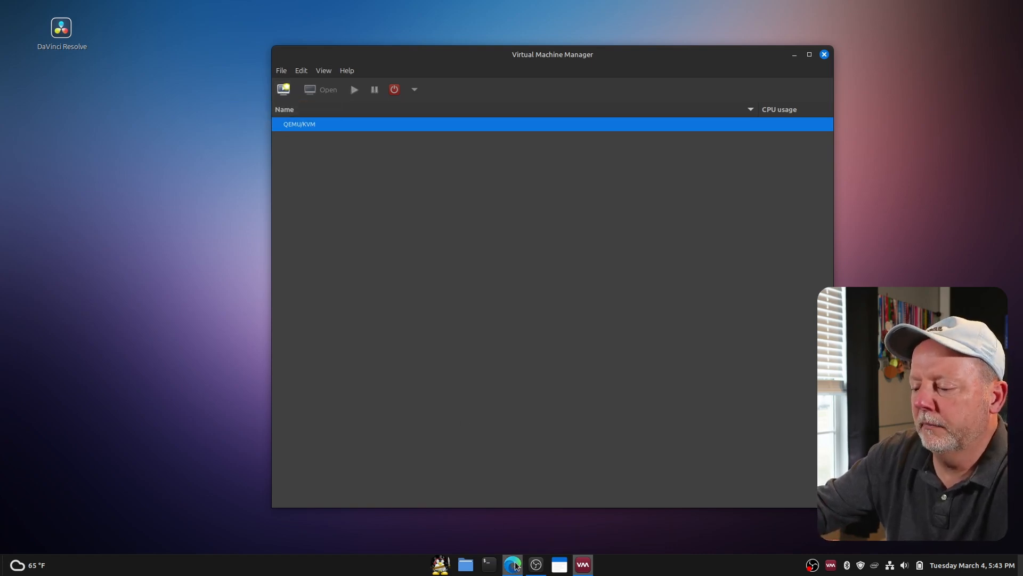
{"action": "left_click", "coordinate": [511, 565]}
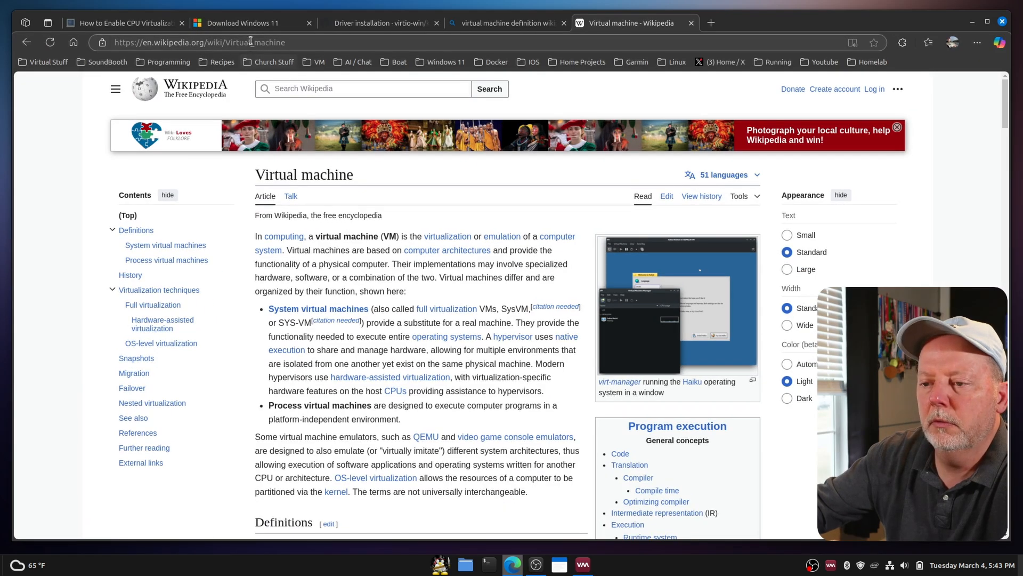
{"action": "left_click", "coordinate": [251, 22]}
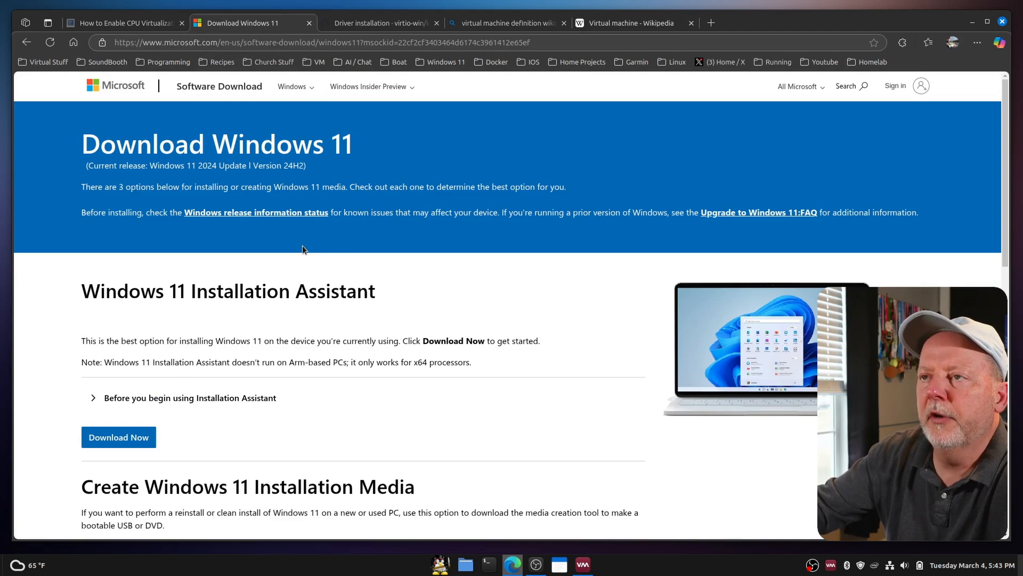
{"action": "mouse_move", "coordinate": [329, 313]}
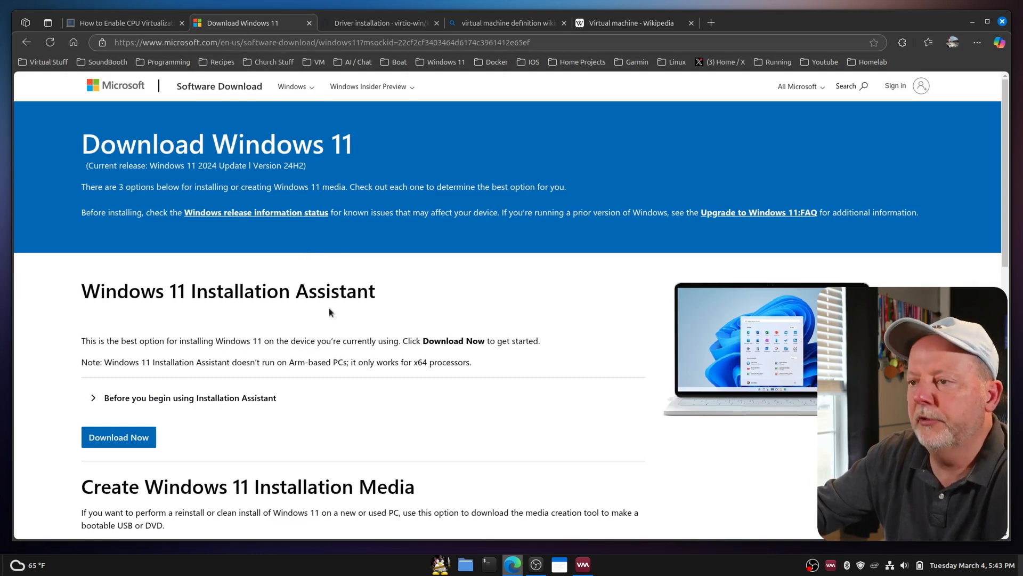
{"action": "scroll", "scroll_direction": "down", "scroll_amount": 3}
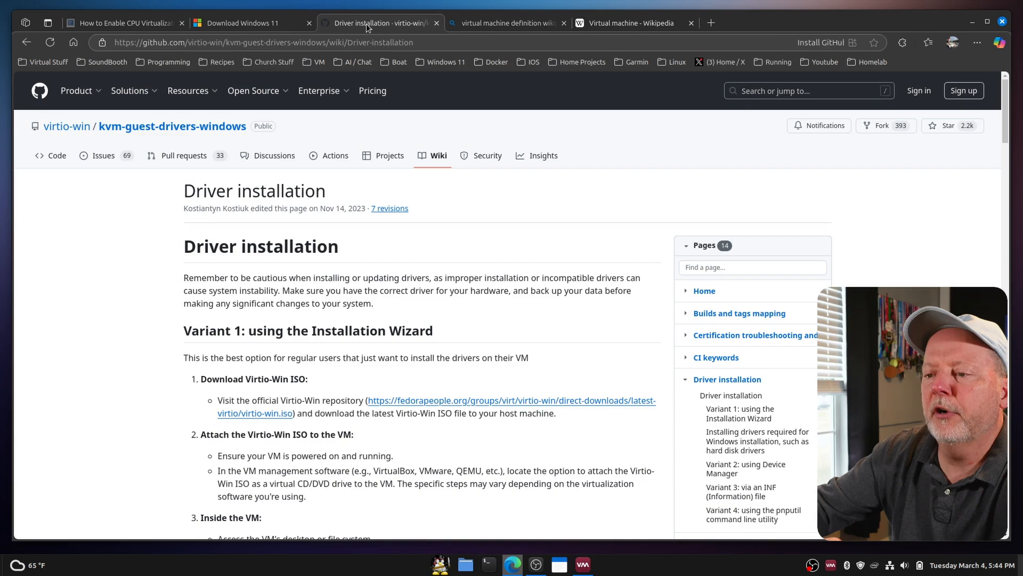
{"action": "scroll", "scroll_direction": "down", "scroll_amount": 3}
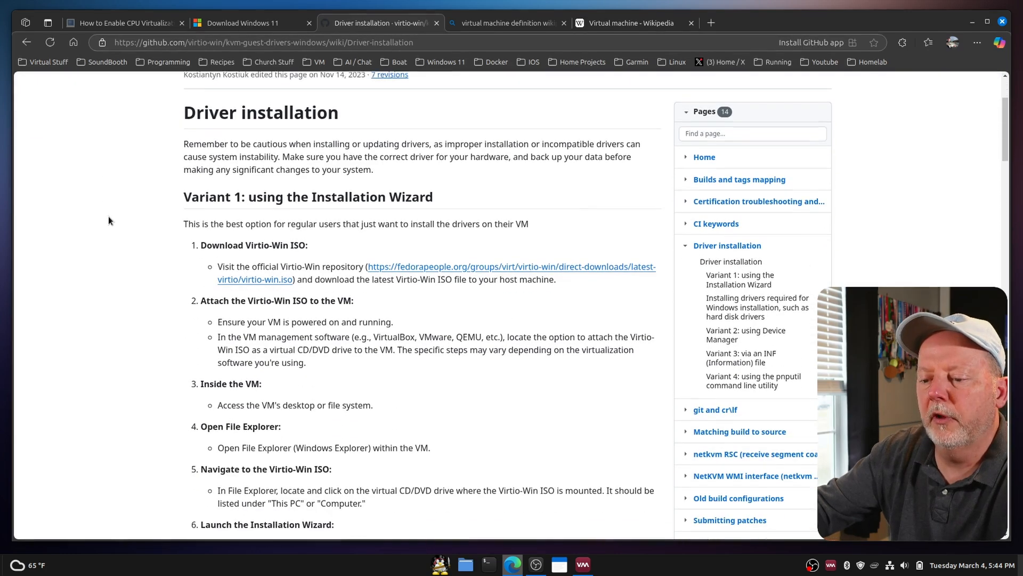
{"action": "scroll", "scroll_direction": "down", "scroll_amount": 3}
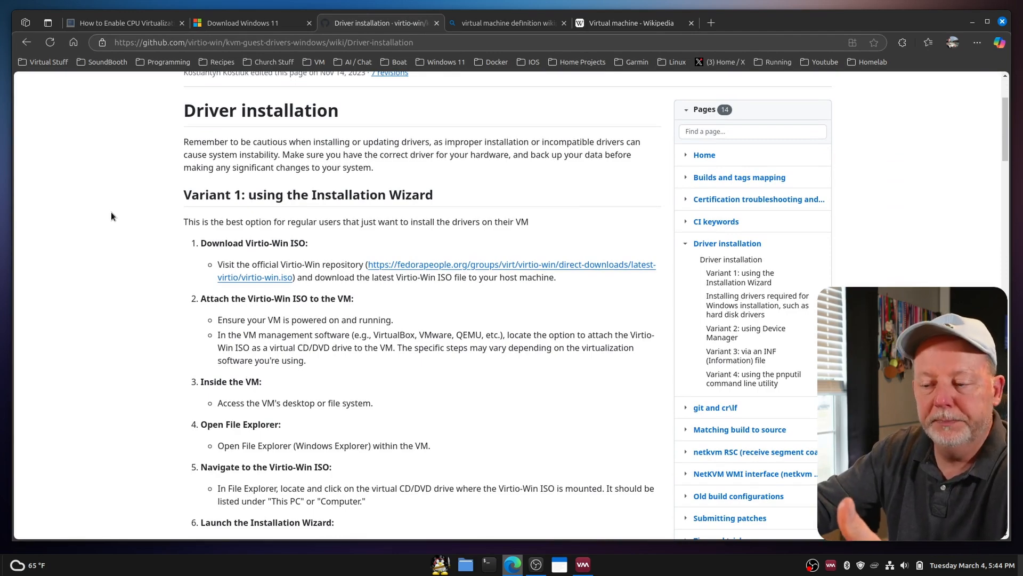
{"action": "scroll", "scroll_direction": "down", "scroll_amount": 3}
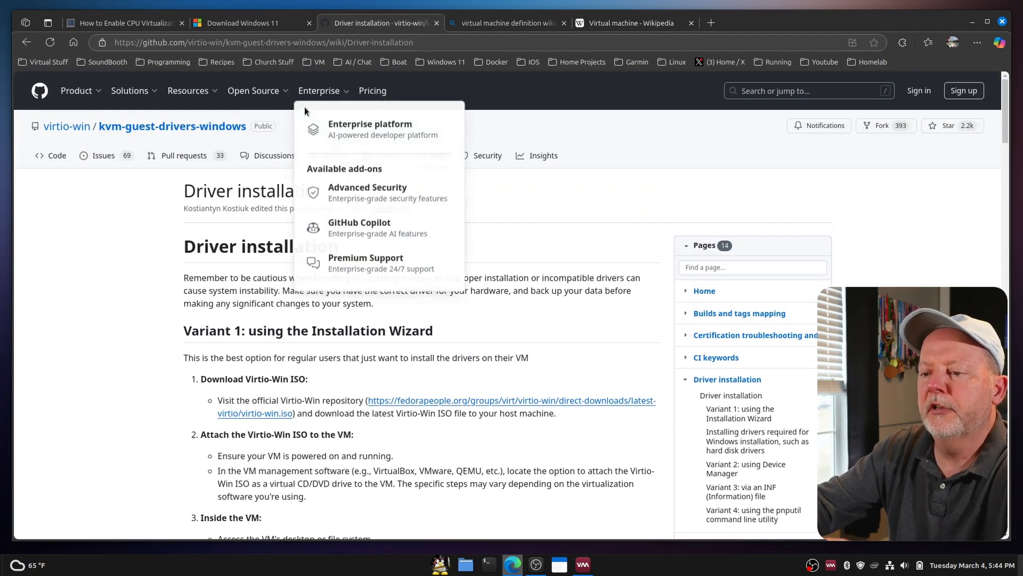
{"action": "left_click", "coordinate": [332, 47]}
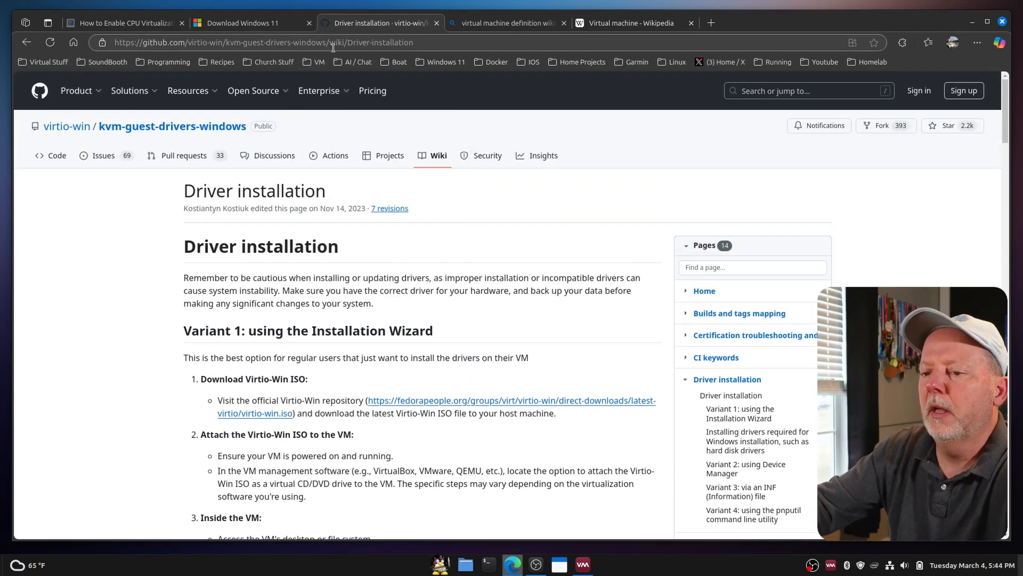
{"action": "left_click", "coordinate": [123, 22]}
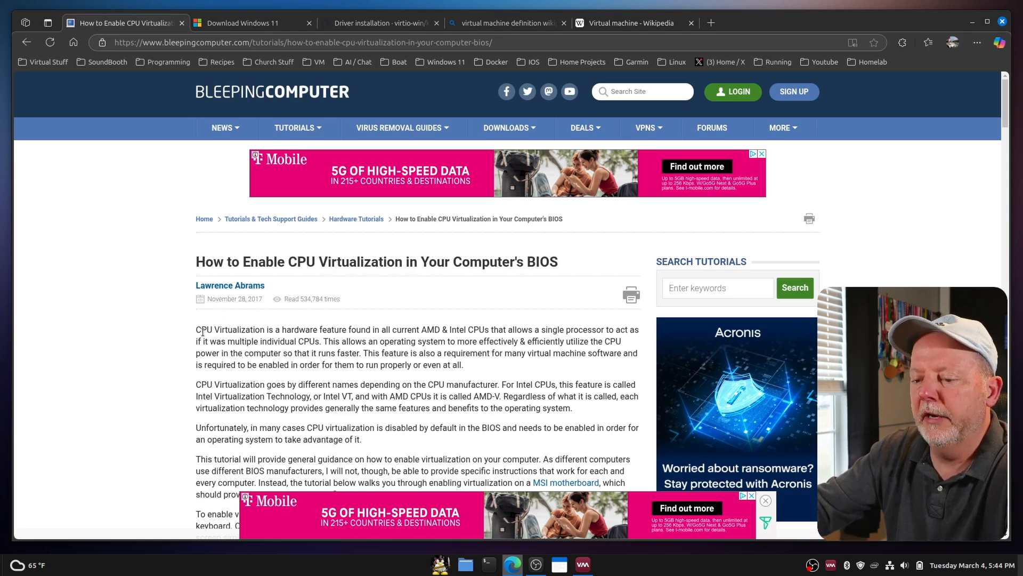
{"action": "scroll", "scroll_direction": "down", "scroll_amount": 3}
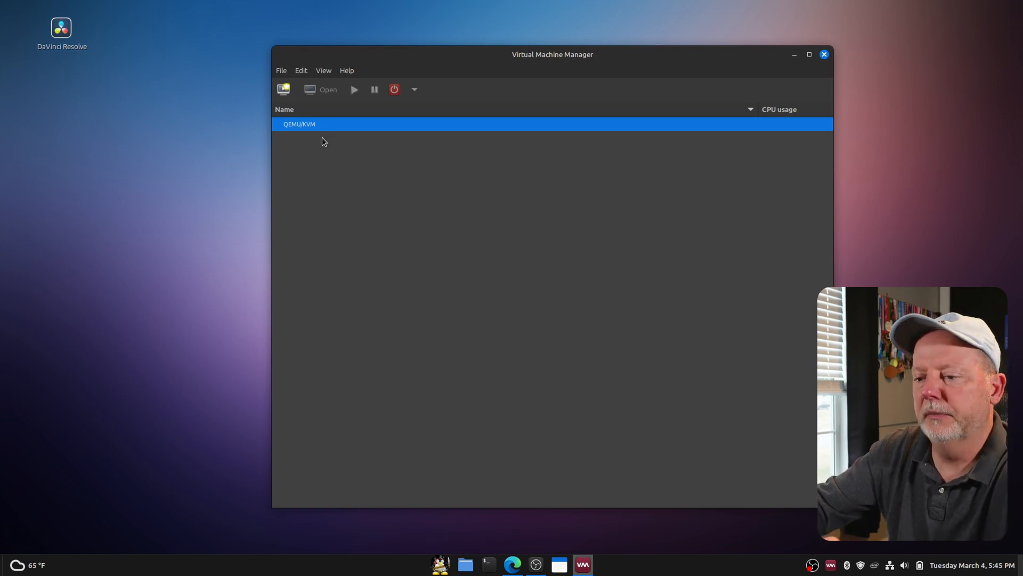
{"action": "mouse_move", "coordinate": [284, 89]}
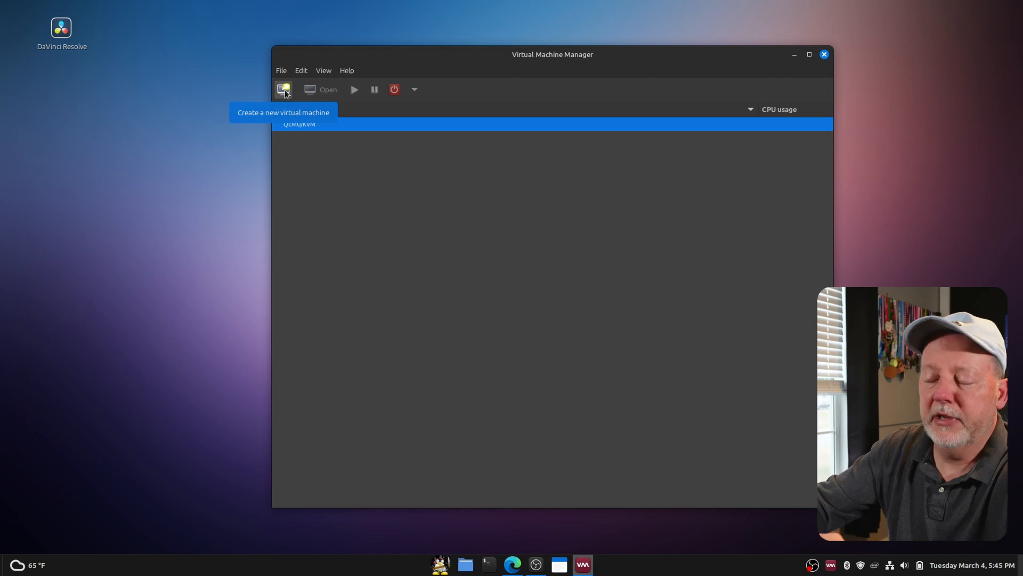
Start a new VM with 'Local install media (ISO image or CDROM)' and advance to step 2.
{"action": "left_click", "coordinate": [284, 89]}
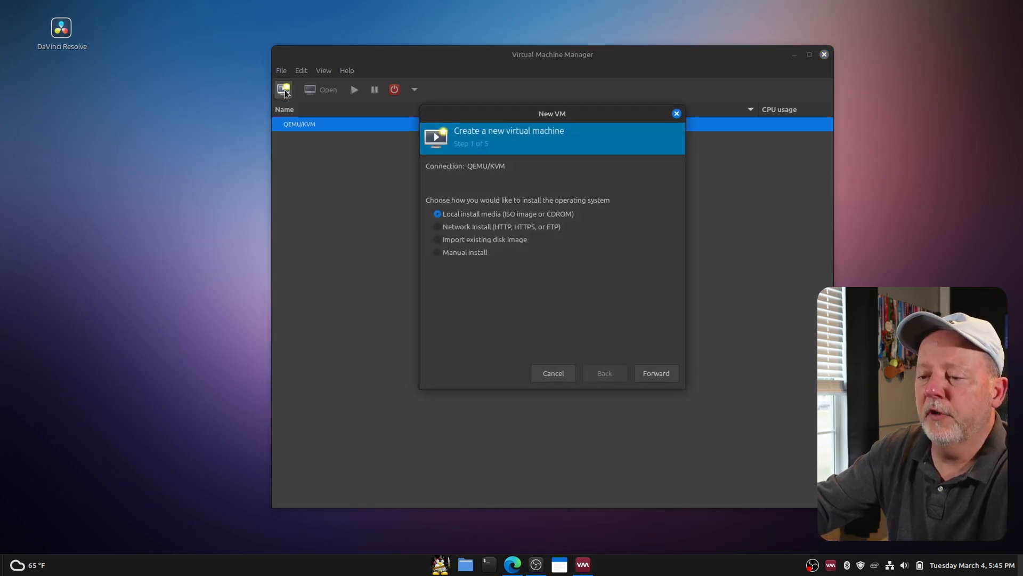
{"action": "mouse_move", "coordinate": [513, 292]}
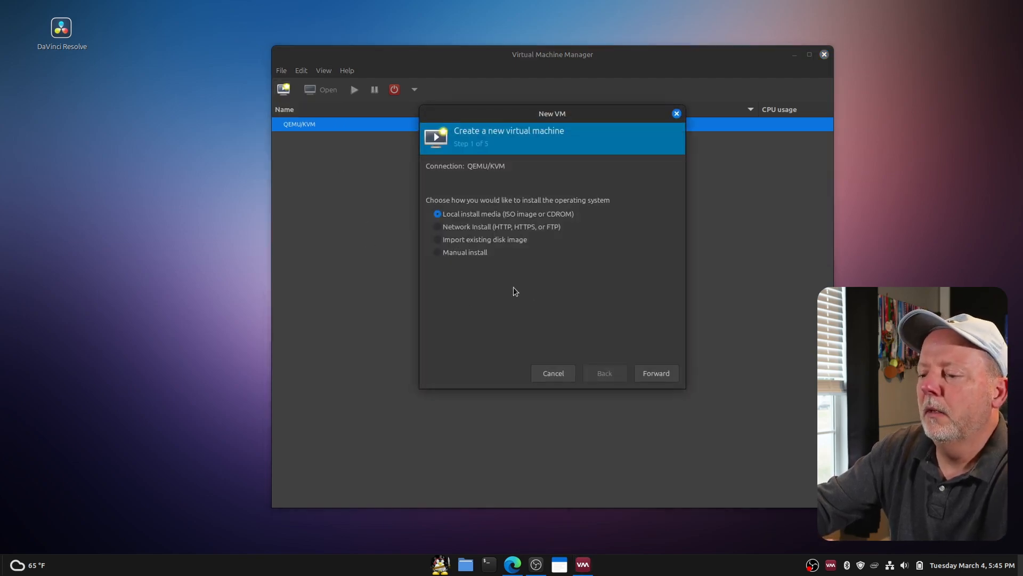
{"action": "mouse_move", "coordinate": [563, 306]}
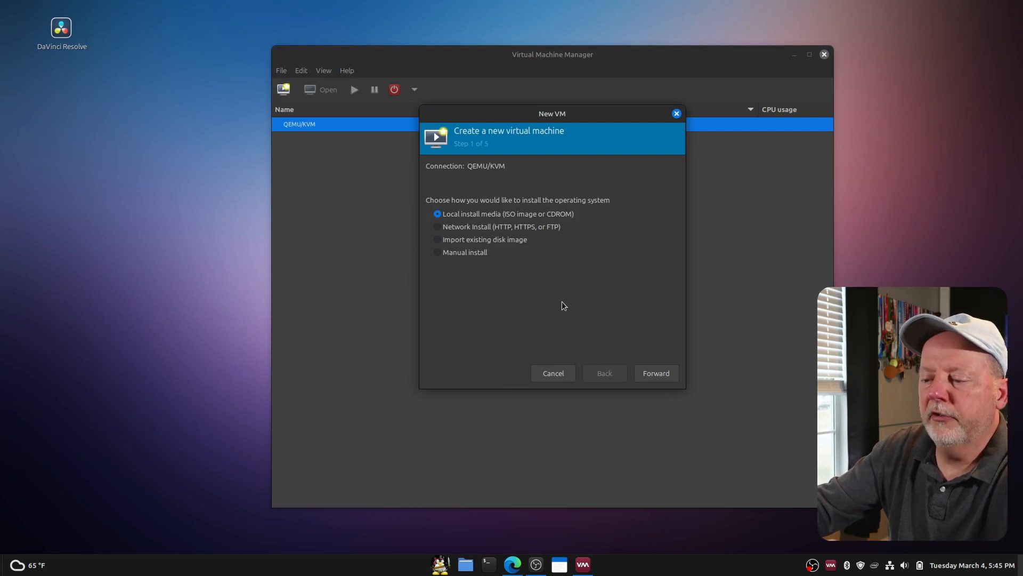
{"action": "left_click", "coordinate": [656, 373]}
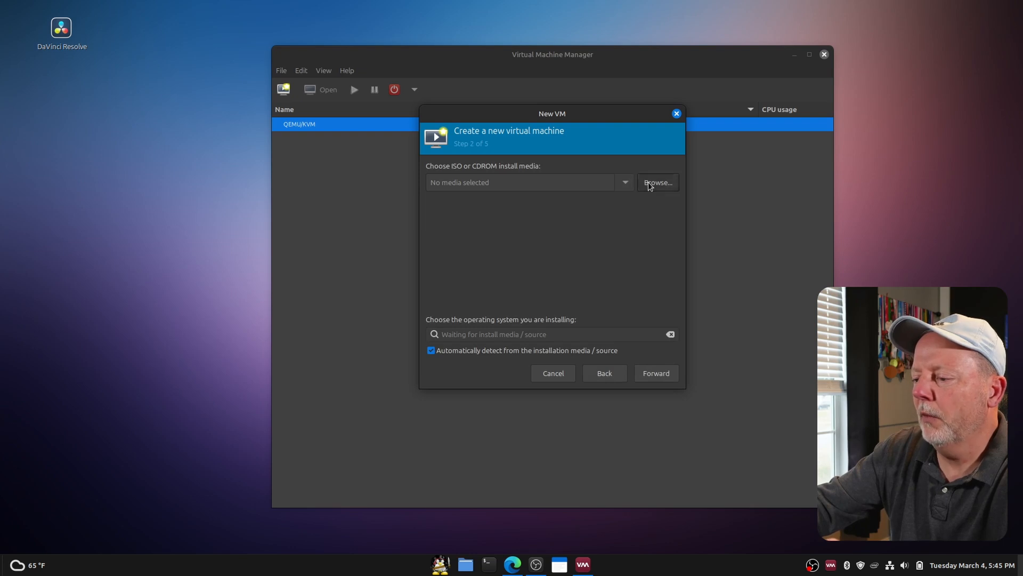
Choose Win11_22H2_English_x64v1.iso from Documents/Linux as the install media.
{"action": "left_click", "coordinate": [656, 182]}
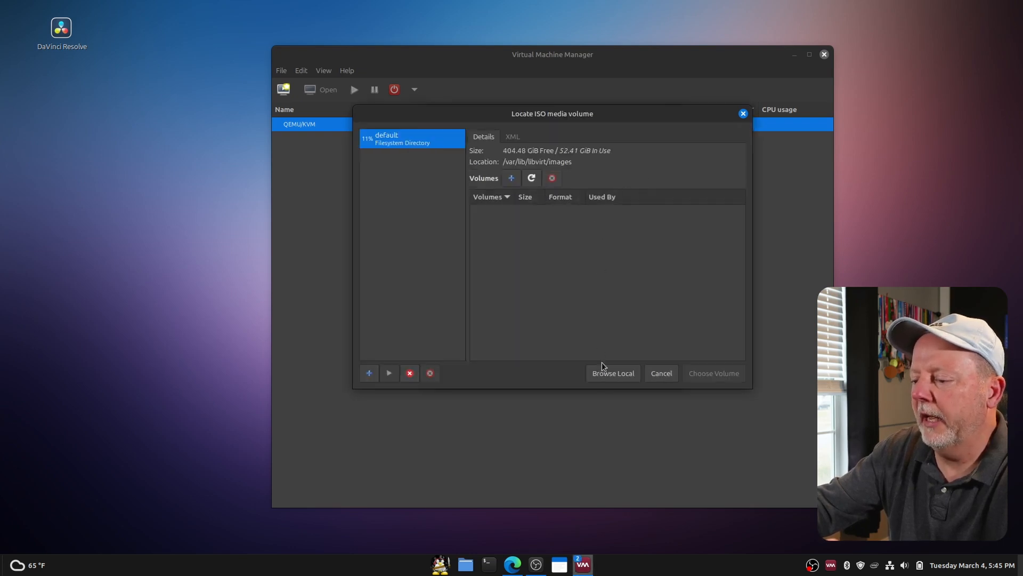
{"action": "left_click", "coordinate": [612, 373]}
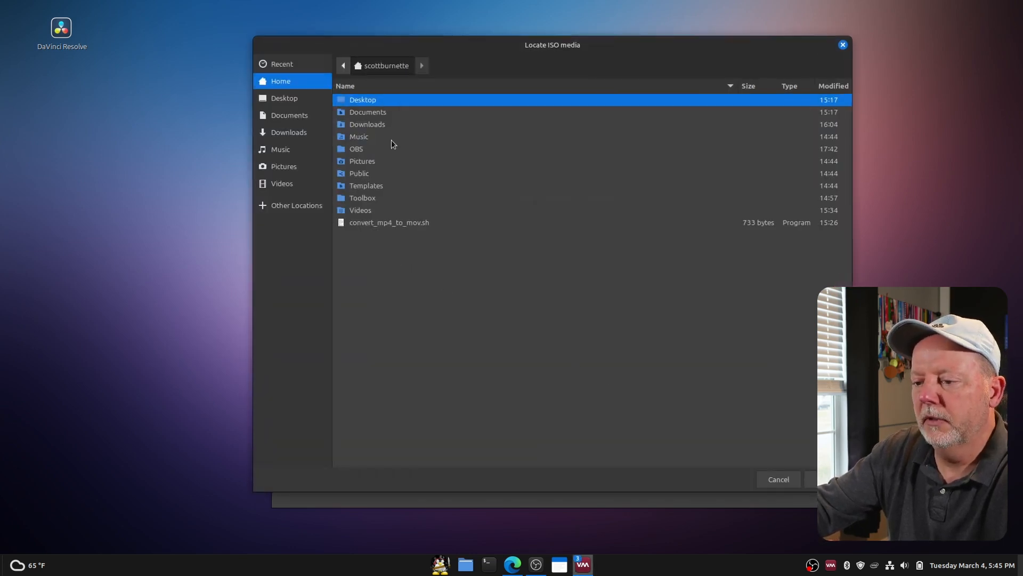
{"action": "left_click", "coordinate": [367, 111]}
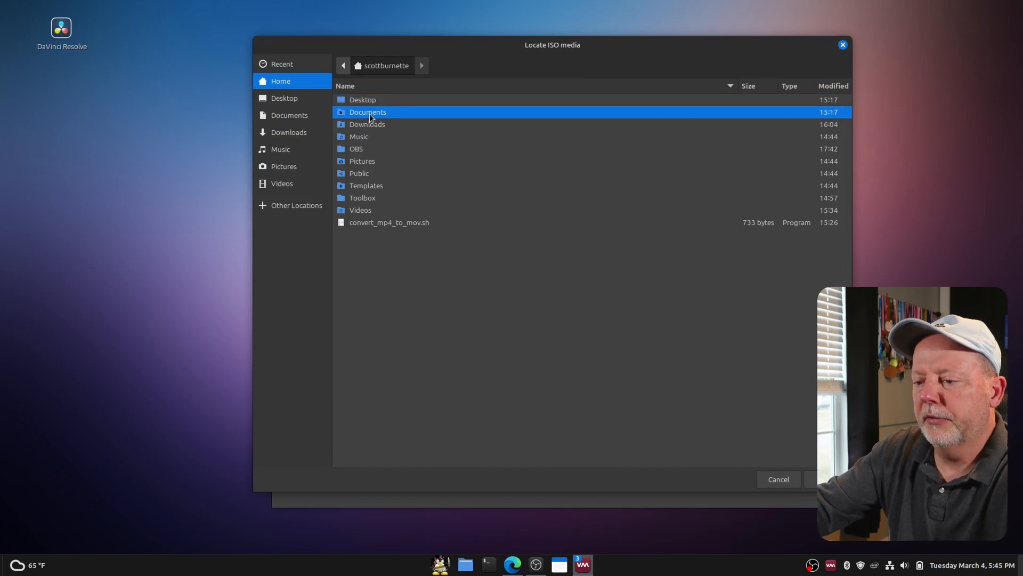
{"action": "double_click", "coordinate": [367, 112]}
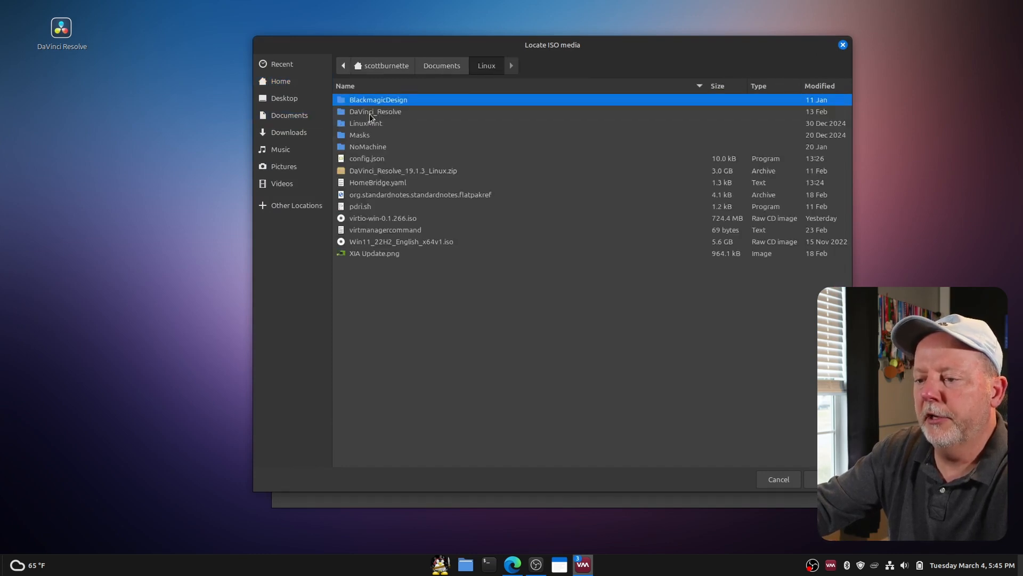
{"action": "left_click", "coordinate": [401, 242]}
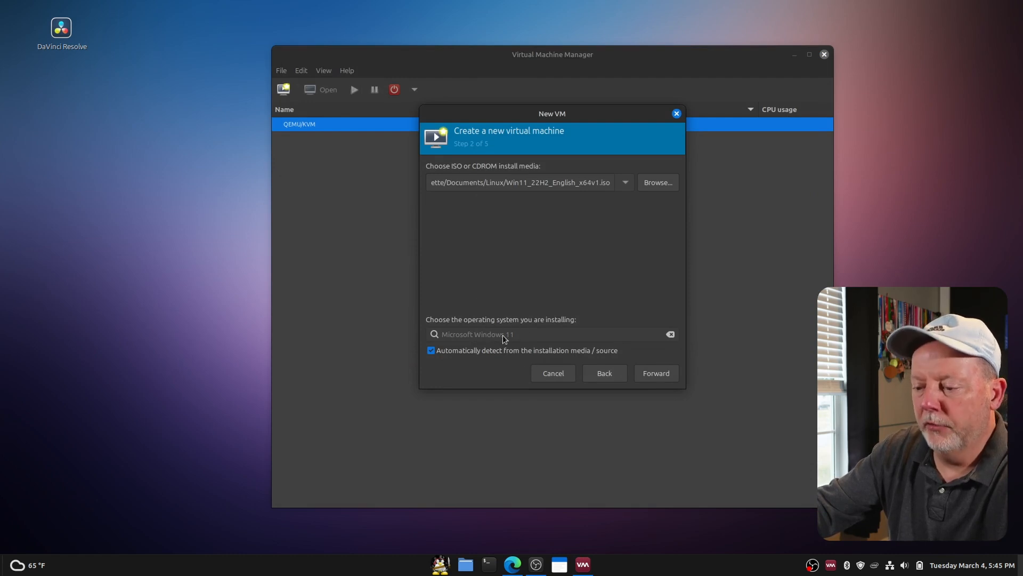
Advance past install media, accepting the ISO path permission fix.
{"action": "left_click", "coordinate": [655, 373]}
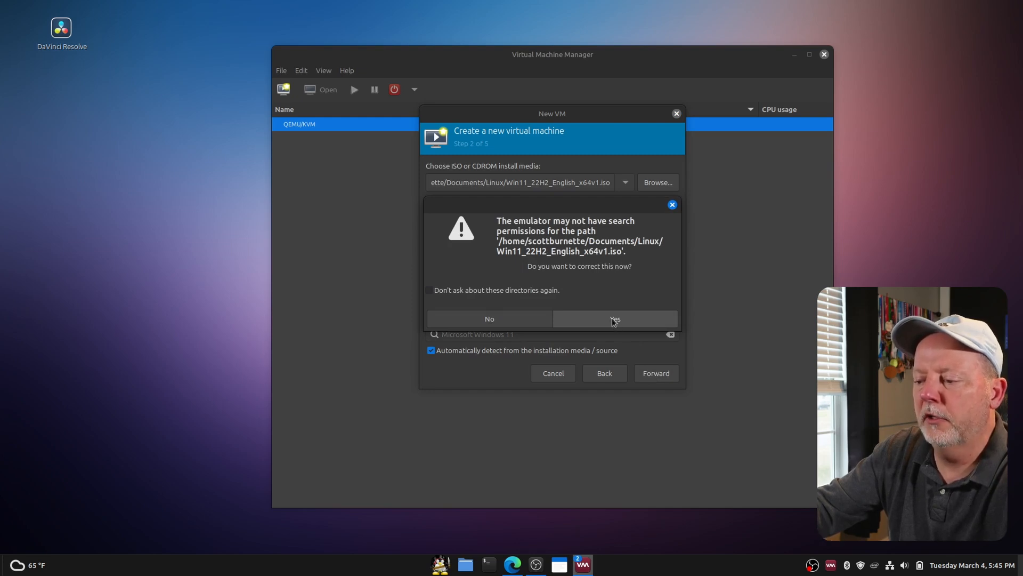
{"action": "left_click", "coordinate": [614, 318]}
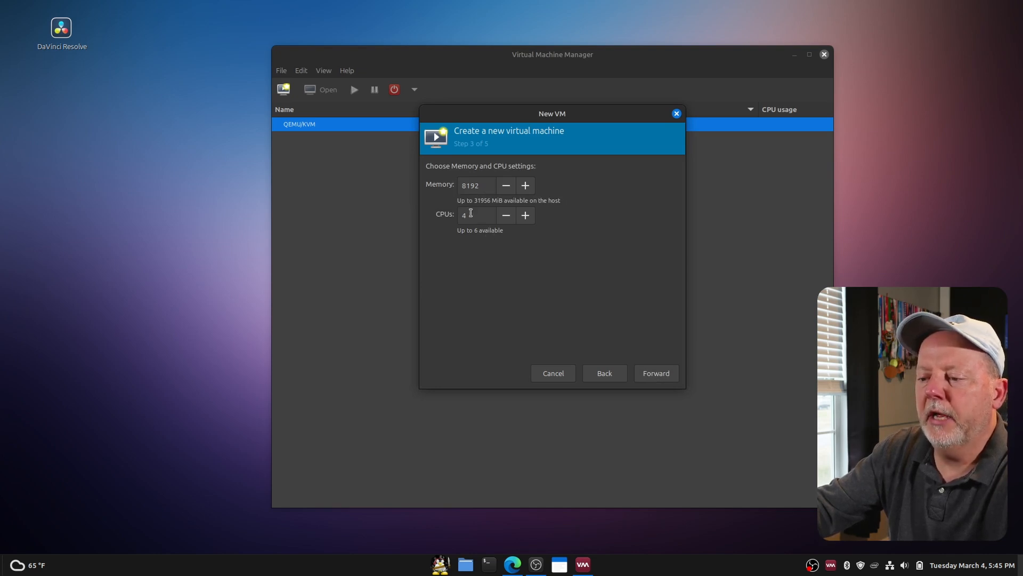
{"action": "mouse_move", "coordinate": [614, 347]}
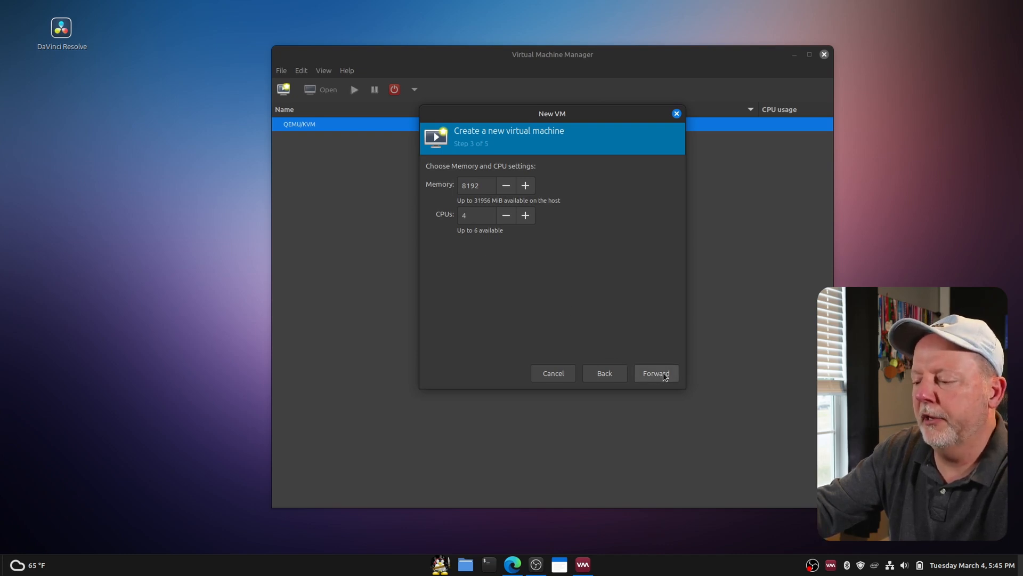
Accept 8192 MiB memory, 4 CPUs and 128 GiB disk, enable customize-before-install and finish the wizard.
{"action": "left_click", "coordinate": [655, 373]}
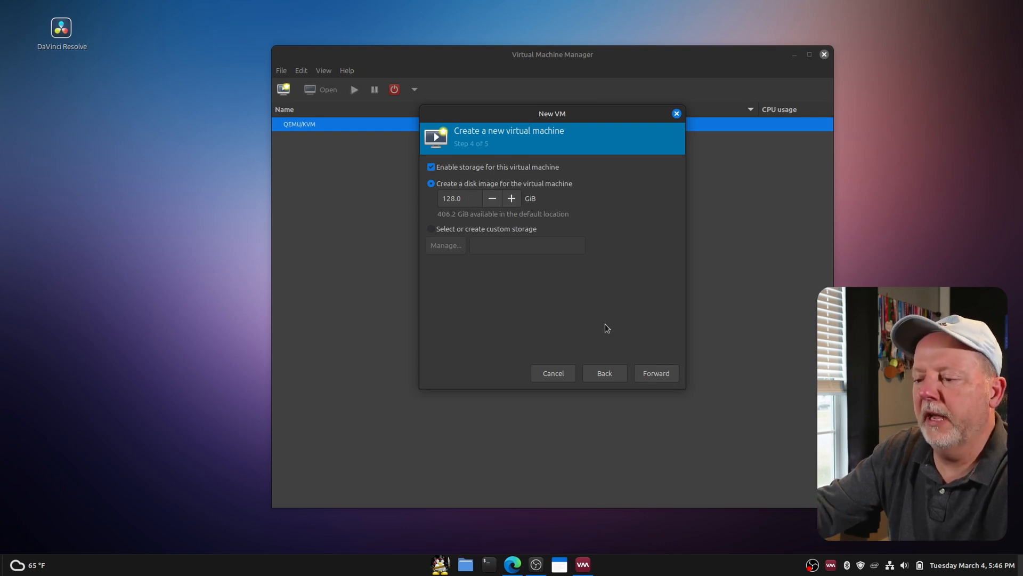
{"action": "mouse_move", "coordinate": [600, 353]}
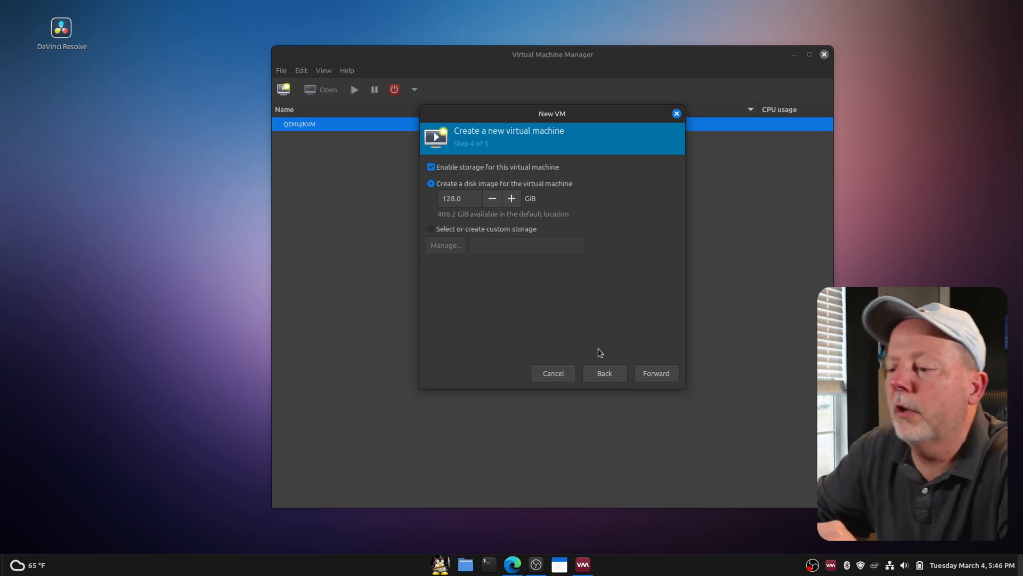
{"action": "left_click", "coordinate": [655, 373]}
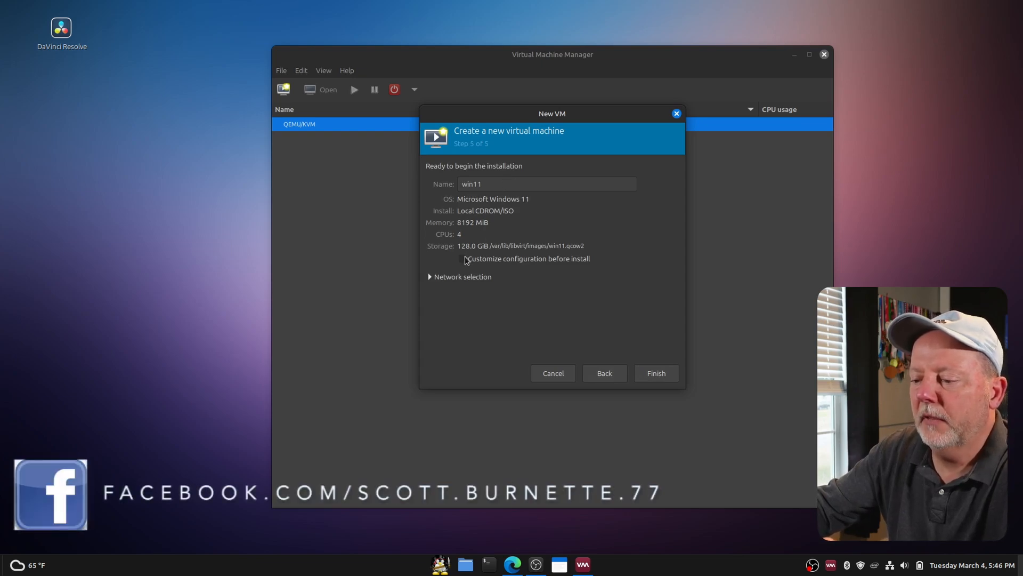
{"action": "left_click", "coordinate": [462, 258]}
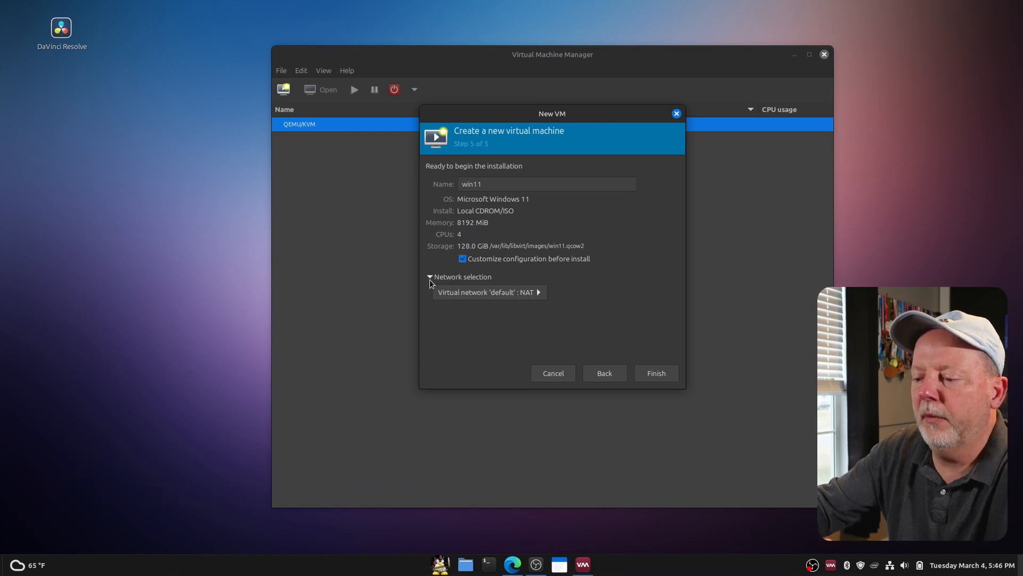
{"action": "left_click", "coordinate": [429, 276]}
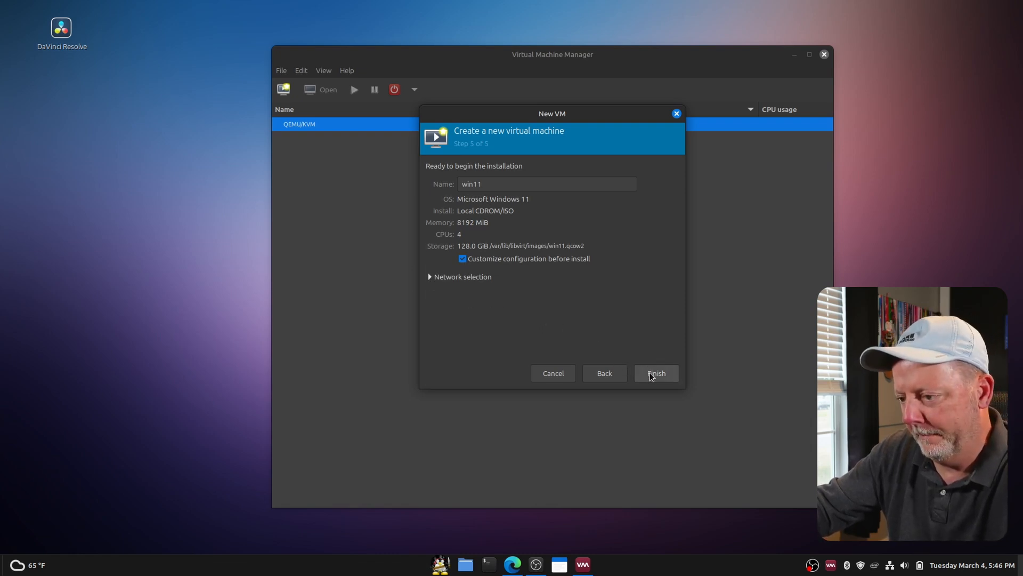
{"action": "left_click", "coordinate": [654, 373]}
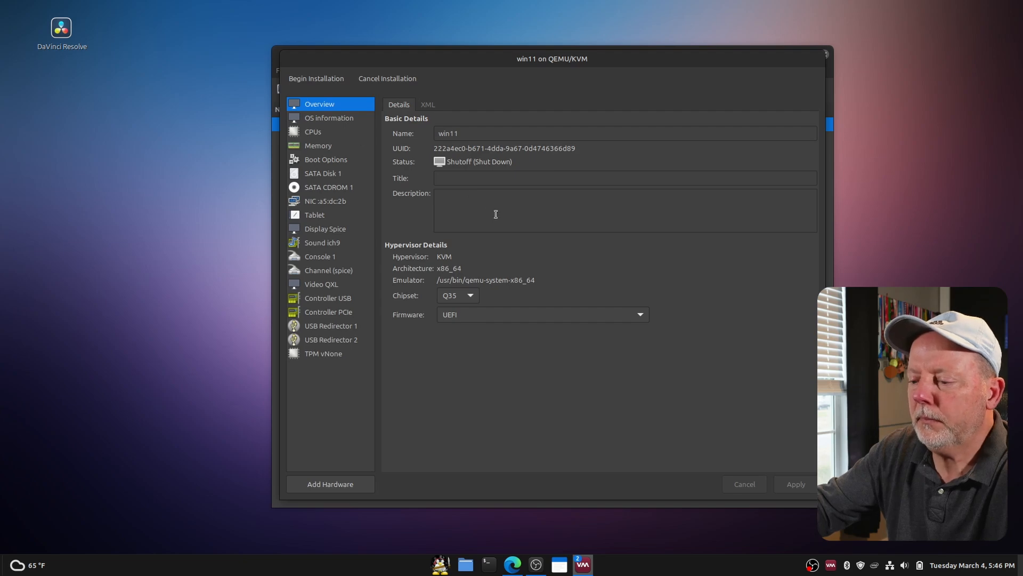
{"action": "mouse_move", "coordinate": [512, 276]}
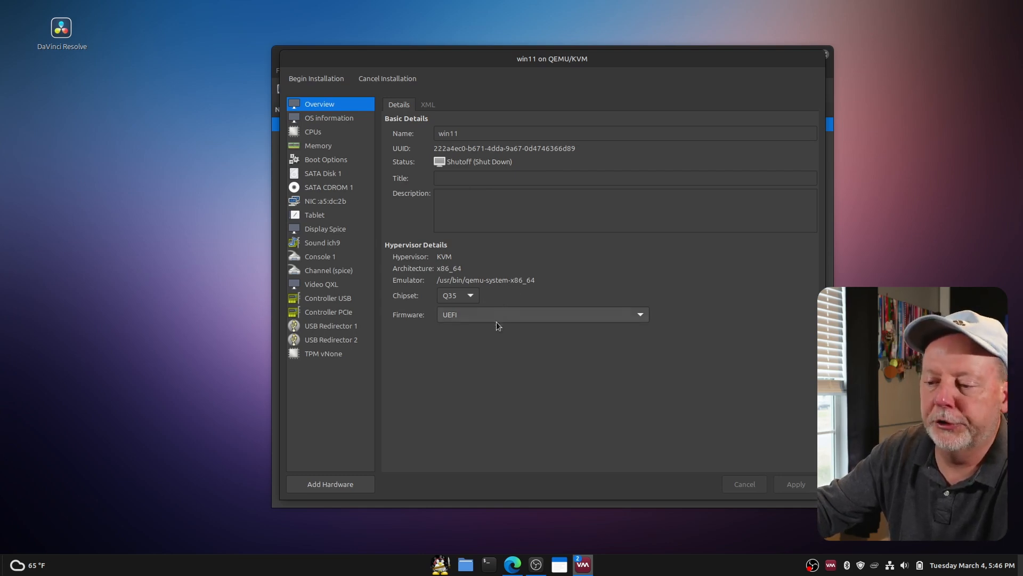
{"action": "mouse_move", "coordinate": [359, 201]}
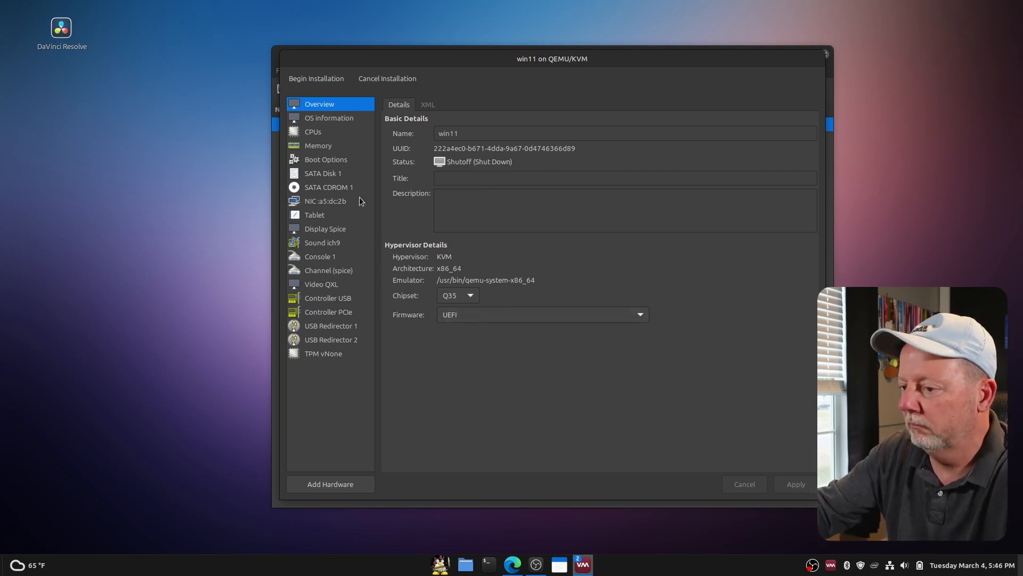
In CPUs, enable manual topology and apply 1 socket, 4 cores, 1 thread.
{"action": "left_click", "coordinate": [329, 117]}
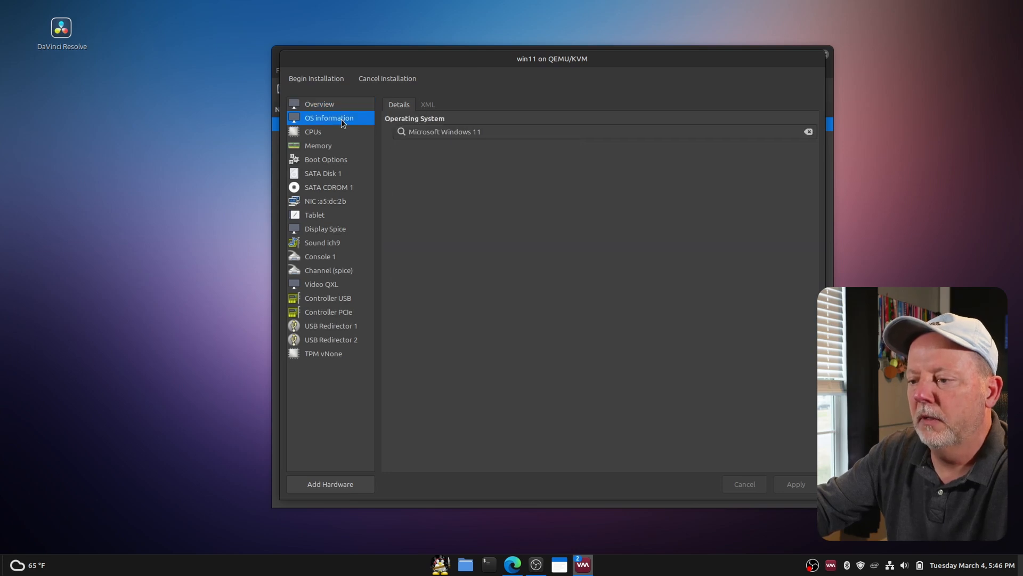
{"action": "left_click", "coordinate": [313, 131]}
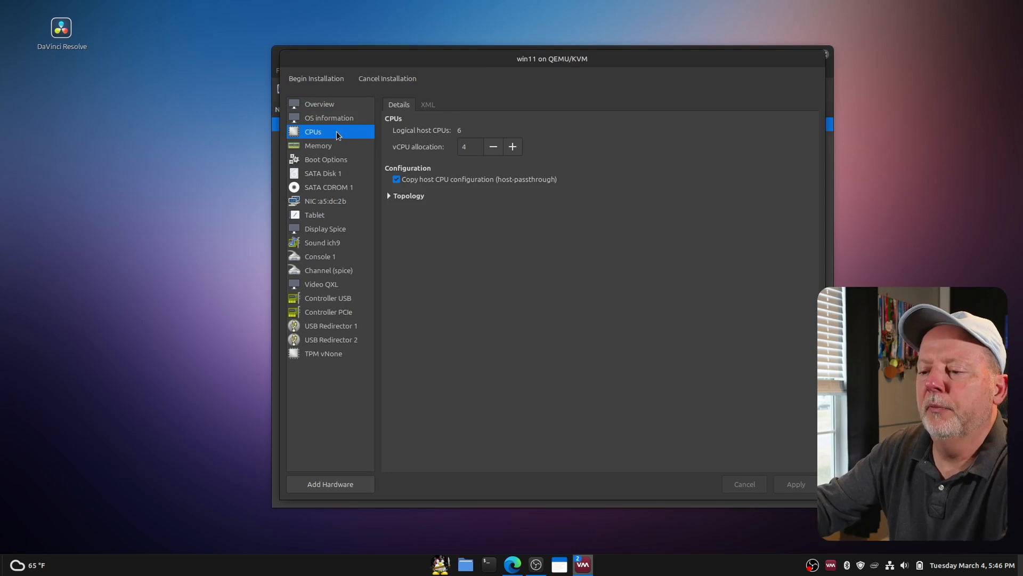
{"action": "mouse_move", "coordinate": [482, 160]}
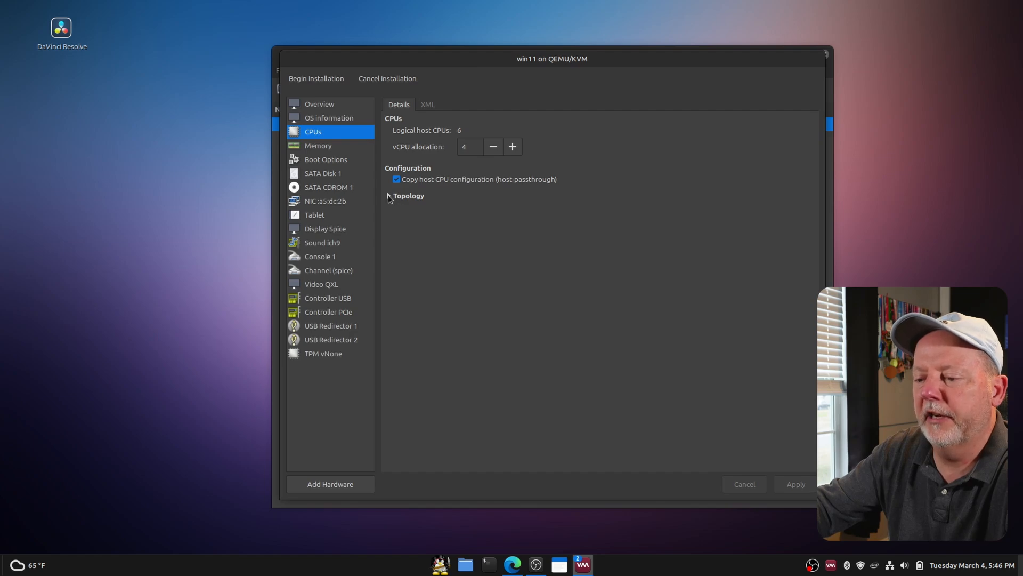
{"action": "left_click", "coordinate": [389, 196]}
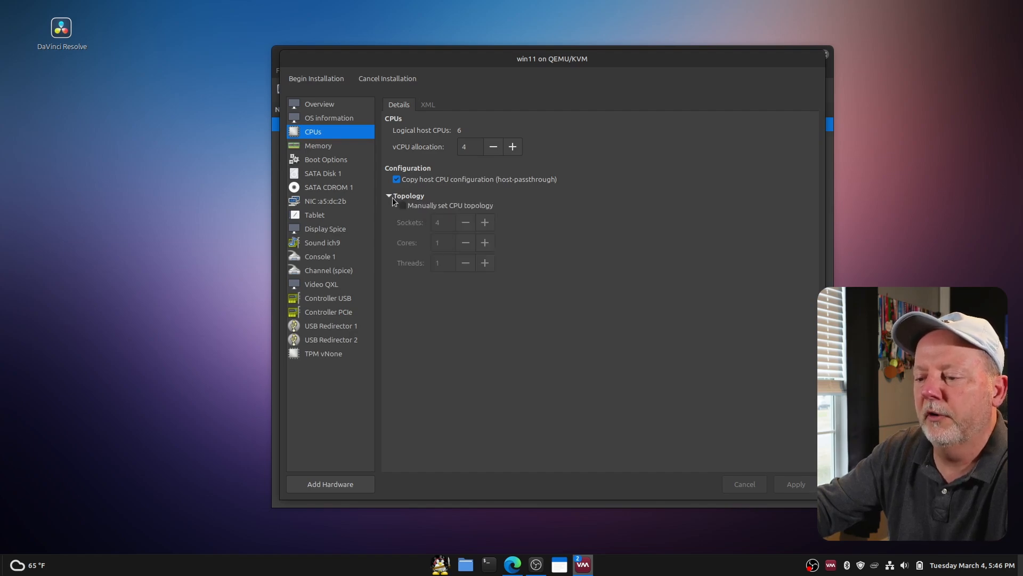
{"action": "left_click", "coordinate": [402, 205]}
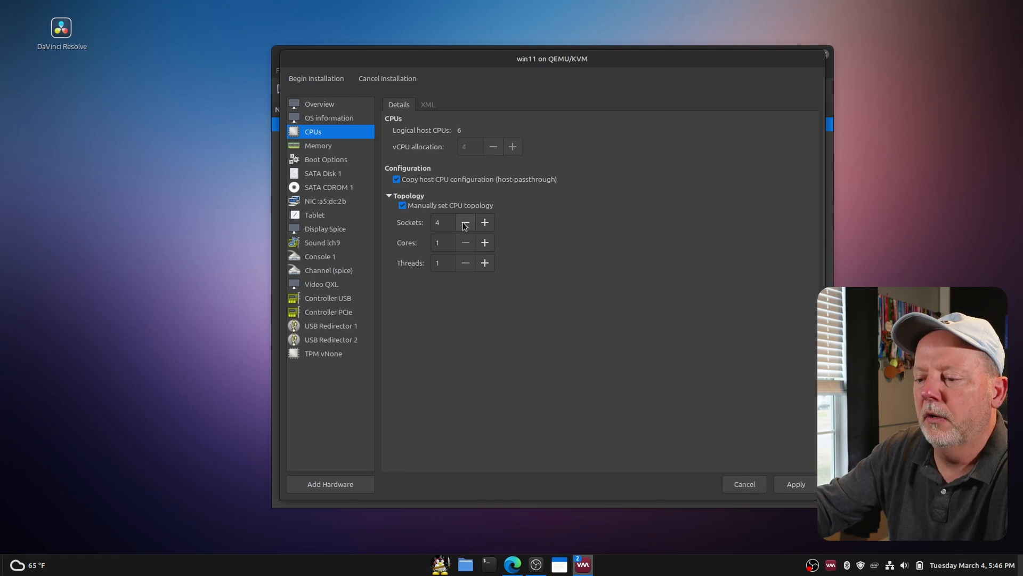
{"action": "left_click", "coordinate": [465, 222]}
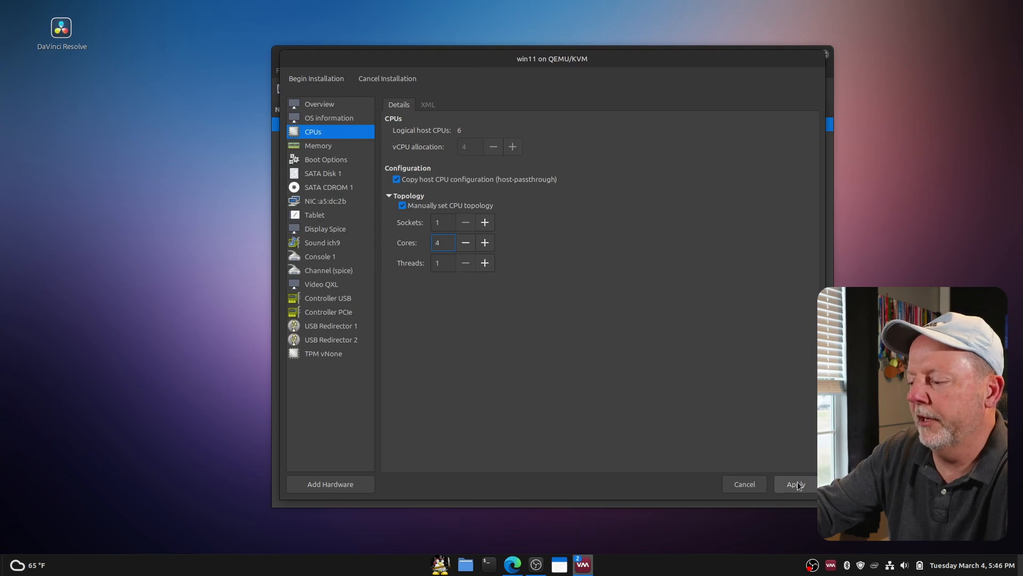
{"action": "left_click", "coordinate": [795, 483]}
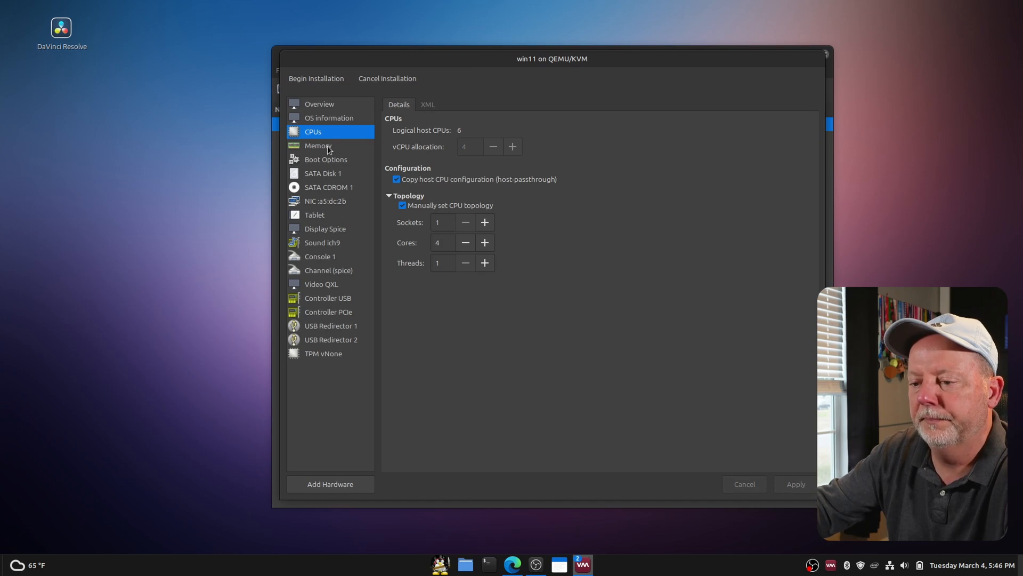
Review memory, then set boot options so SATA CDROM 1 boots before the disk.
{"action": "left_click", "coordinate": [317, 144]}
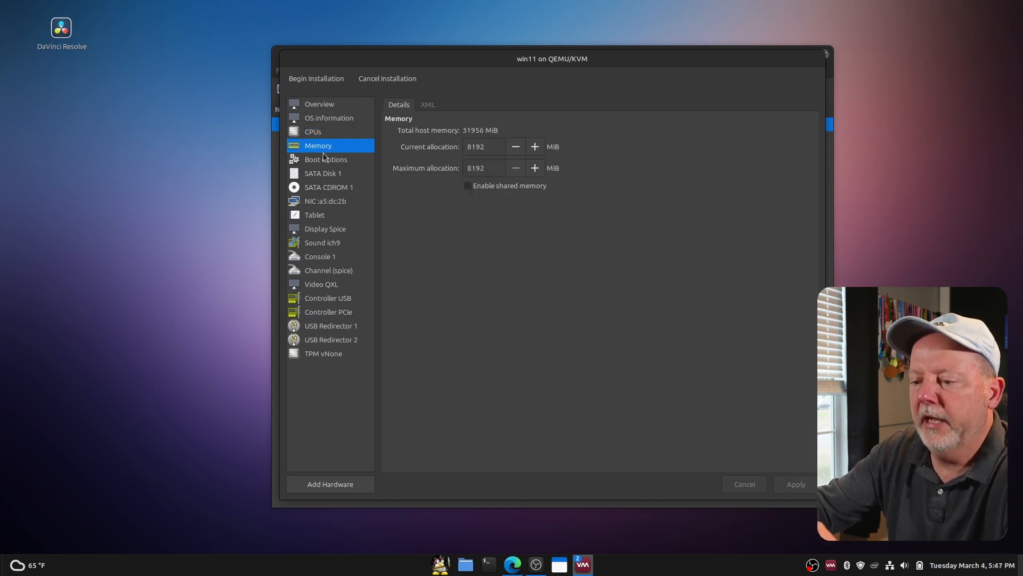
{"action": "left_click", "coordinate": [326, 159]}
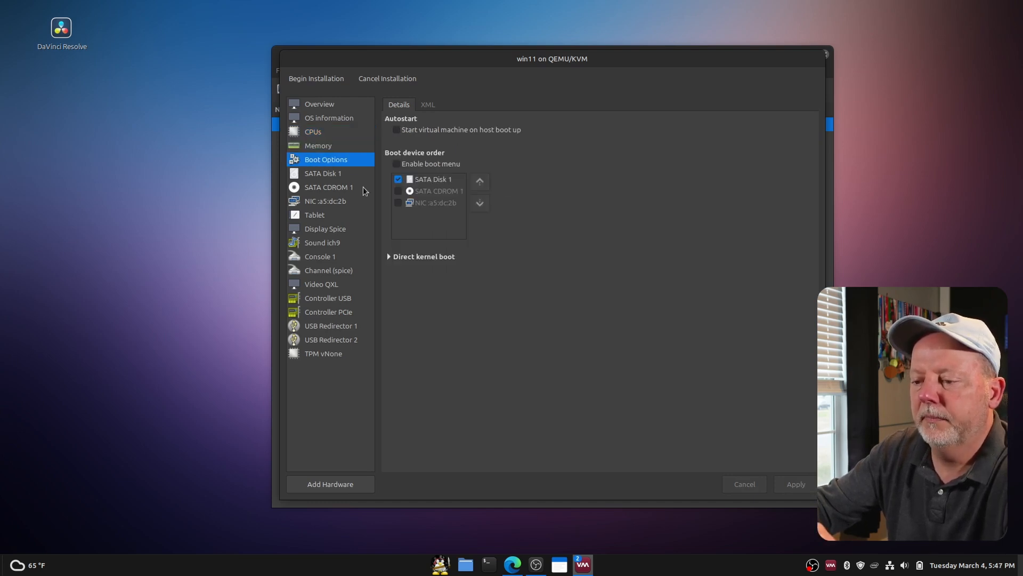
{"action": "mouse_move", "coordinate": [393, 194]}
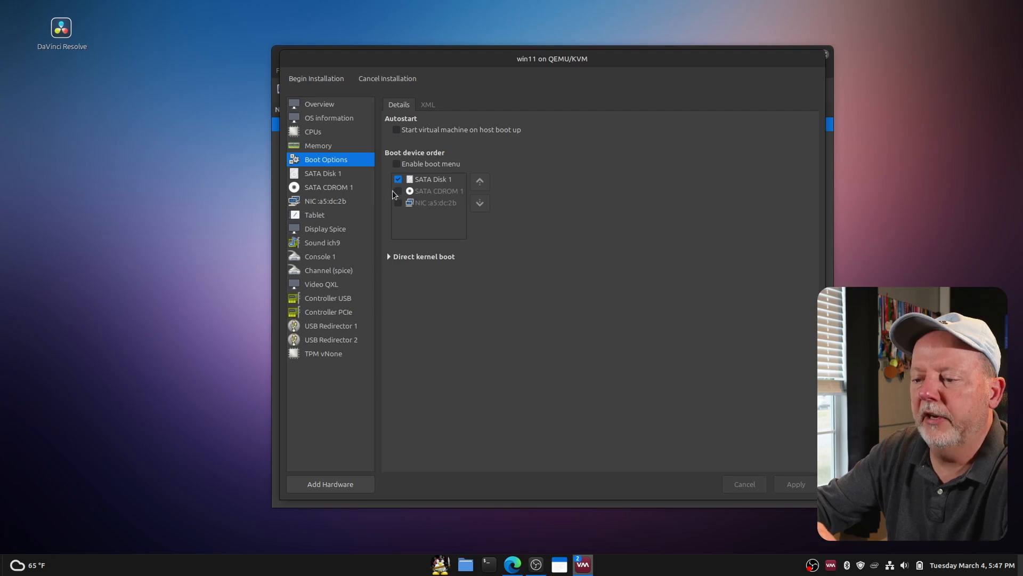
{"action": "left_click", "coordinate": [397, 191]}
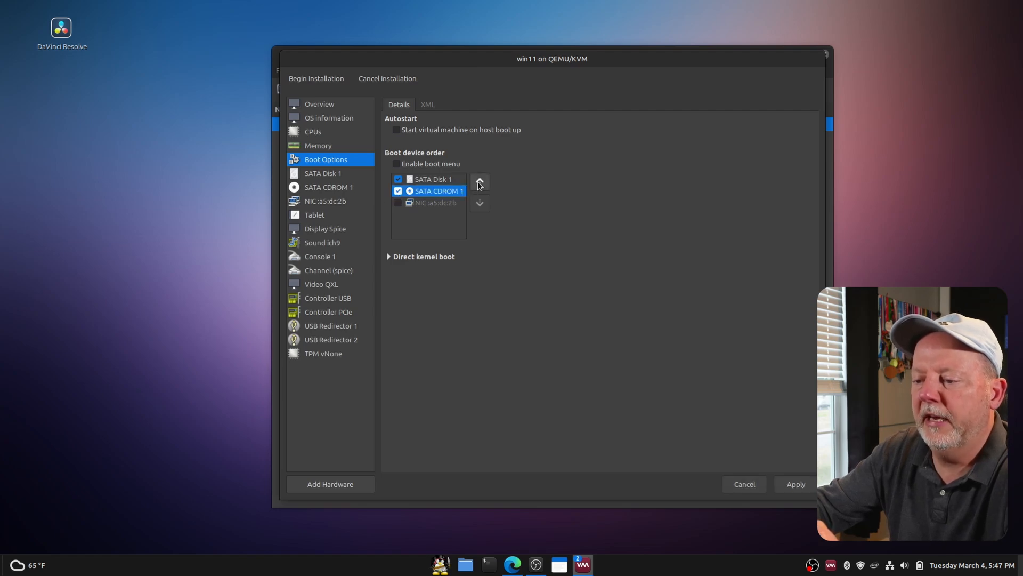
{"action": "left_click", "coordinate": [479, 181]}
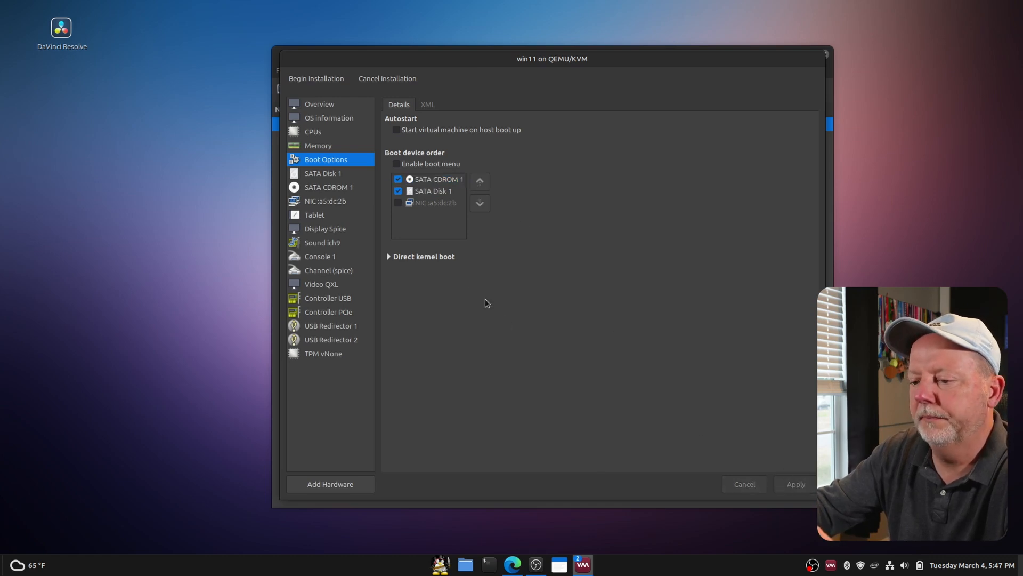
Review SATA Disk 1, SATA CDROM 1, NIC, Display Spice, Sound ich9 and Video QXL unchanged.
{"action": "left_click", "coordinate": [322, 172]}
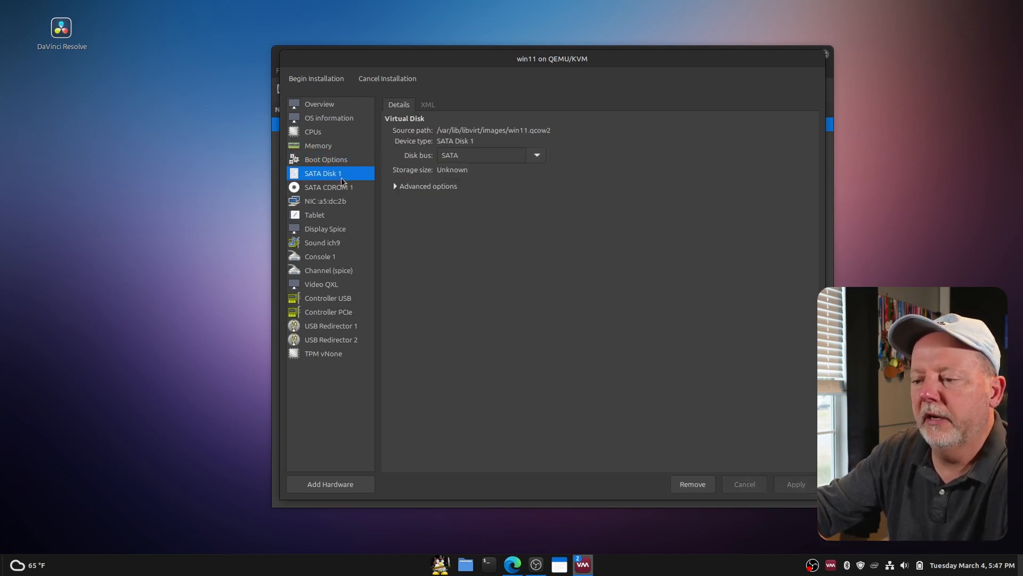
{"action": "left_click", "coordinate": [328, 188]}
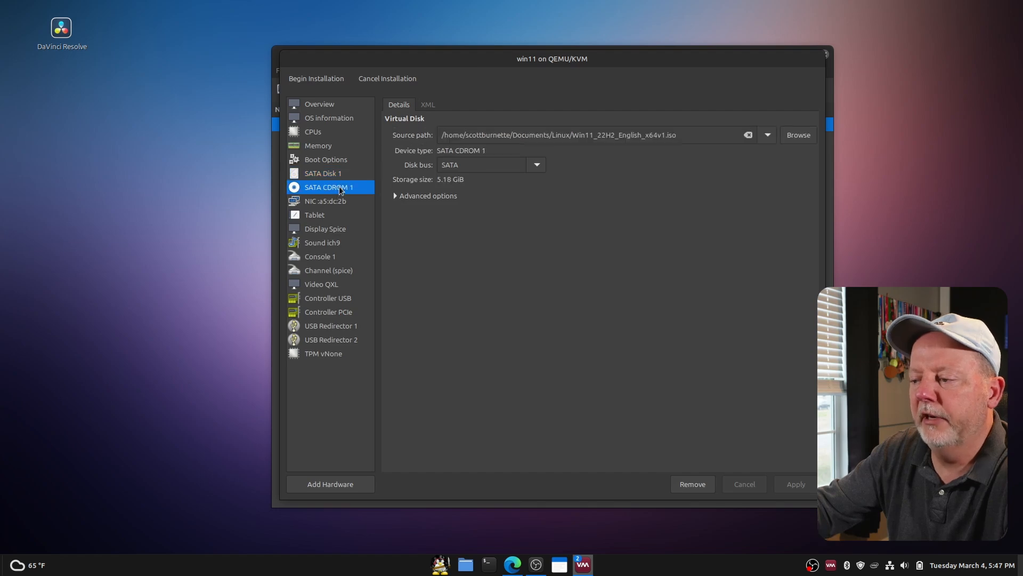
{"action": "mouse_move", "coordinate": [342, 210]}
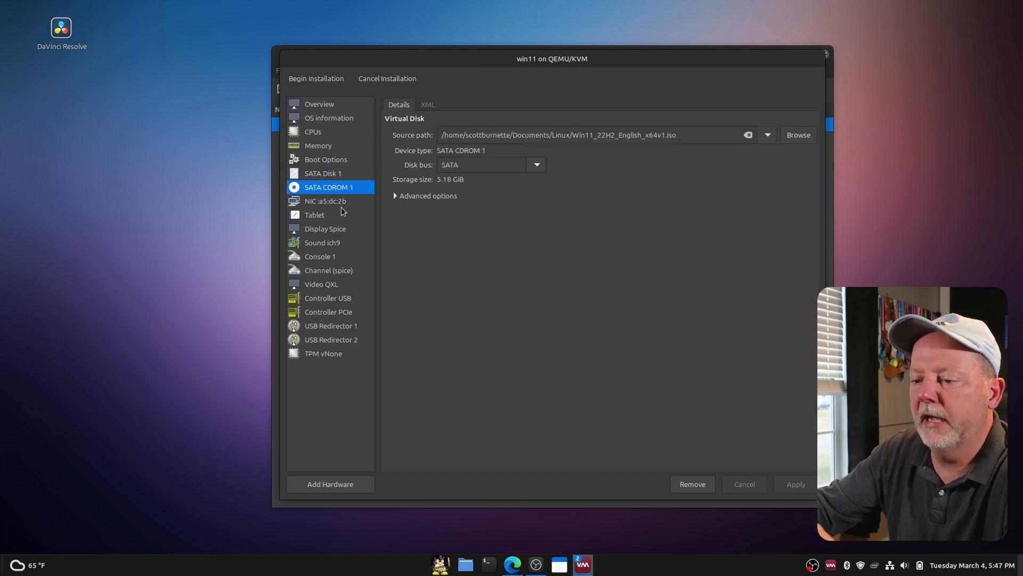
{"action": "left_click", "coordinate": [325, 200]}
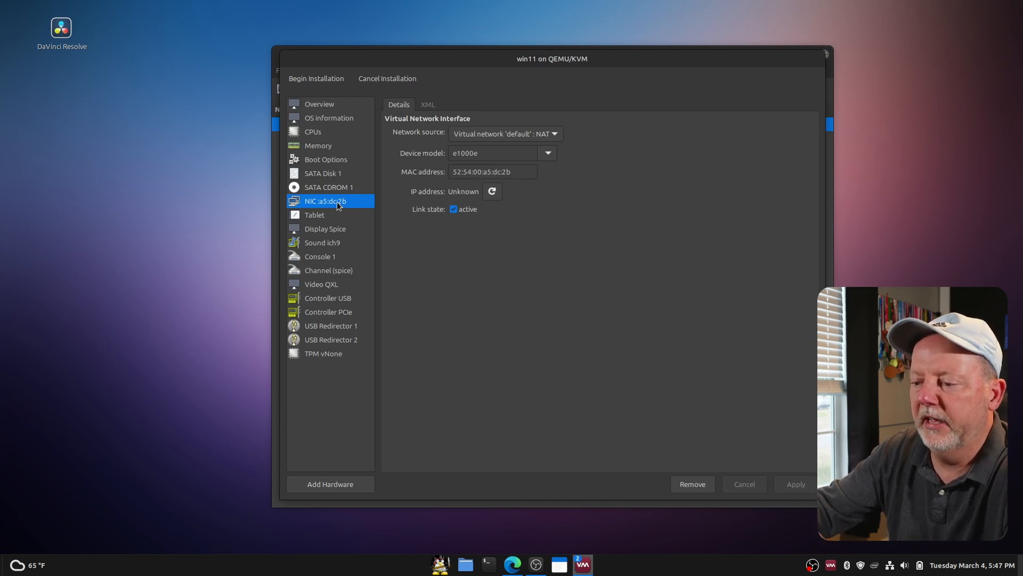
{"action": "mouse_move", "coordinate": [346, 216]}
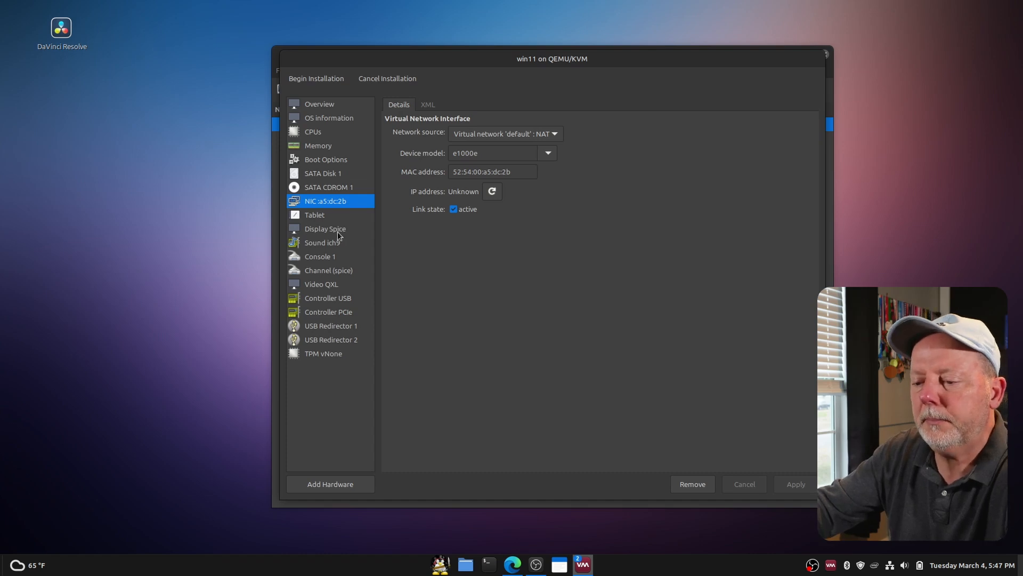
{"action": "left_click", "coordinate": [326, 228]}
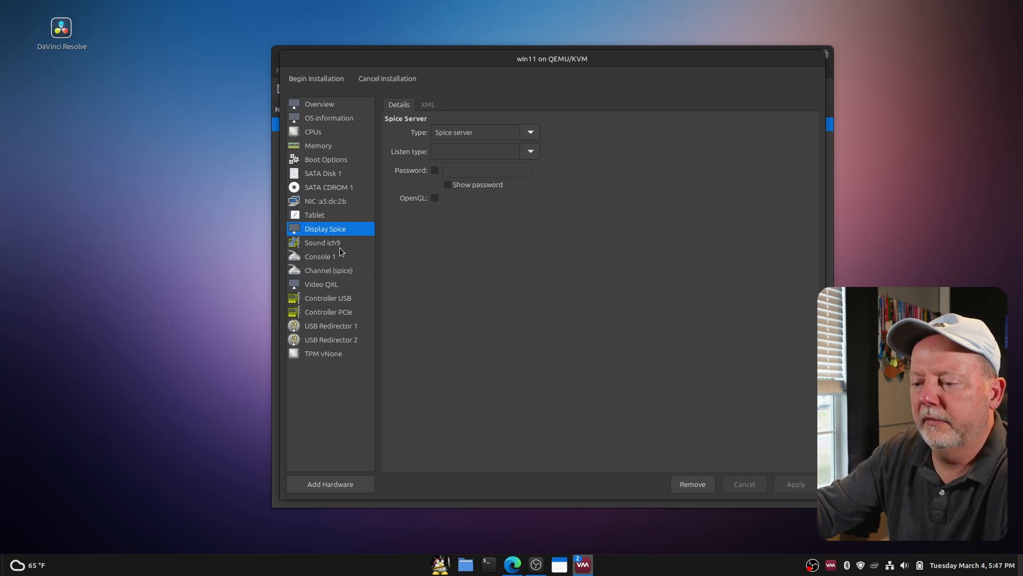
{"action": "left_click", "coordinate": [322, 242]}
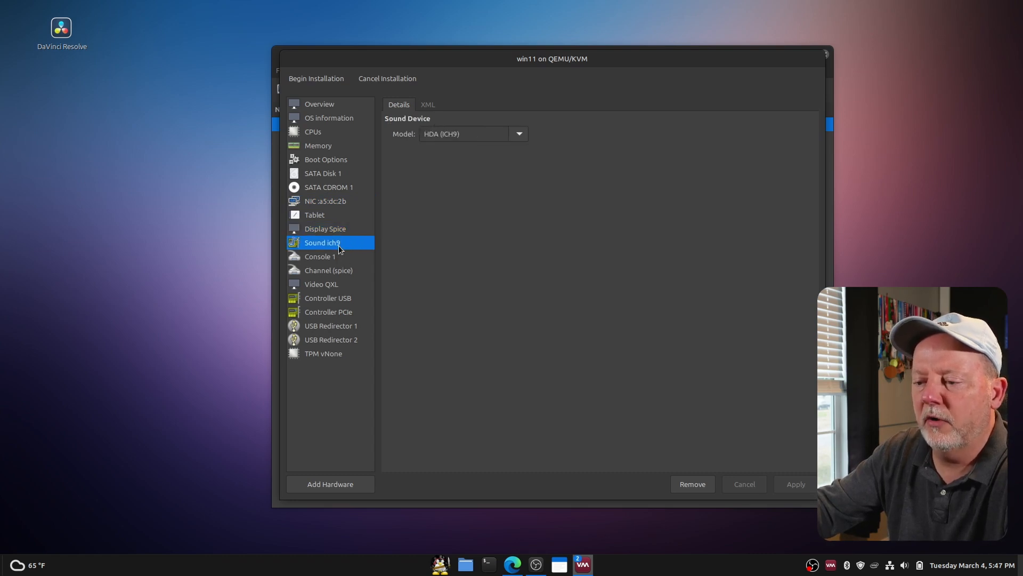
{"action": "left_click", "coordinate": [320, 284]}
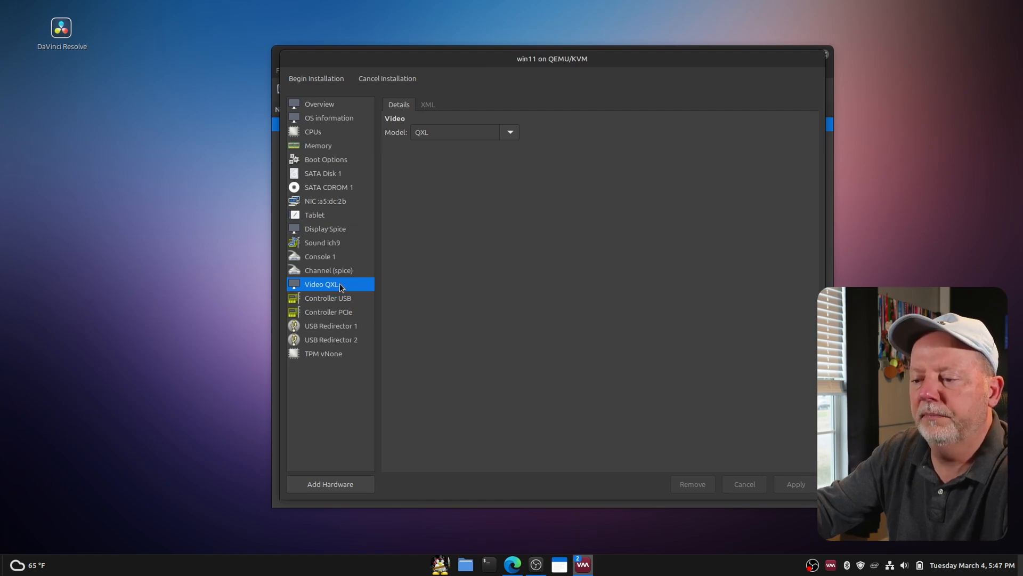
{"action": "left_click", "coordinate": [509, 132]}
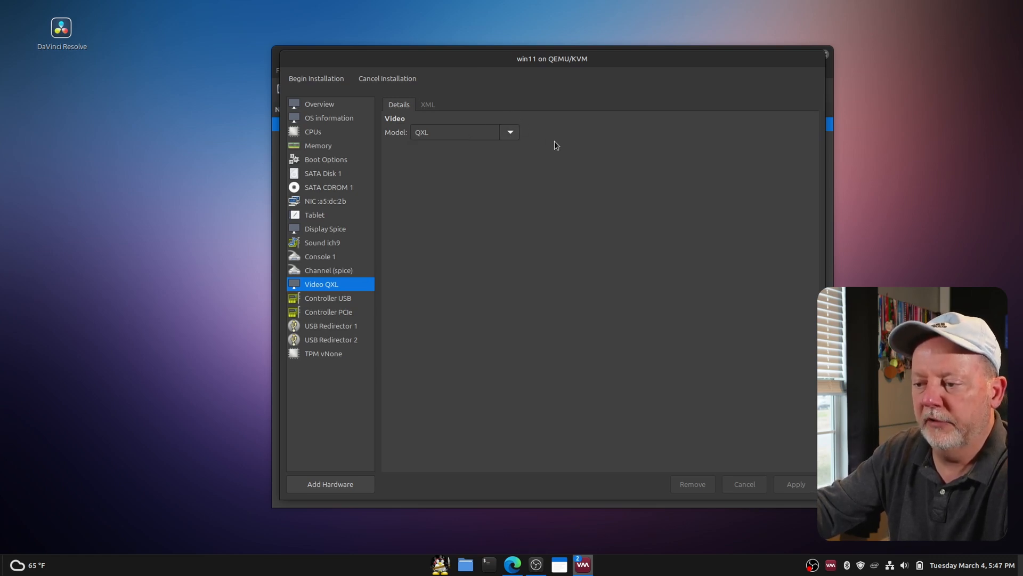
{"action": "mouse_move", "coordinate": [597, 374]}
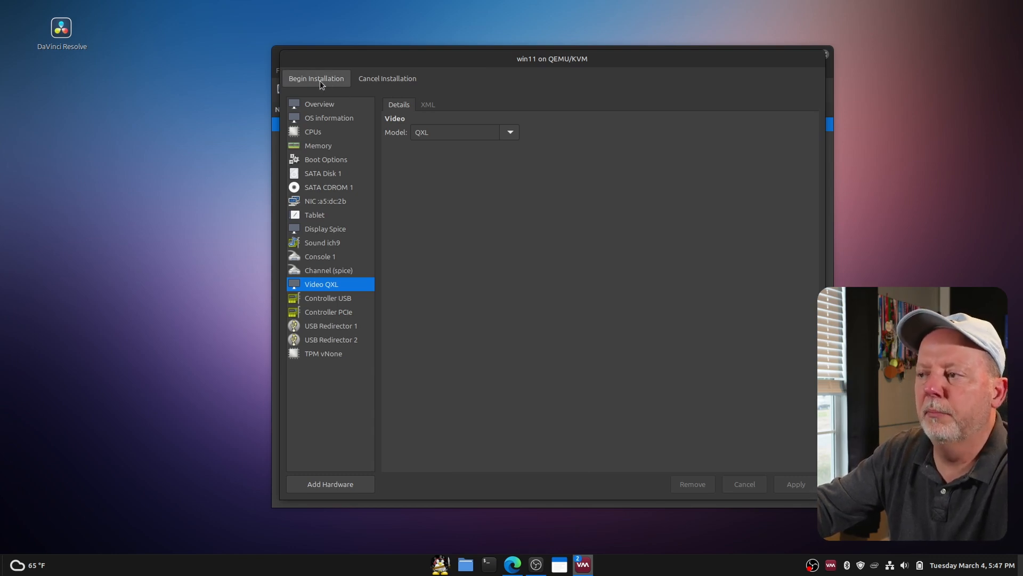
Begin the installation, accept the language settings and maximize the VM console.
{"action": "left_click", "coordinate": [315, 78]}
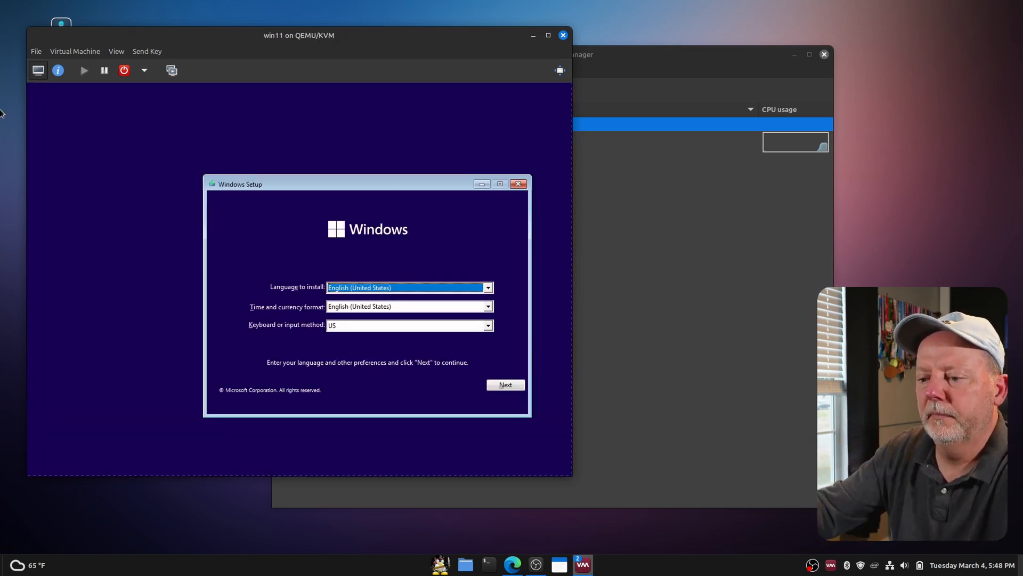
{"action": "left_click", "coordinate": [506, 385]}
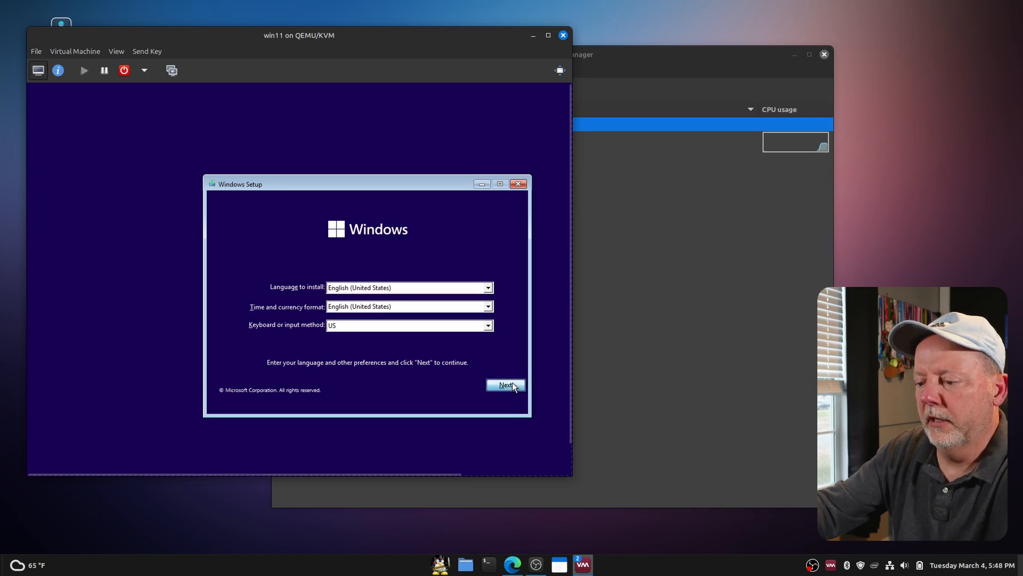
{"action": "left_click", "coordinate": [505, 384]}
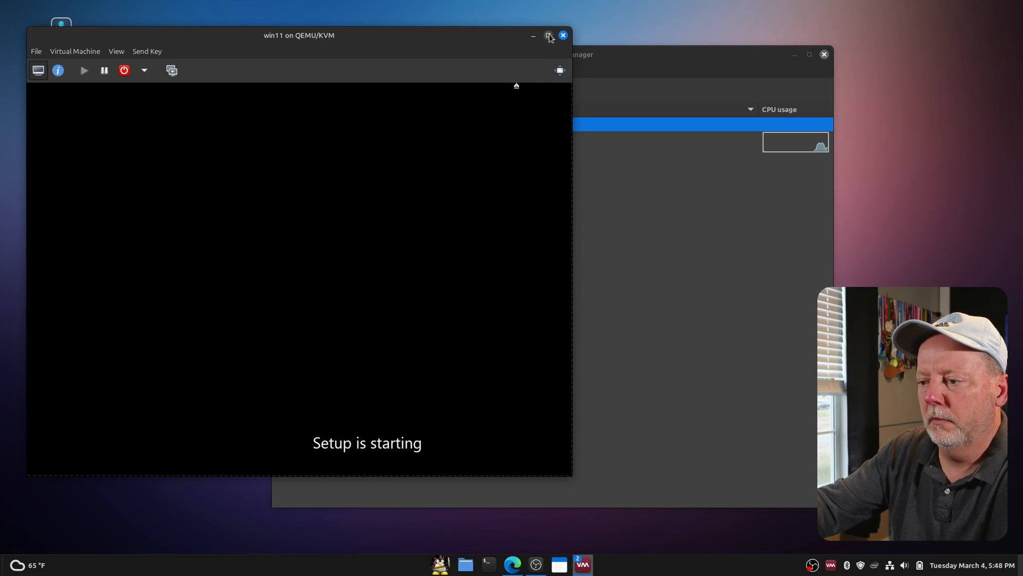
{"action": "left_click", "coordinate": [550, 35]}
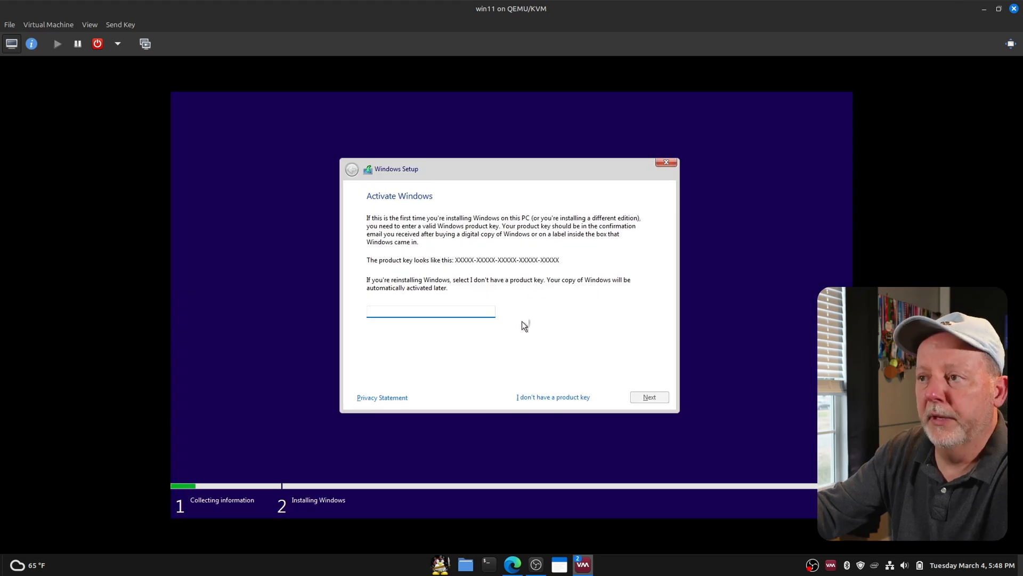
Continue without a product key and choose Windows 11 Pro as the edition.
{"action": "left_click", "coordinate": [552, 397]}
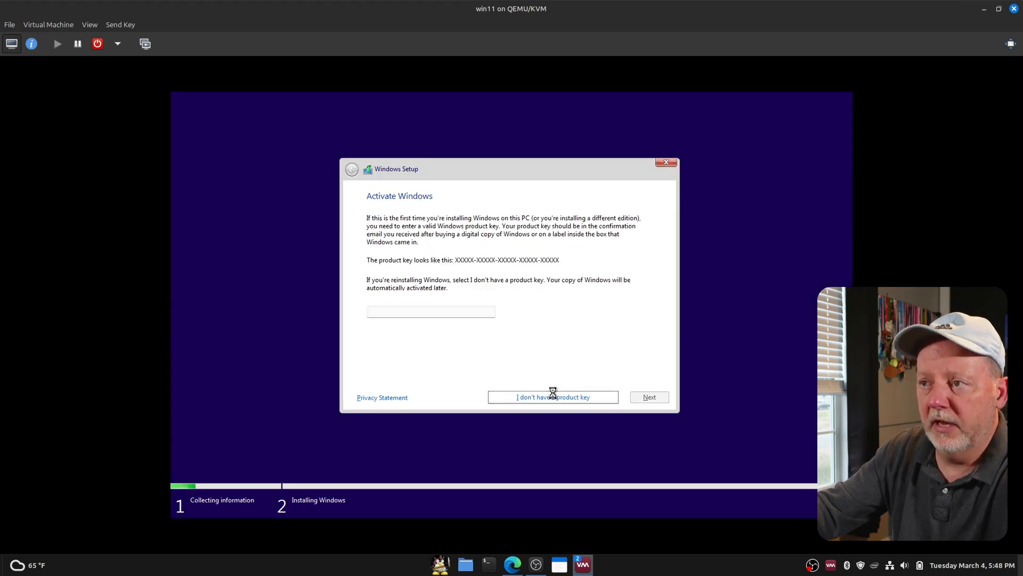
{"action": "left_click", "coordinate": [554, 396]}
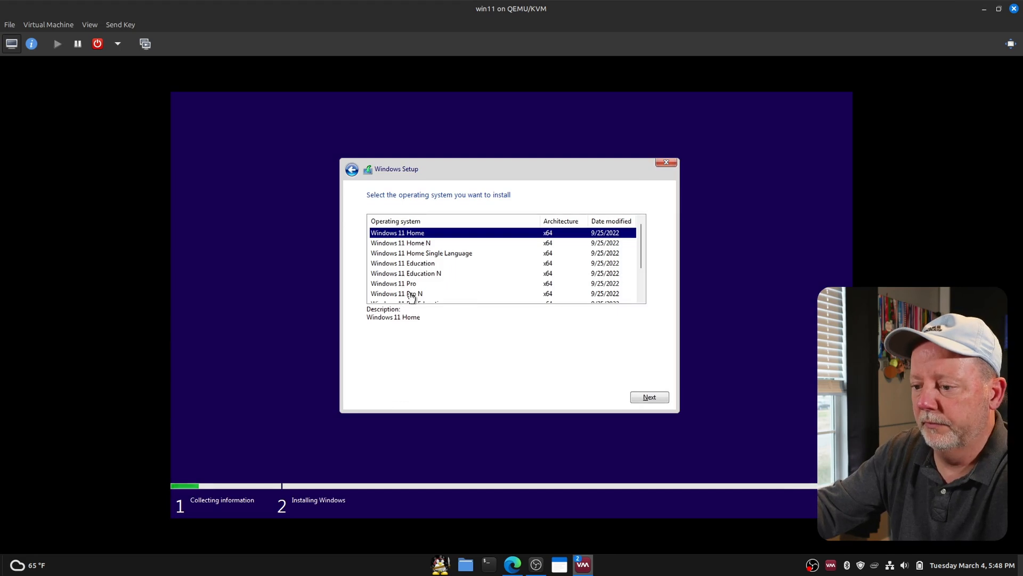
{"action": "left_click", "coordinate": [393, 284]}
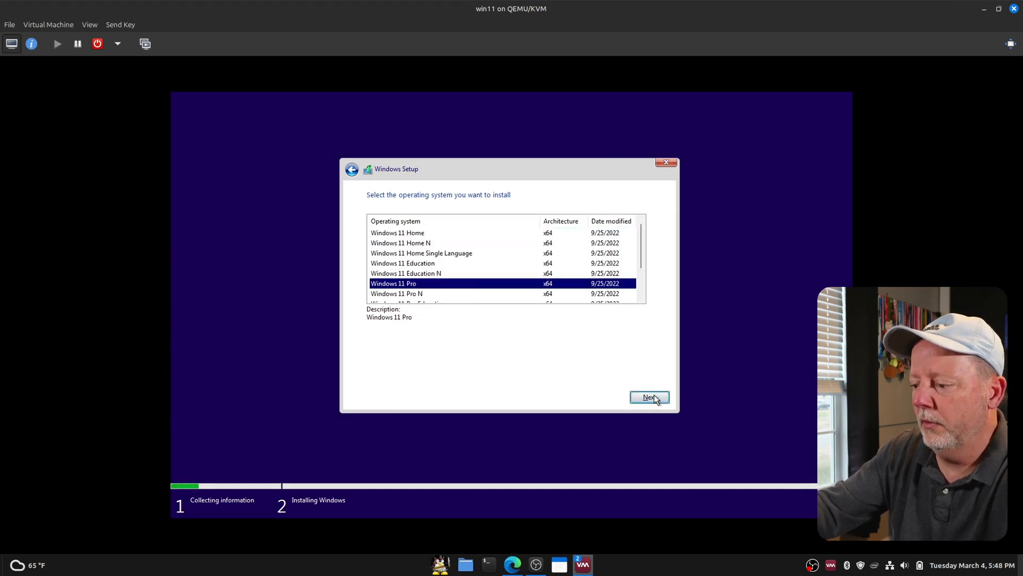
{"action": "left_click", "coordinate": [649, 397]}
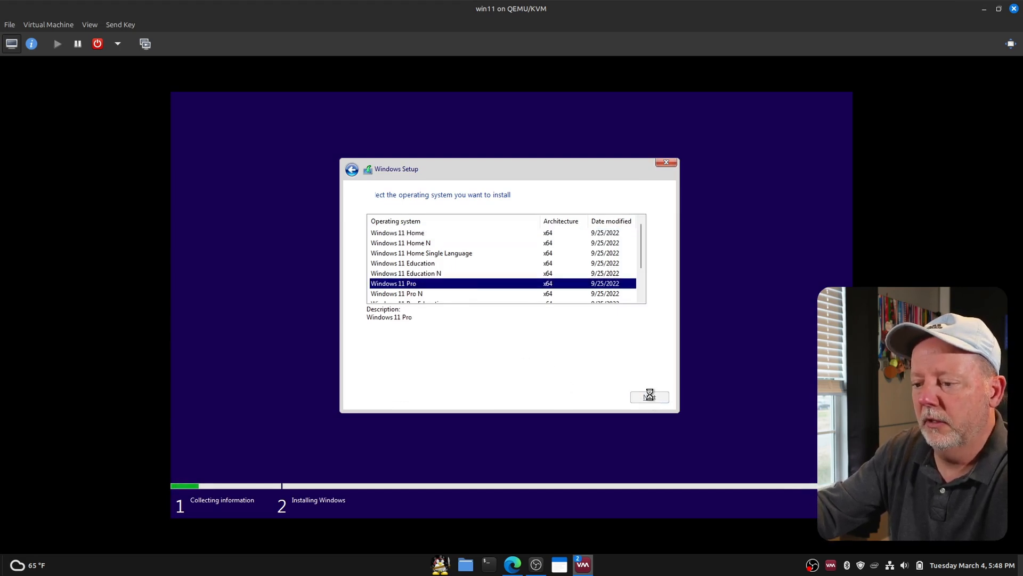
Accept the license terms and choose a Custom Windows-only installation.
{"action": "left_click", "coordinate": [649, 397]}
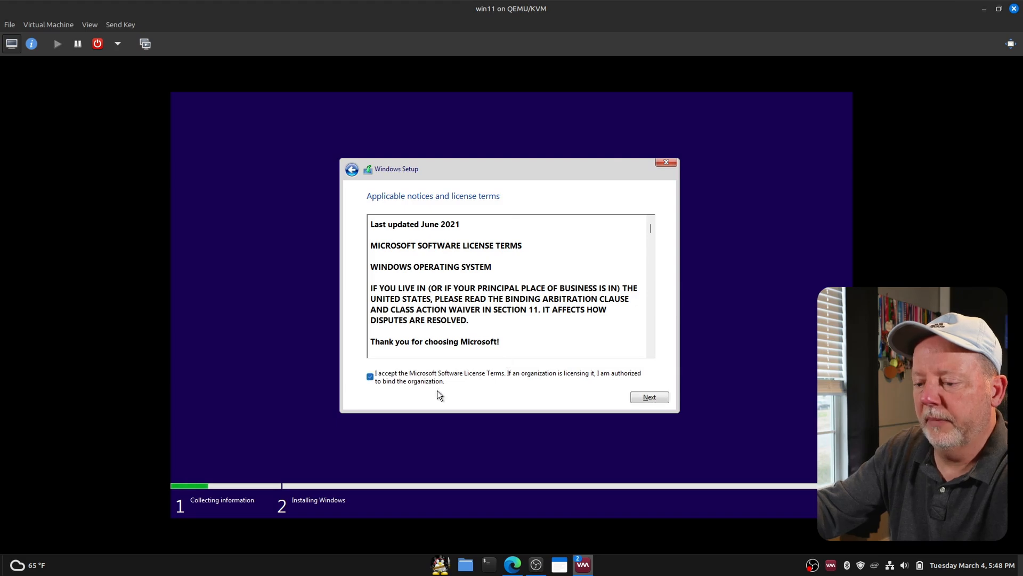
{"action": "left_click", "coordinate": [648, 396]}
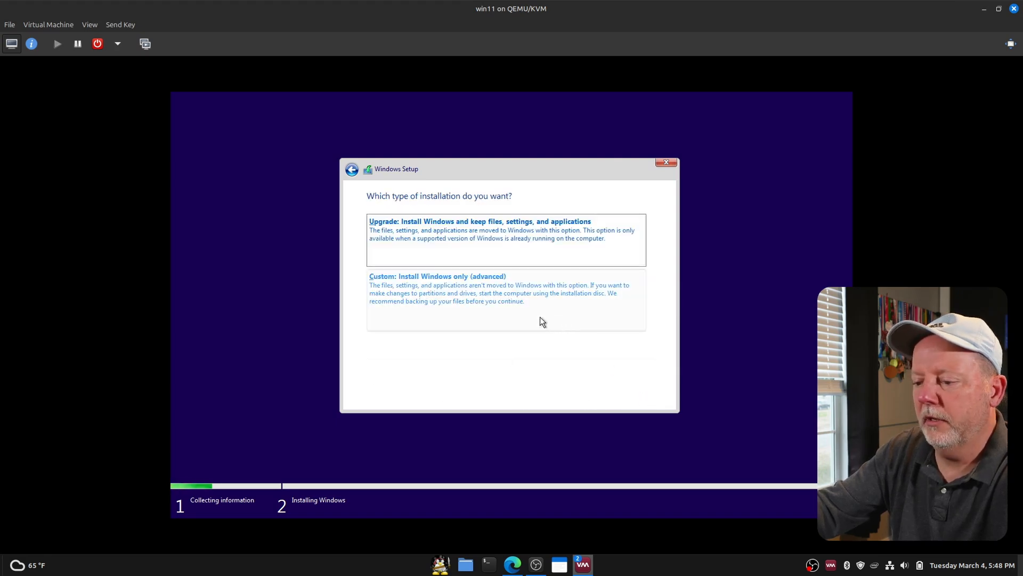
{"action": "left_click", "coordinate": [505, 289]}
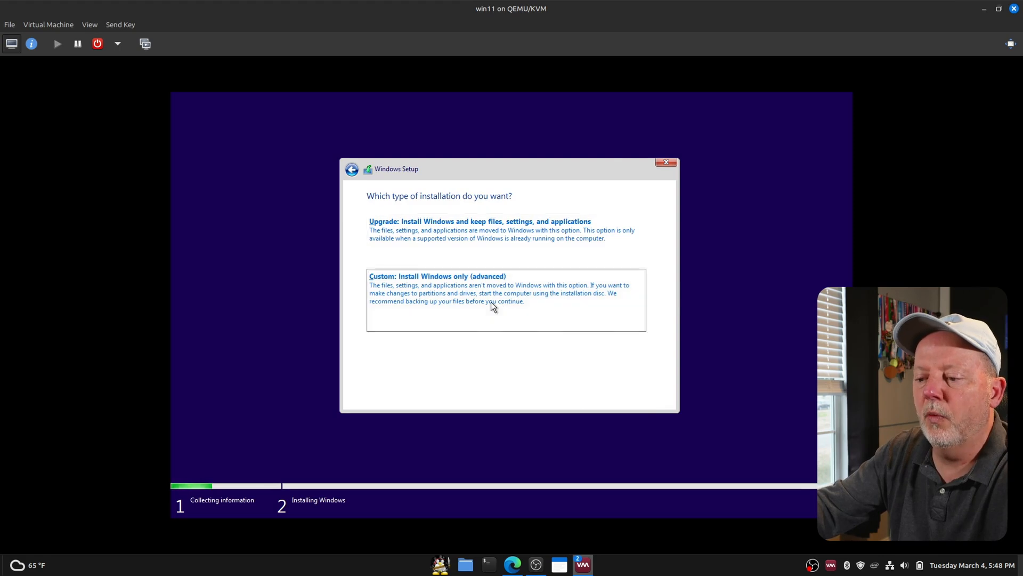
{"action": "left_click", "coordinate": [437, 276]}
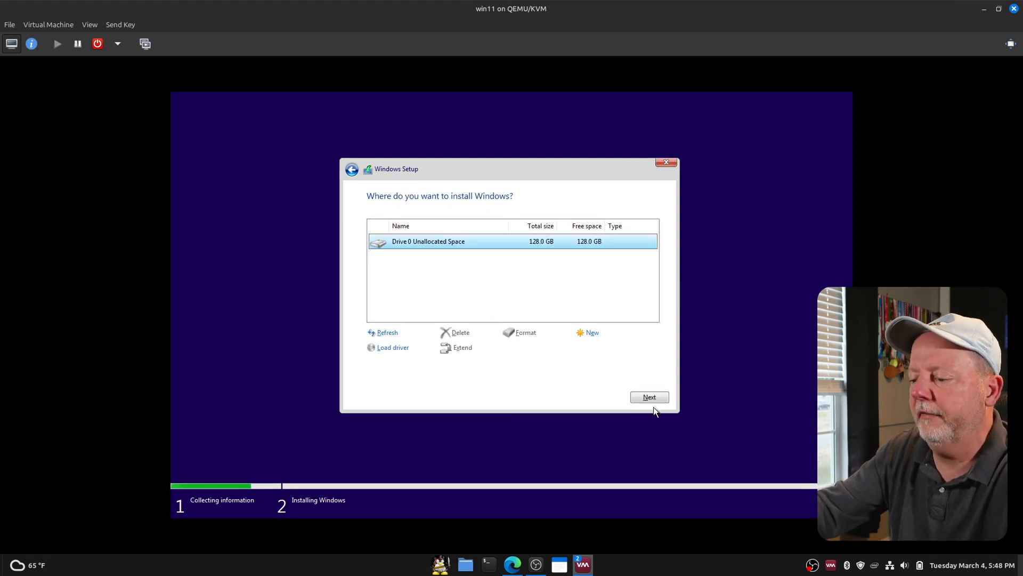
Install Windows on Drive 0's unallocated 128 GB space and wait for the out-of-box setup.
{"action": "left_click", "coordinate": [648, 397]}
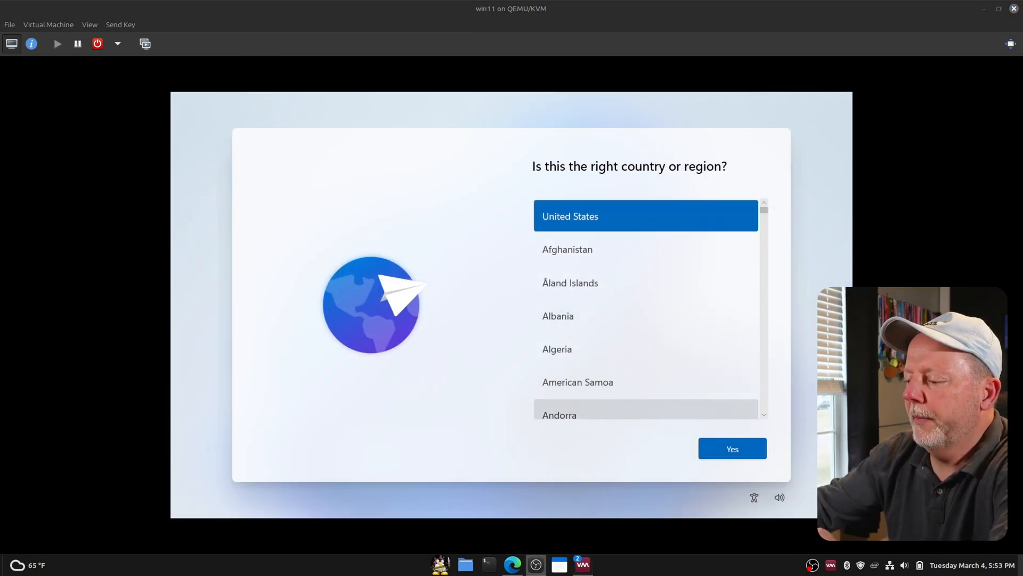
Confirm United States region and US keyboard layout, skipping a second layout.
{"action": "left_click", "coordinate": [731, 448]}
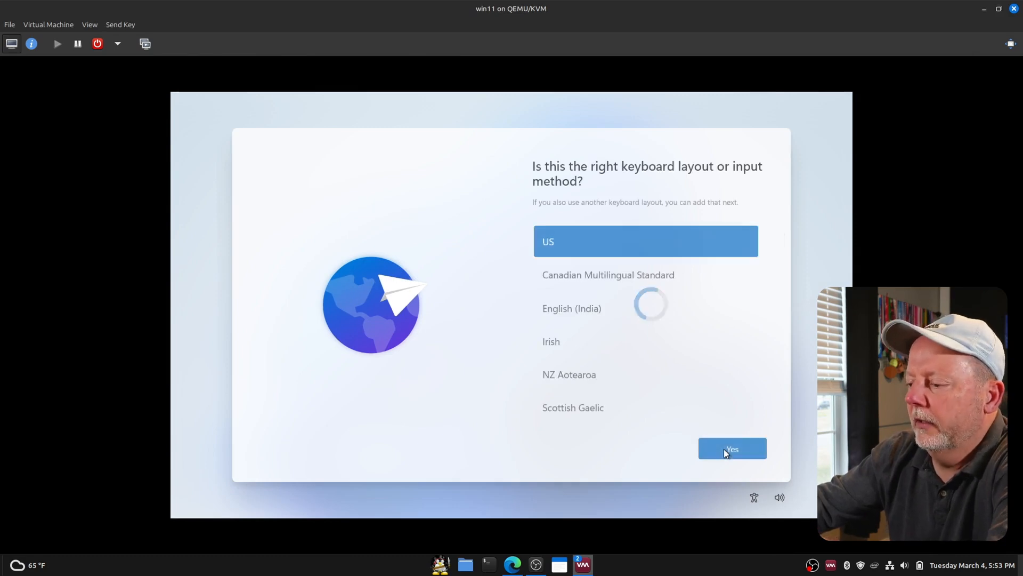
{"action": "left_click", "coordinate": [731, 448]}
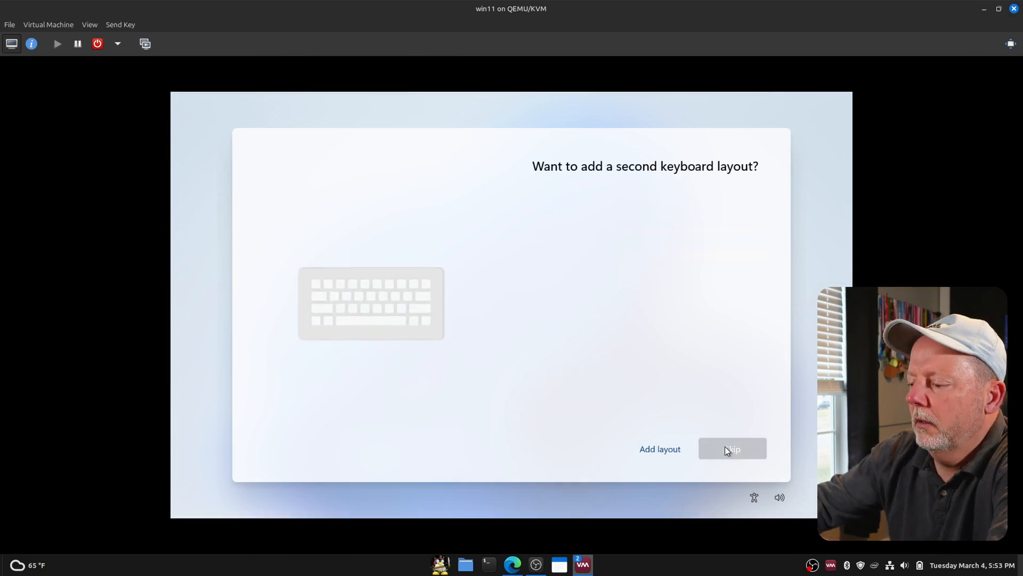
{"action": "left_click", "coordinate": [731, 448]}
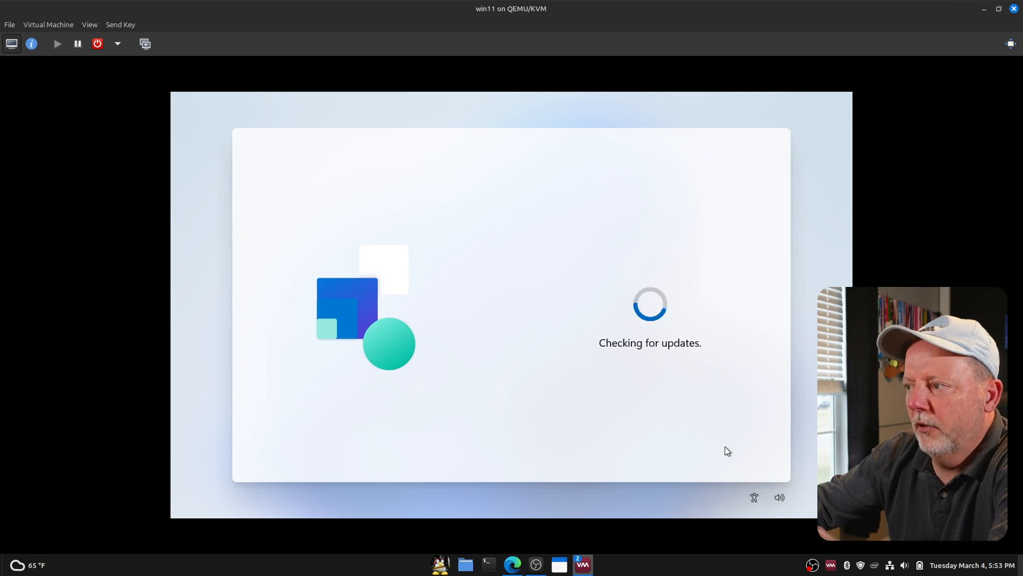
{"action": "mouse_move", "coordinate": [736, 443]}
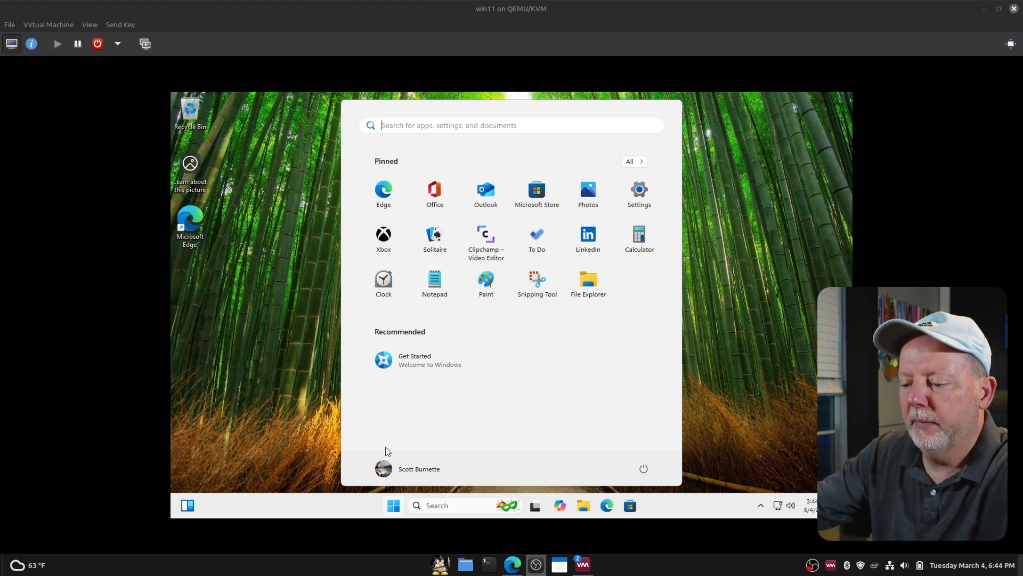
Check the Display adapters category in Device Manager, then hide it.
{"action": "left_click", "coordinate": [393, 505]}
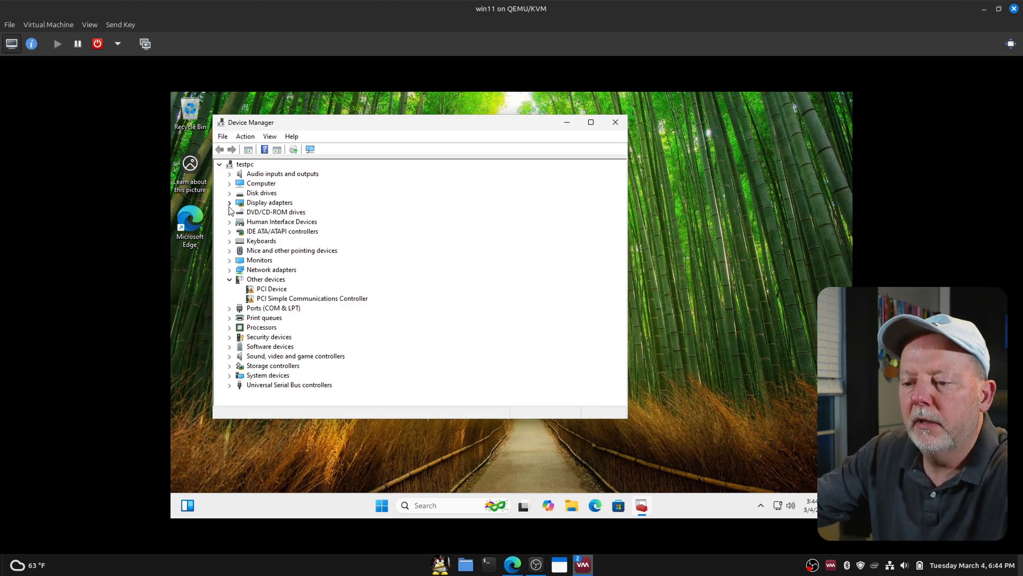
{"action": "left_click", "coordinate": [229, 203]}
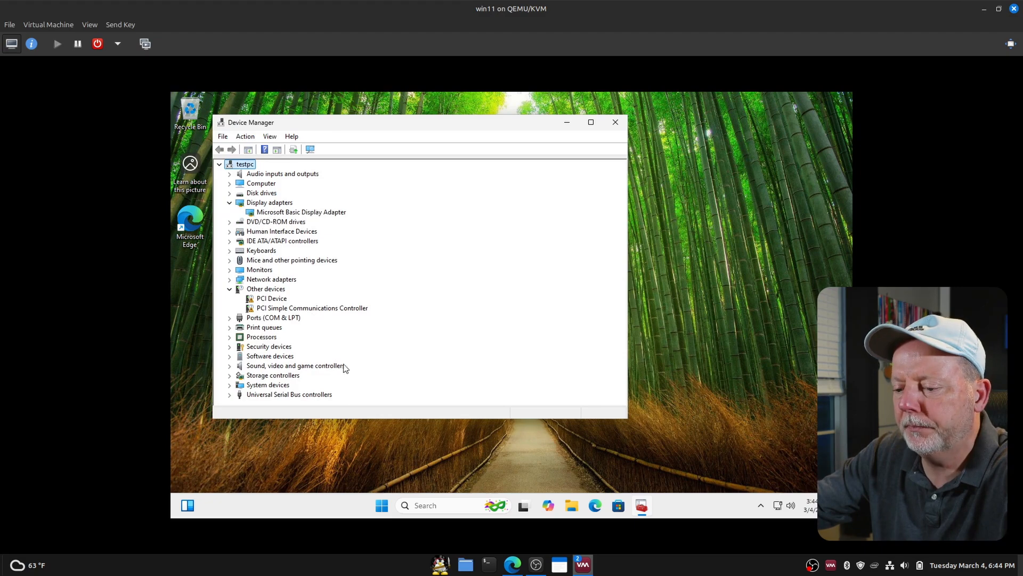
{"action": "mouse_move", "coordinate": [405, 490]}
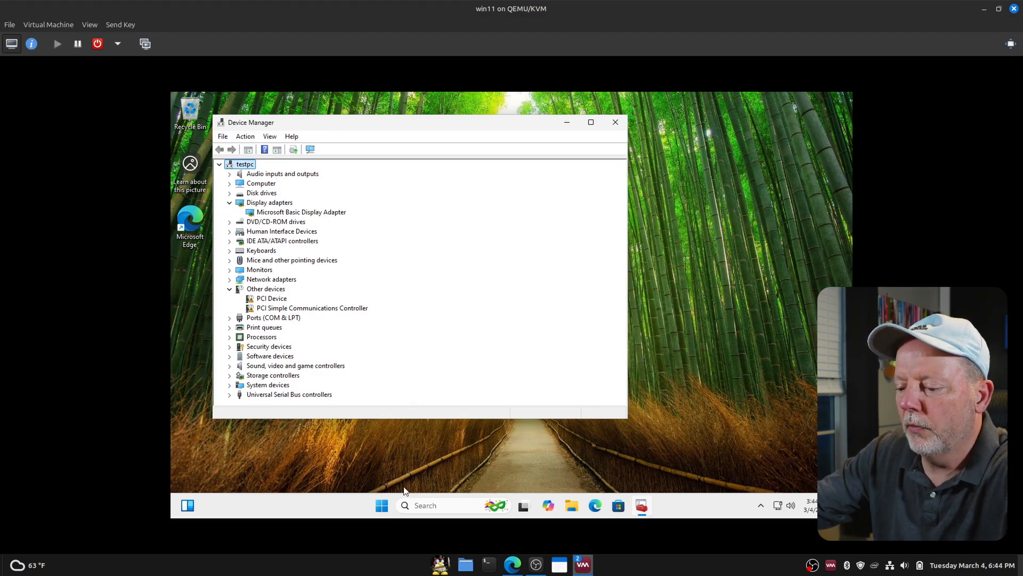
{"action": "left_click", "coordinate": [614, 122]}
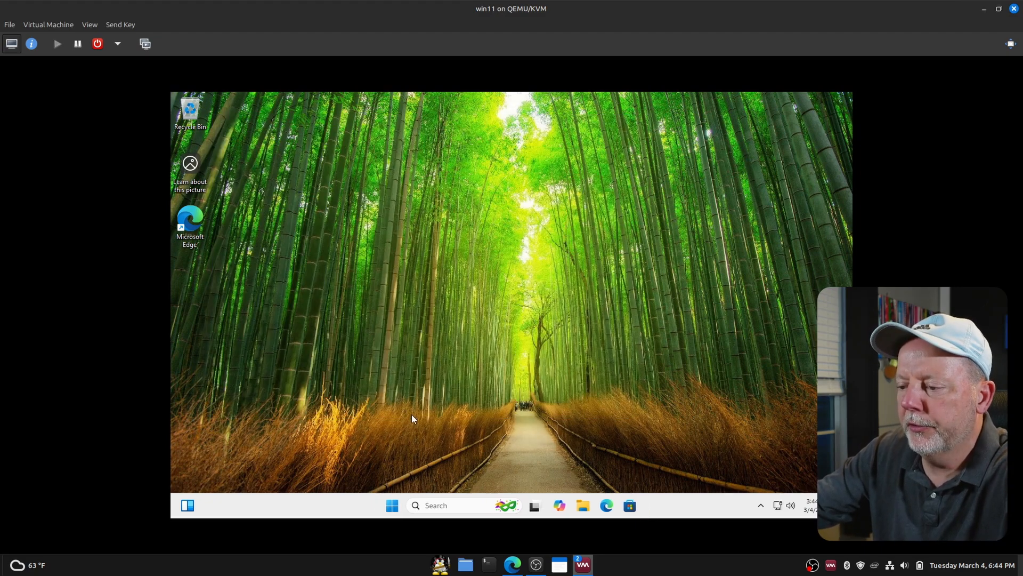
Shut down the Windows guest from the Start menu power options.
{"action": "left_click", "coordinate": [391, 504]}
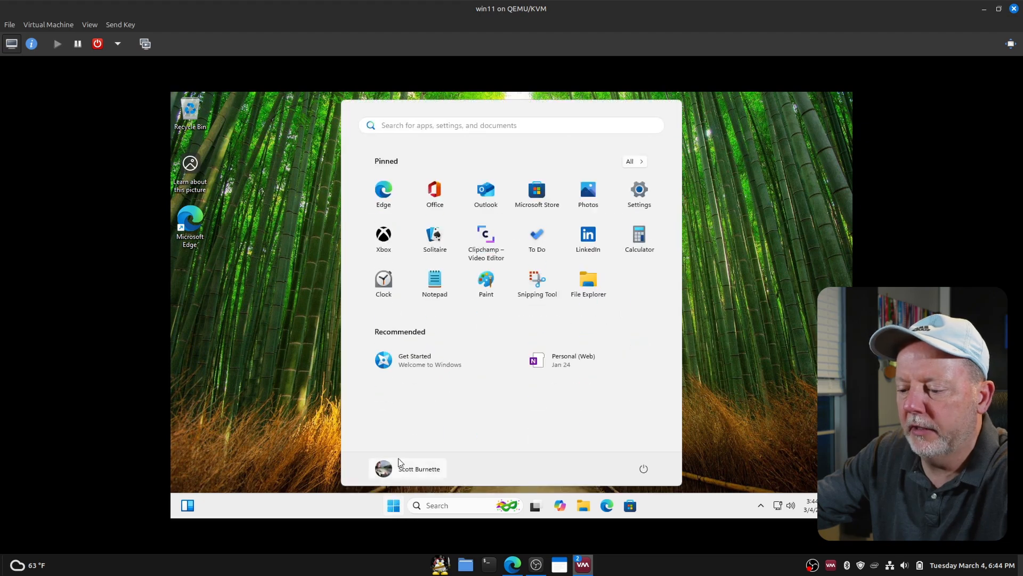
{"action": "left_click", "coordinate": [644, 469]}
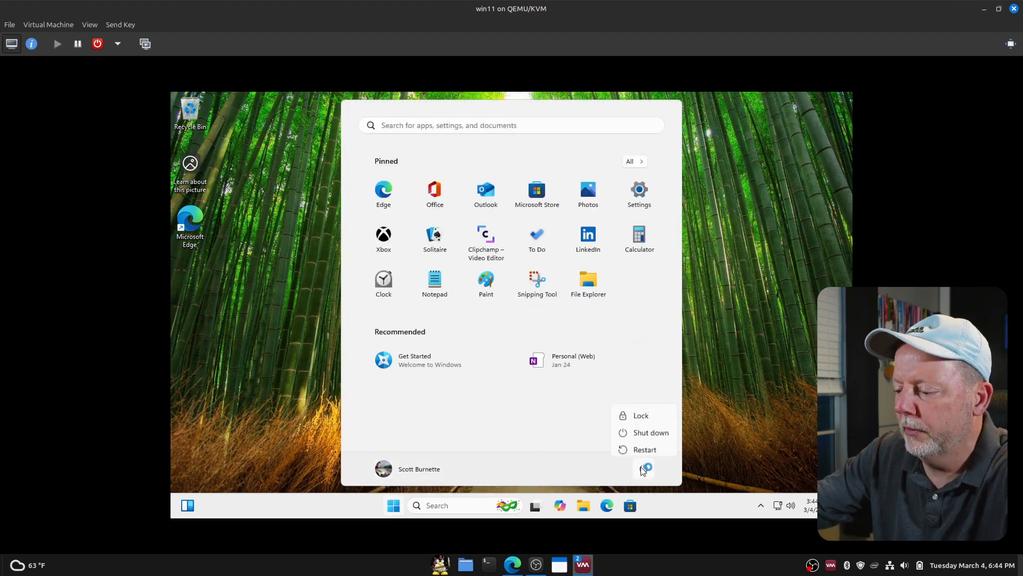
{"action": "left_click", "coordinate": [649, 432]}
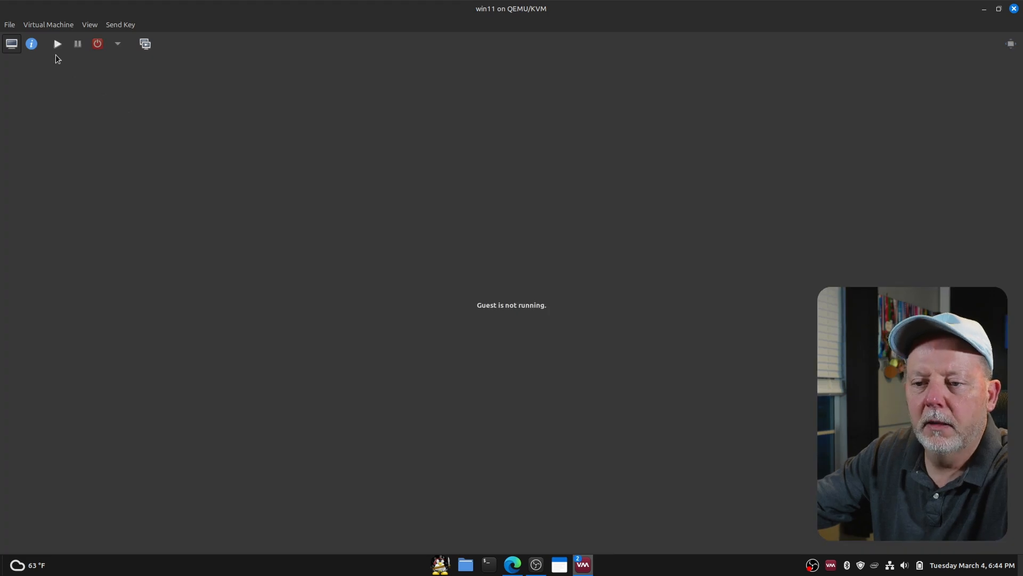
{"action": "mouse_move", "coordinate": [31, 43]}
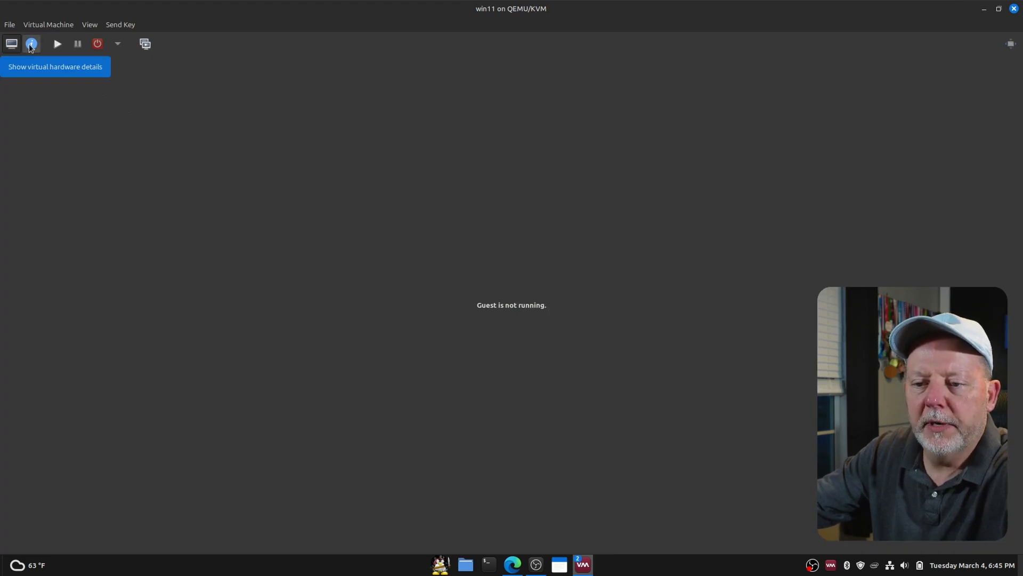
In hardware details, check Video and add a new Storage device of type CDROM.
{"action": "left_click", "coordinate": [31, 43]}
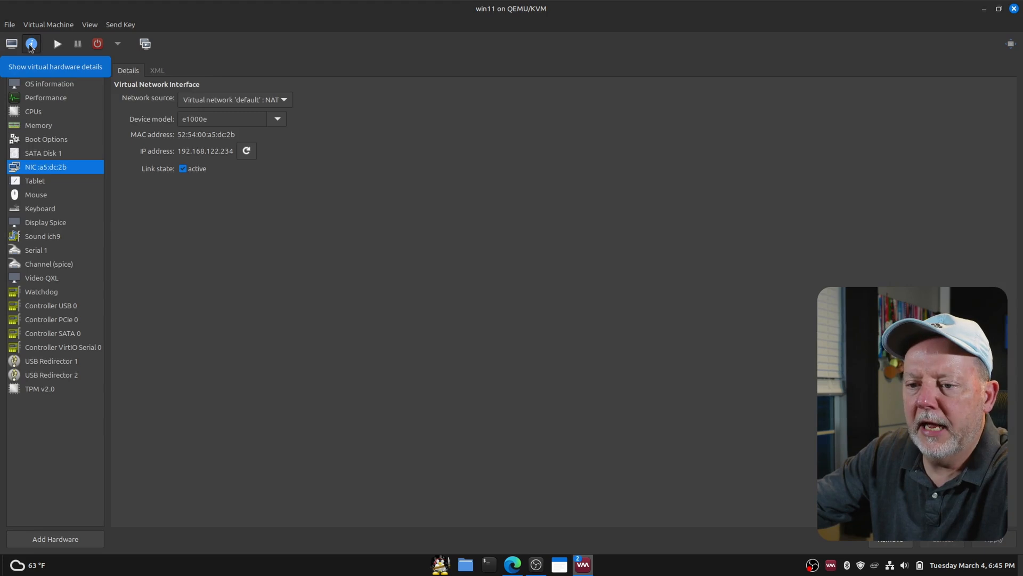
{"action": "mouse_move", "coordinate": [72, 132]}
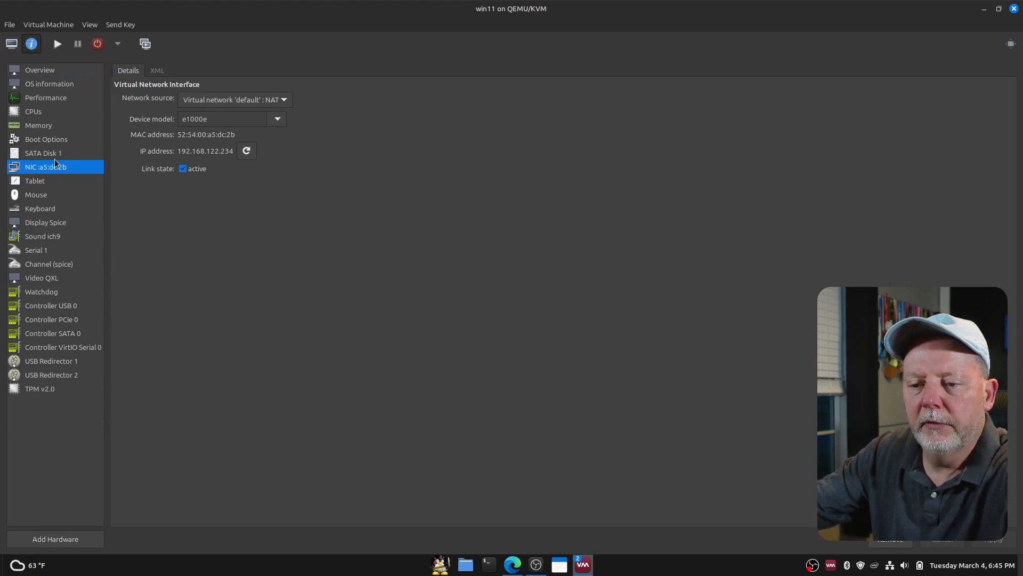
{"action": "left_click", "coordinate": [41, 277]}
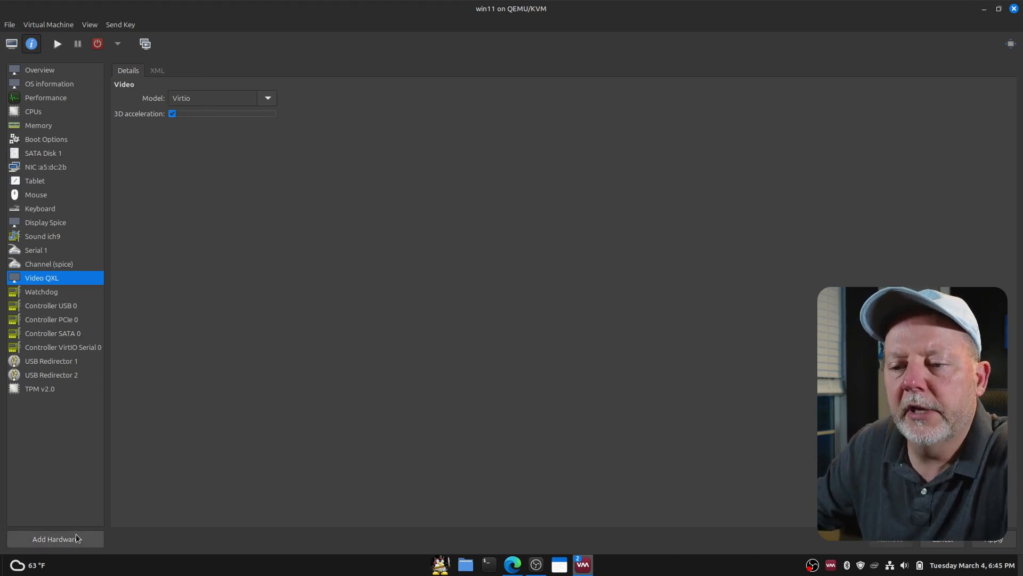
{"action": "left_click", "coordinate": [54, 539]}
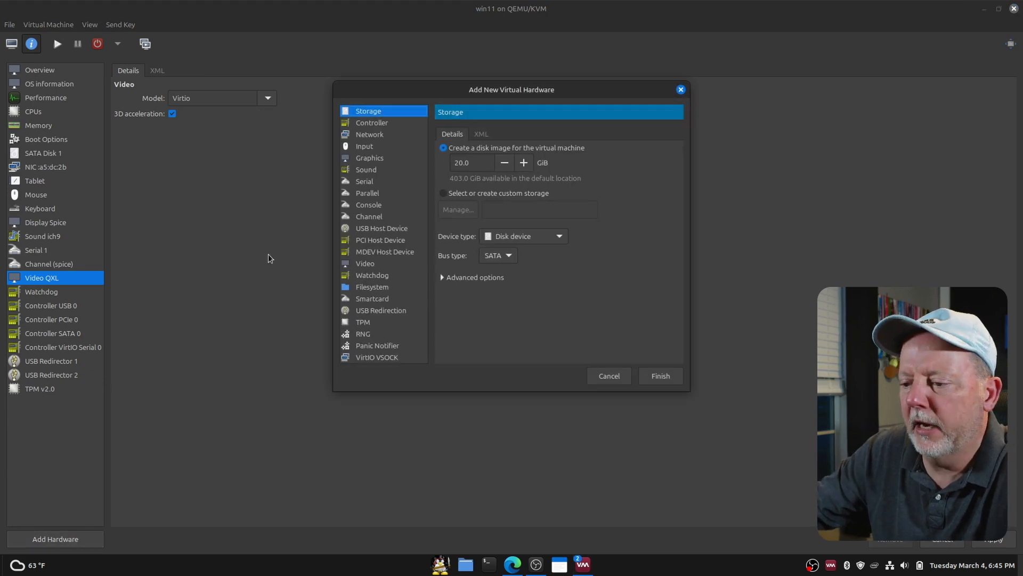
{"action": "mouse_move", "coordinate": [394, 132]}
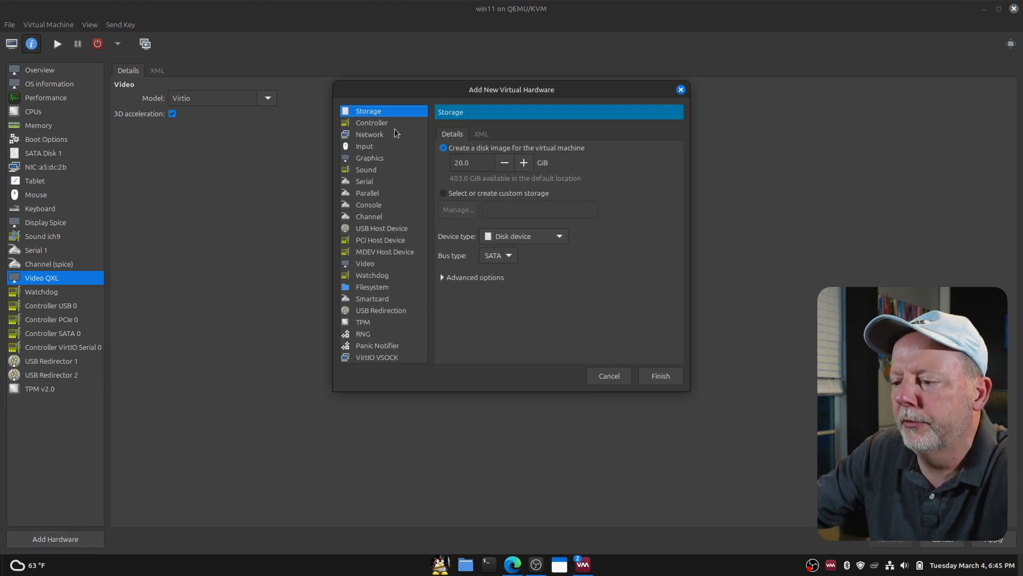
{"action": "left_click", "coordinate": [522, 236]}
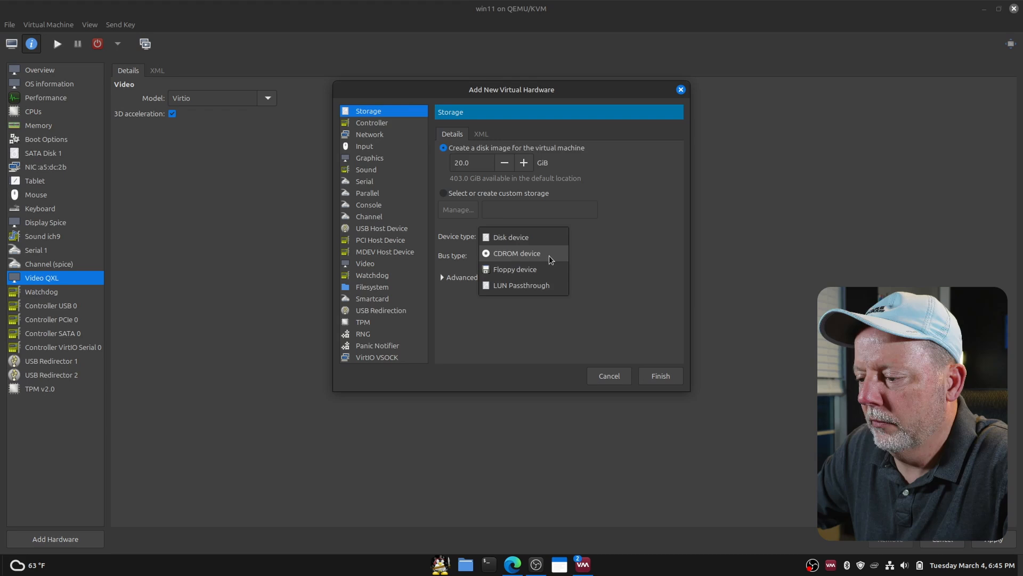
{"action": "left_click", "coordinate": [516, 254]}
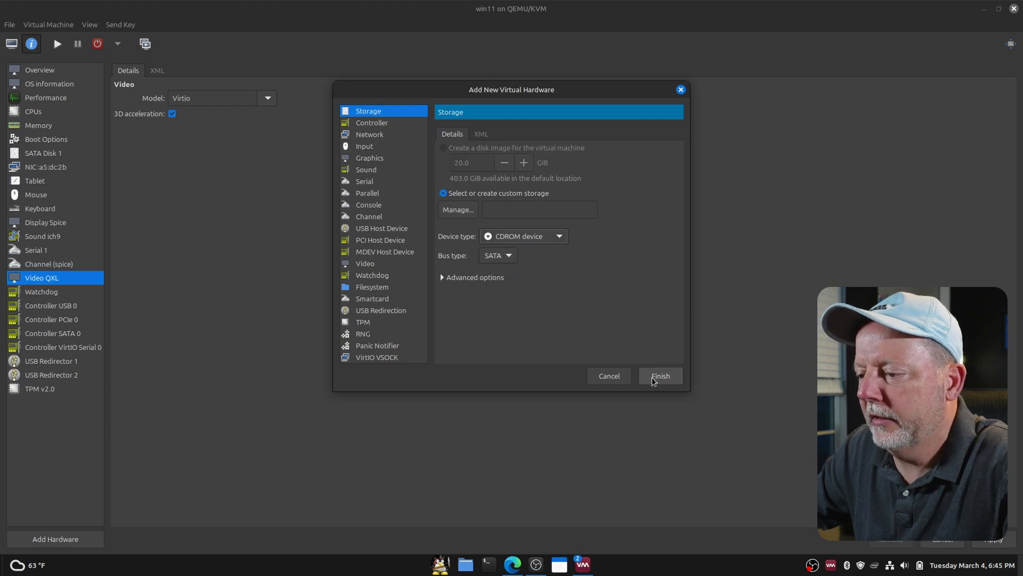
{"action": "left_click", "coordinate": [660, 375]}
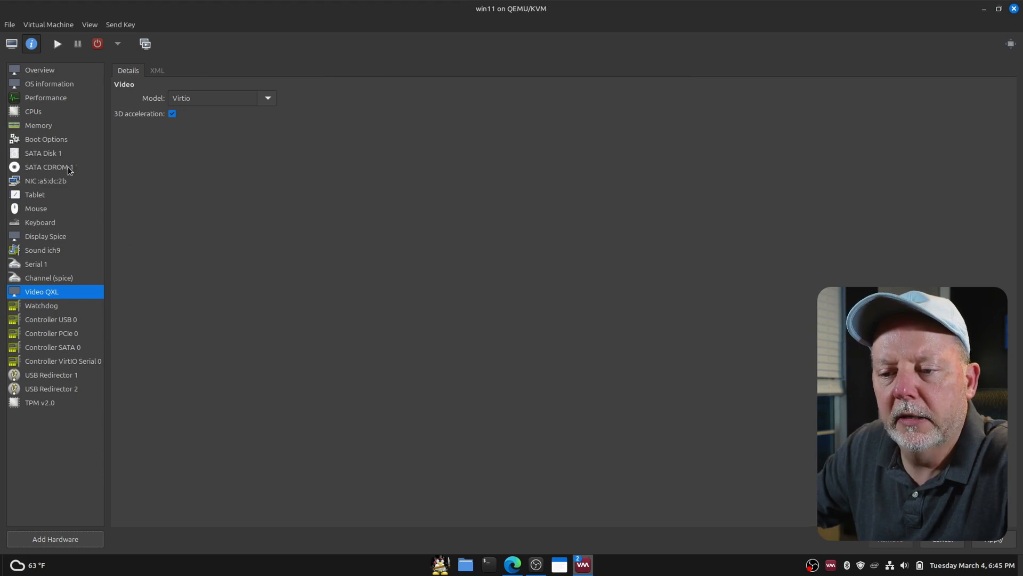
Set SATA CDROM 1's source to the local virtio-win-0.1.266.iso image.
{"action": "left_click", "coordinate": [49, 166]}
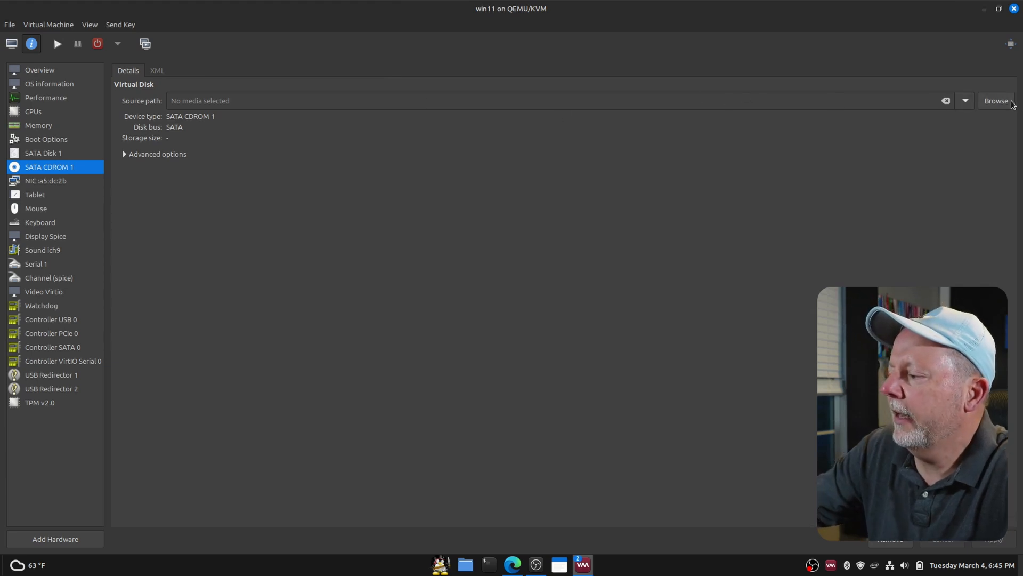
{"action": "left_click", "coordinate": [995, 100]}
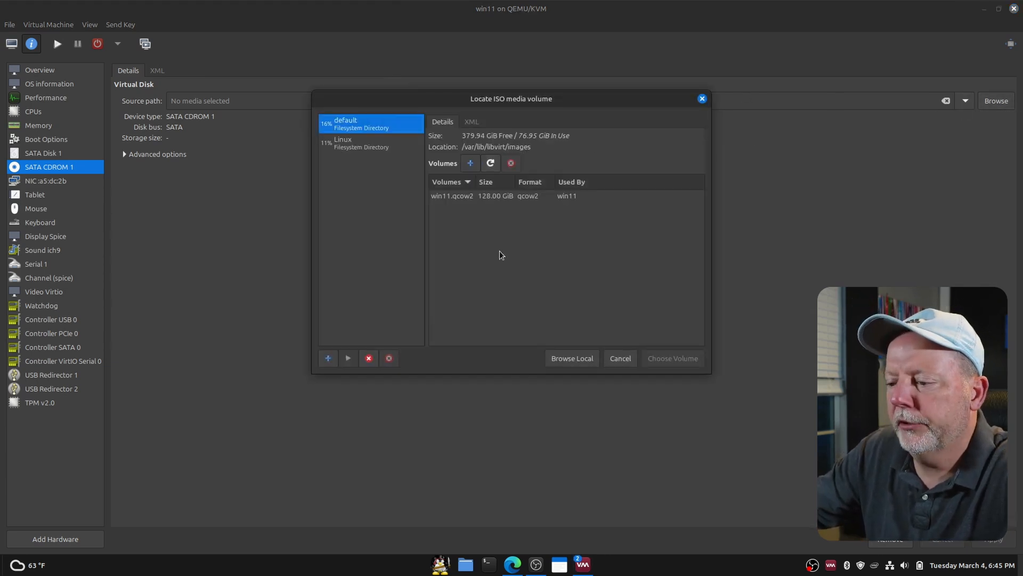
{"action": "left_click", "coordinate": [571, 358]}
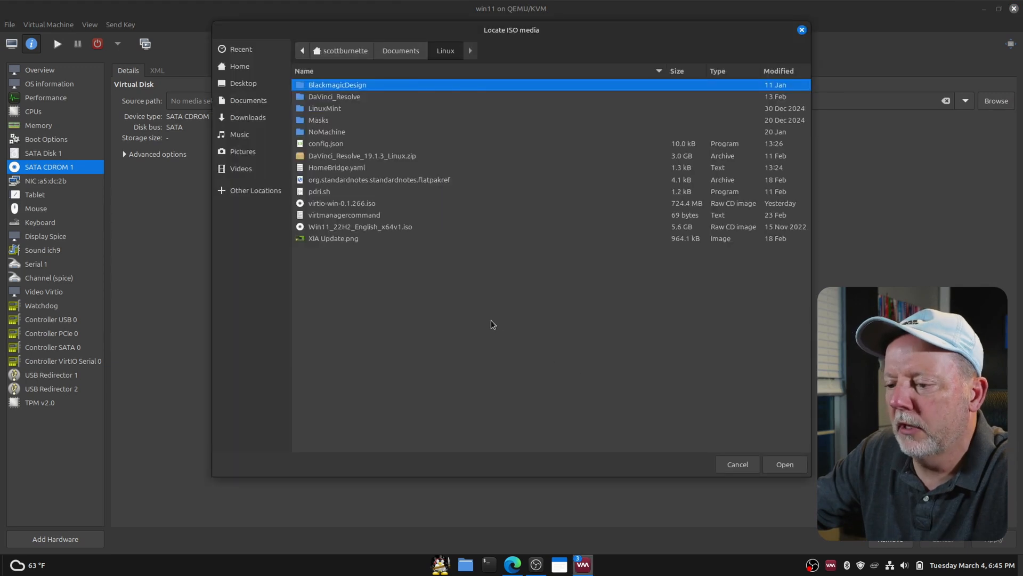
{"action": "left_click", "coordinate": [342, 203]}
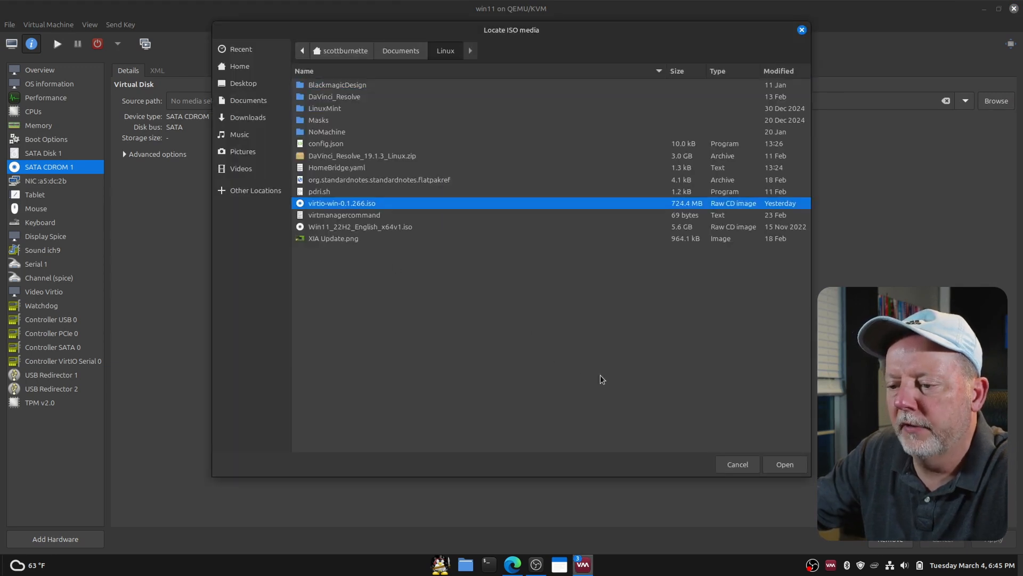
{"action": "left_click", "coordinate": [783, 464]}
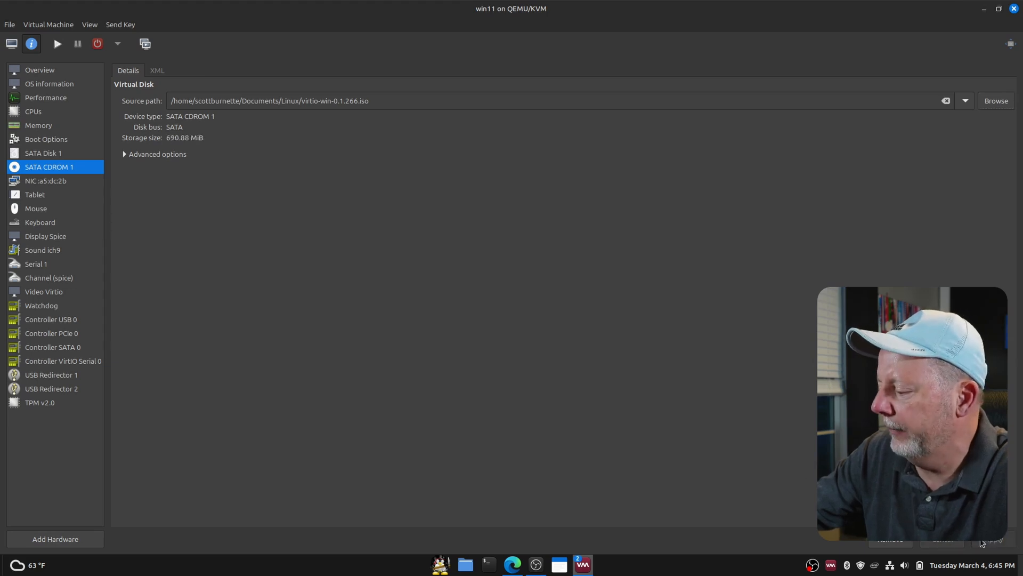
{"action": "mouse_move", "coordinate": [418, 321]}
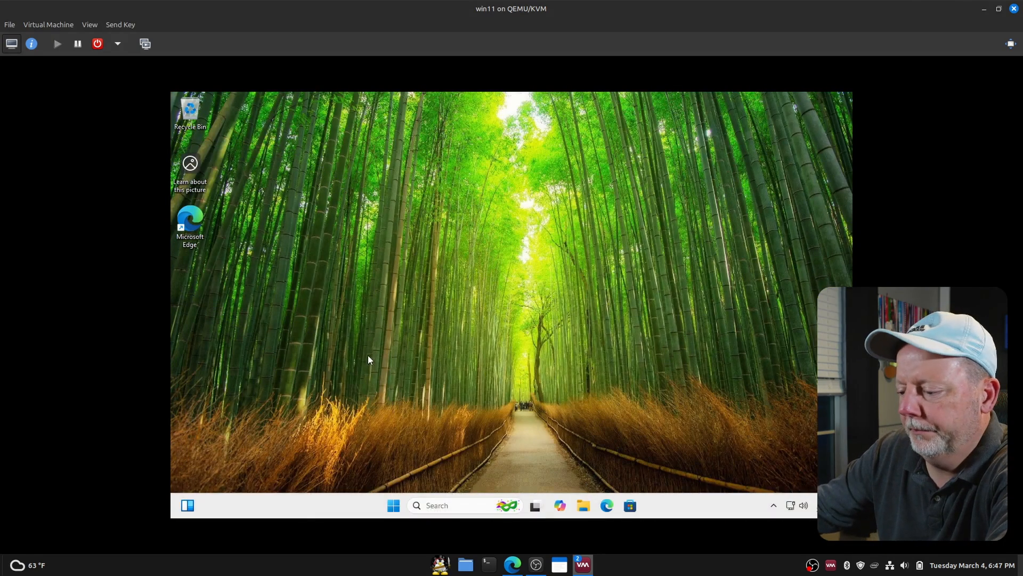
{"action": "mouse_move", "coordinate": [470, 421]}
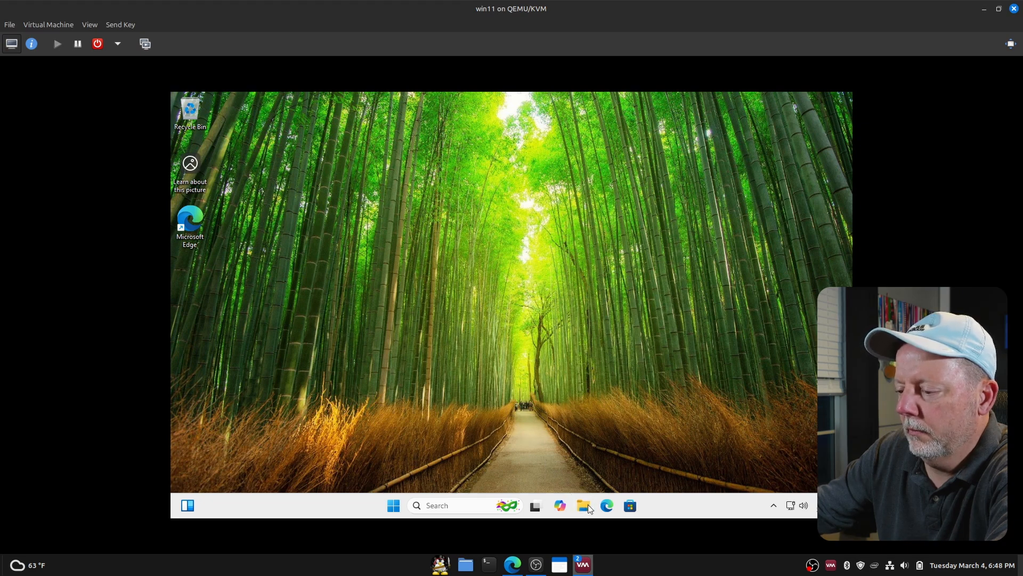
In File Explorer under This PC, open CD Drive (D:) virtio-win-0.1.266 and select virtio-win-gt-x64.
{"action": "left_click", "coordinate": [583, 504]}
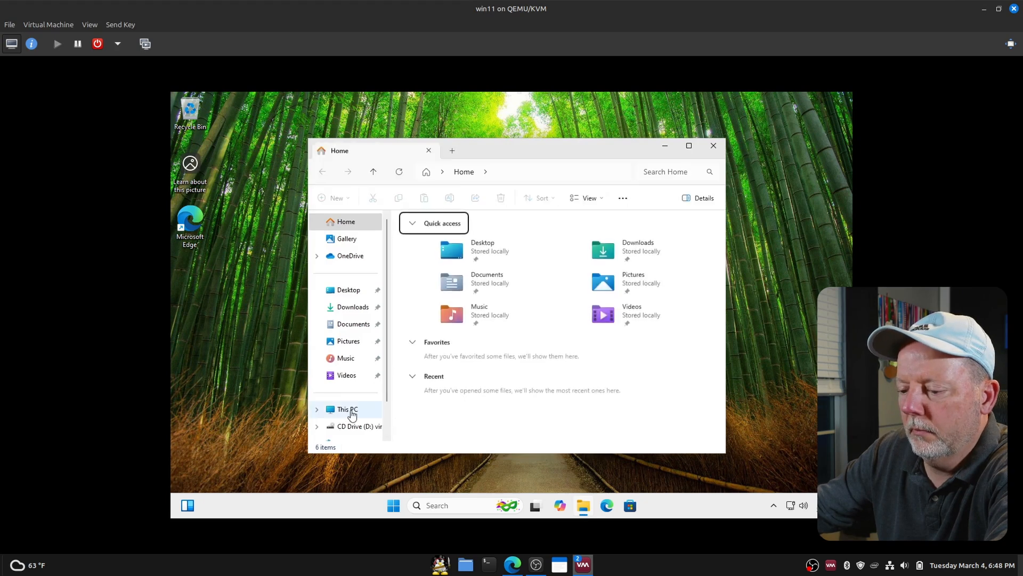
{"action": "left_click", "coordinate": [347, 410]}
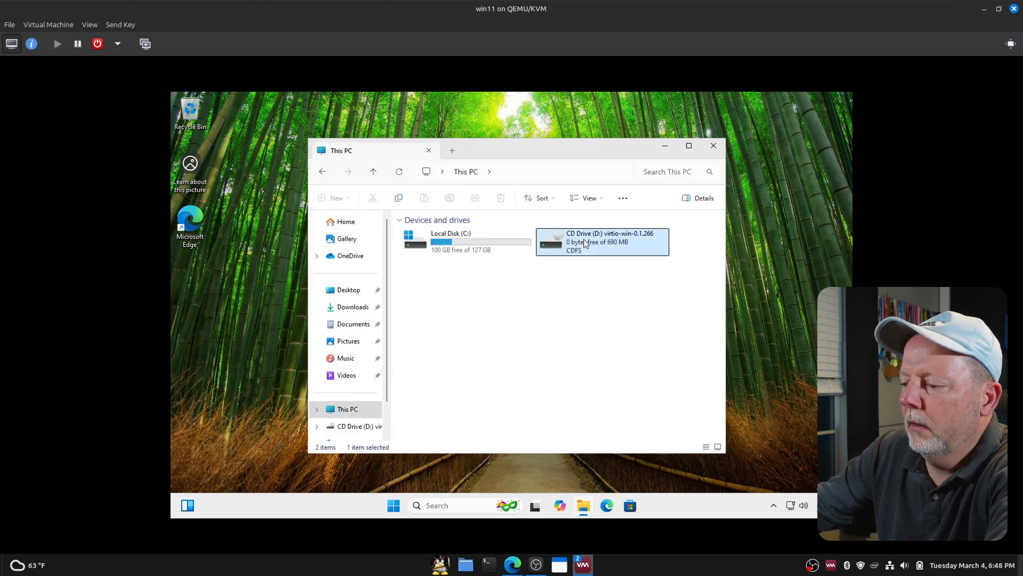
{"action": "double_click", "coordinate": [601, 242]}
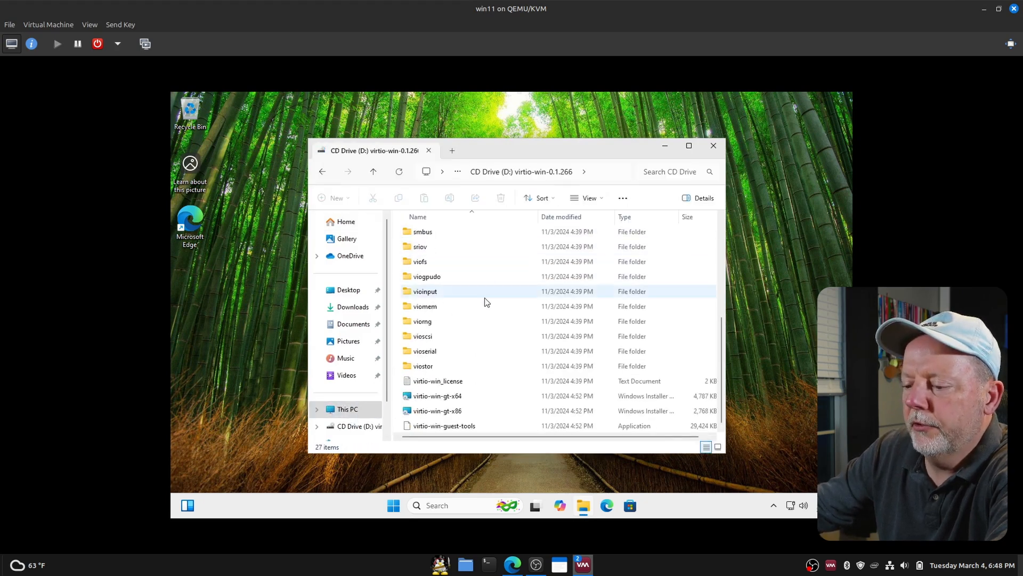
{"action": "left_click", "coordinate": [435, 396]}
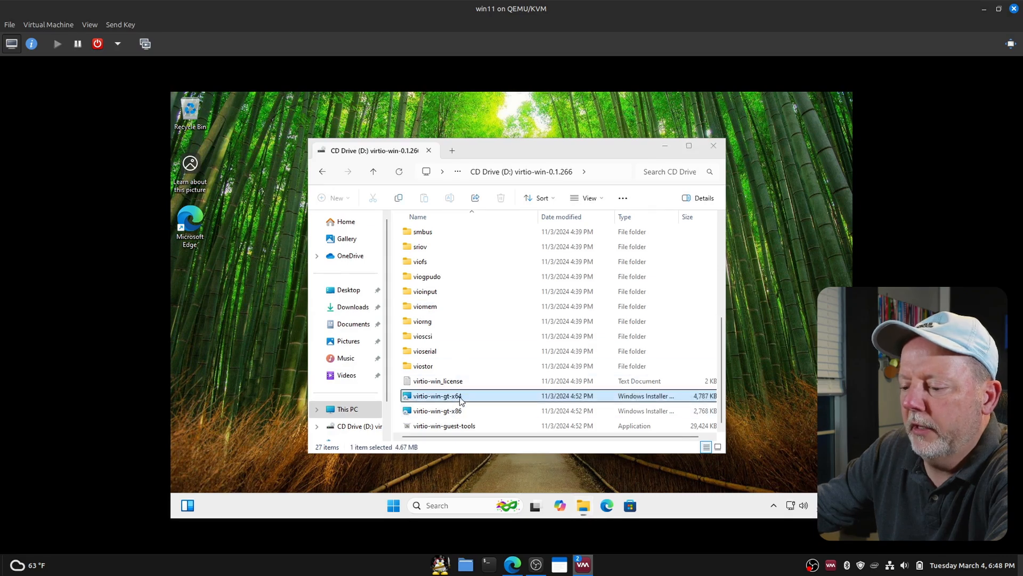
Launch virtio-win-gt-x64, pass the welcome page and accept the license.
{"action": "double_click", "coordinate": [434, 395]}
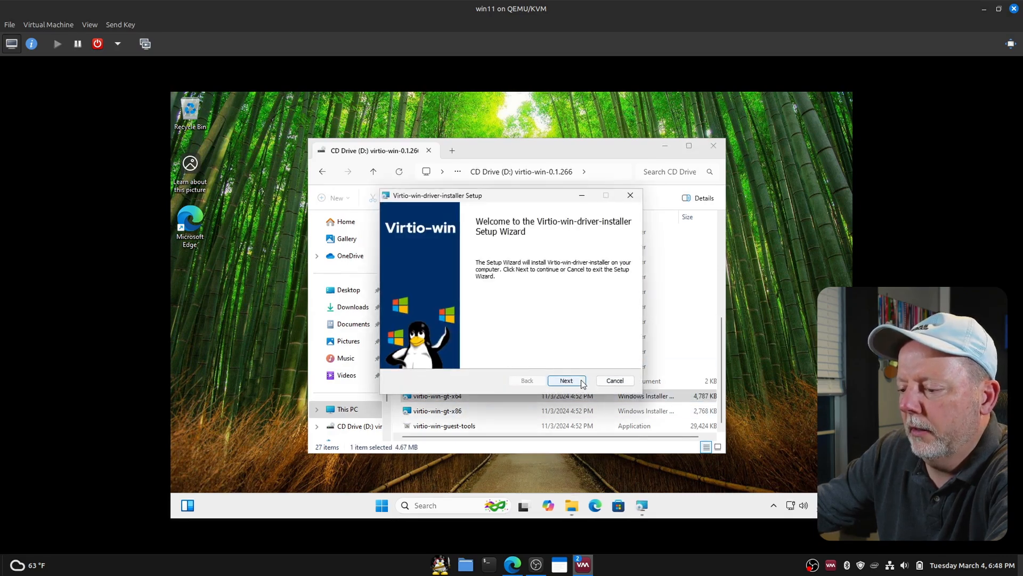
{"action": "left_click", "coordinate": [565, 380]}
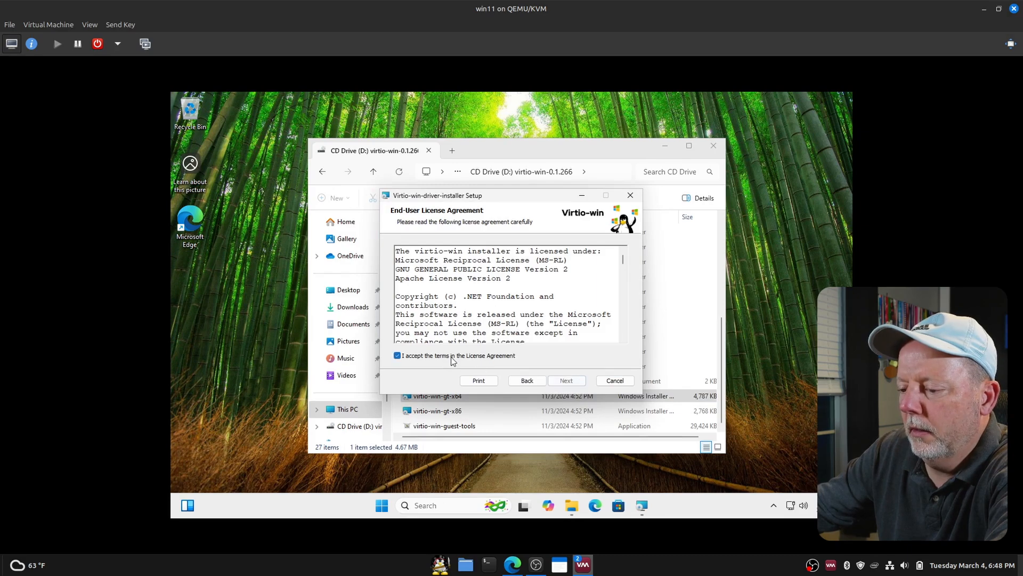
{"action": "left_click", "coordinate": [566, 380]}
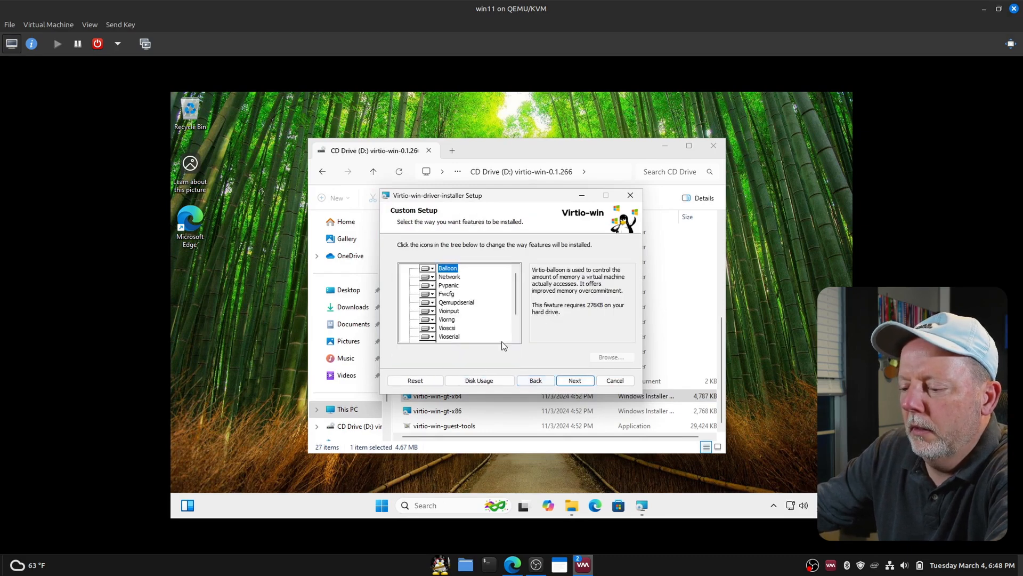
{"action": "scroll", "scroll_direction": "down", "scroll_amount": 3}
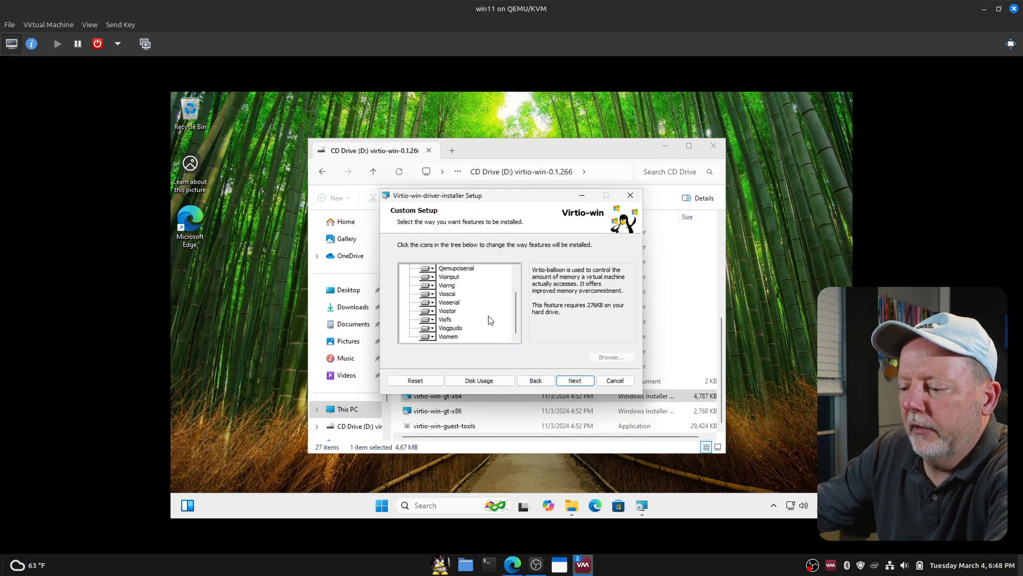
Set the Viogpudo GPU driver feature to install entirely locally, then install and allow UAC.
{"action": "left_click", "coordinate": [450, 327]}
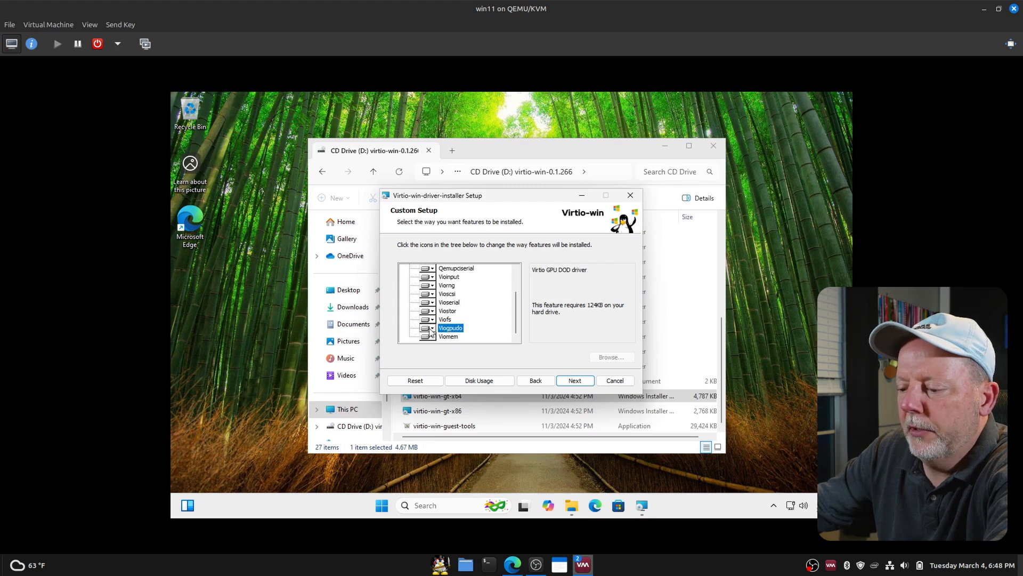
{"action": "left_click", "coordinate": [429, 327]}
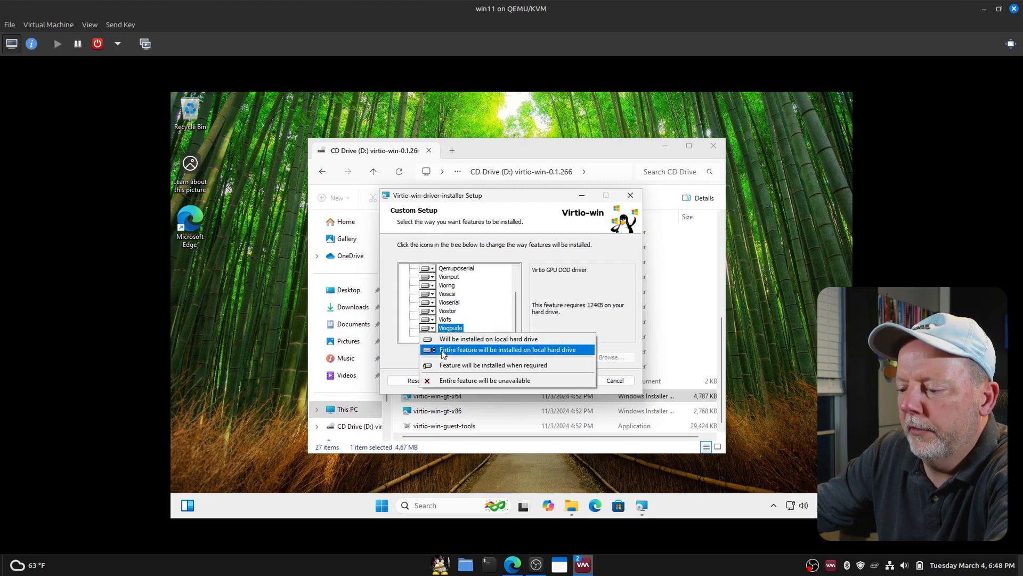
{"action": "left_click", "coordinate": [508, 350]}
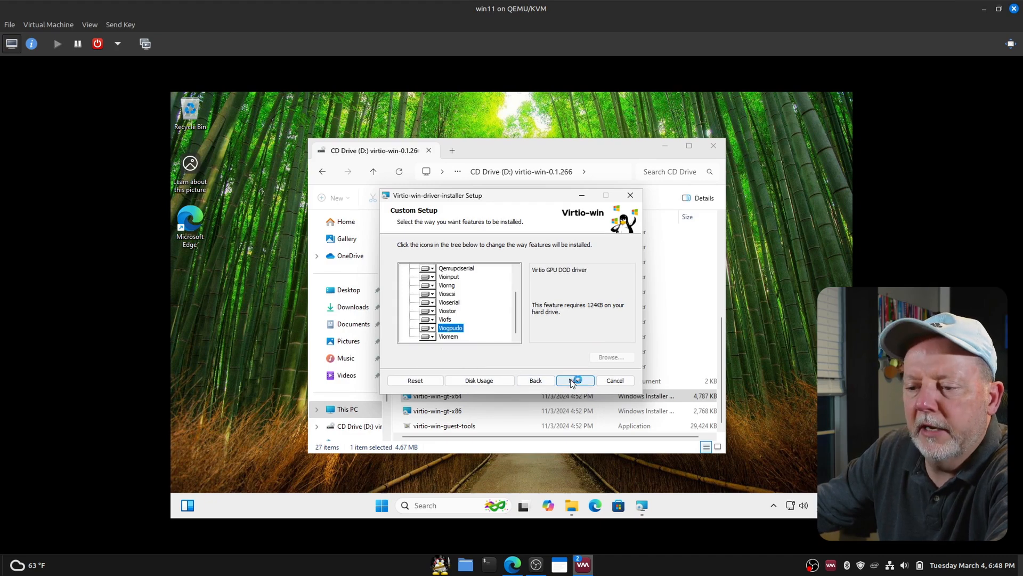
{"action": "left_click", "coordinate": [574, 380]}
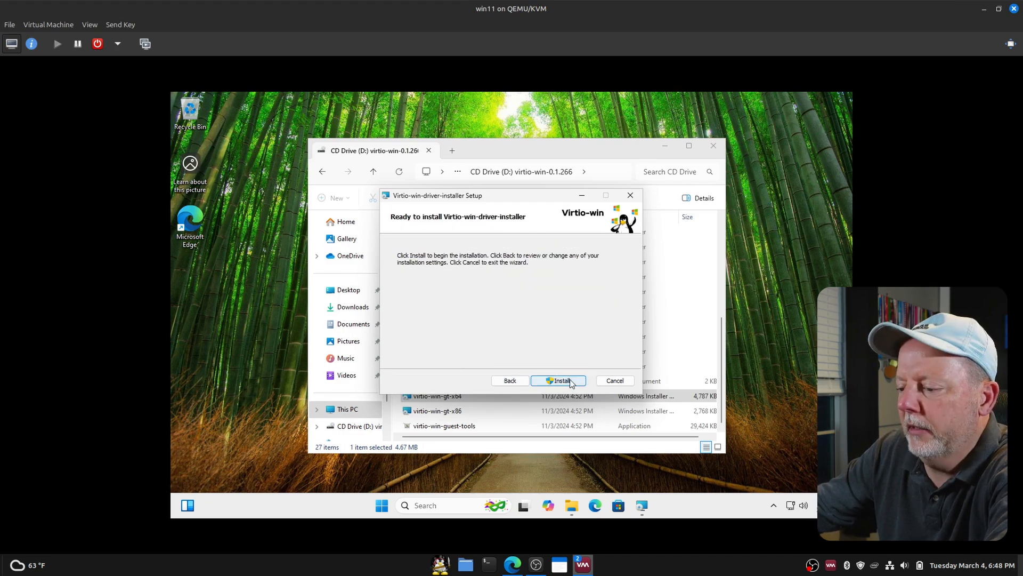
{"action": "left_click", "coordinate": [557, 380]}
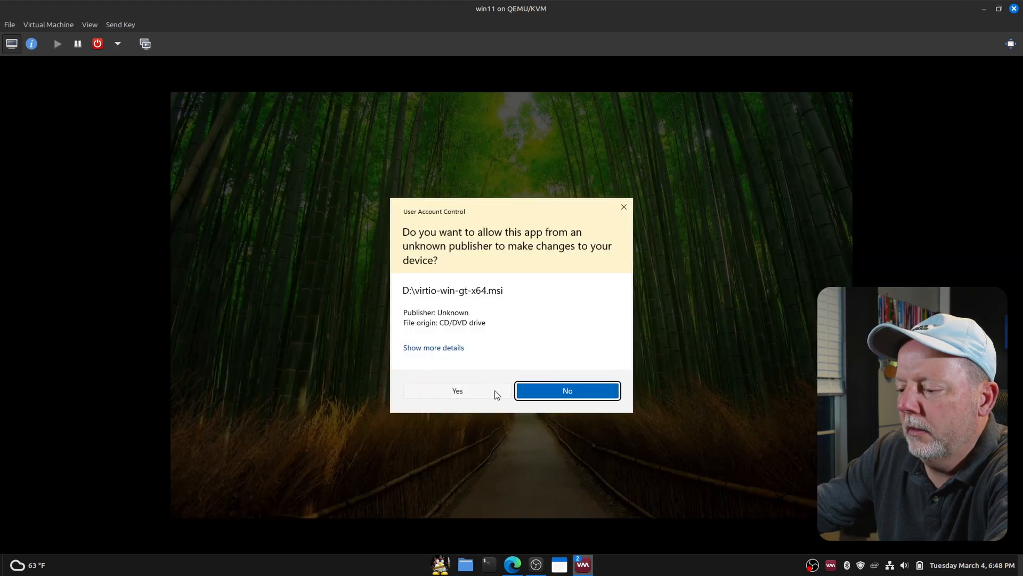
{"action": "left_click", "coordinate": [457, 391]}
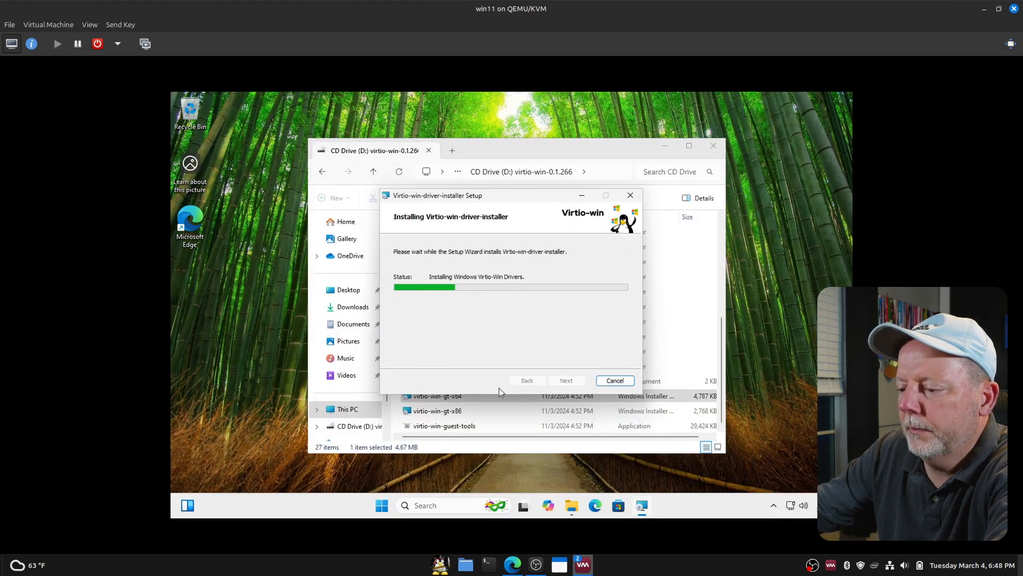
{"action": "mouse_move", "coordinate": [484, 388]}
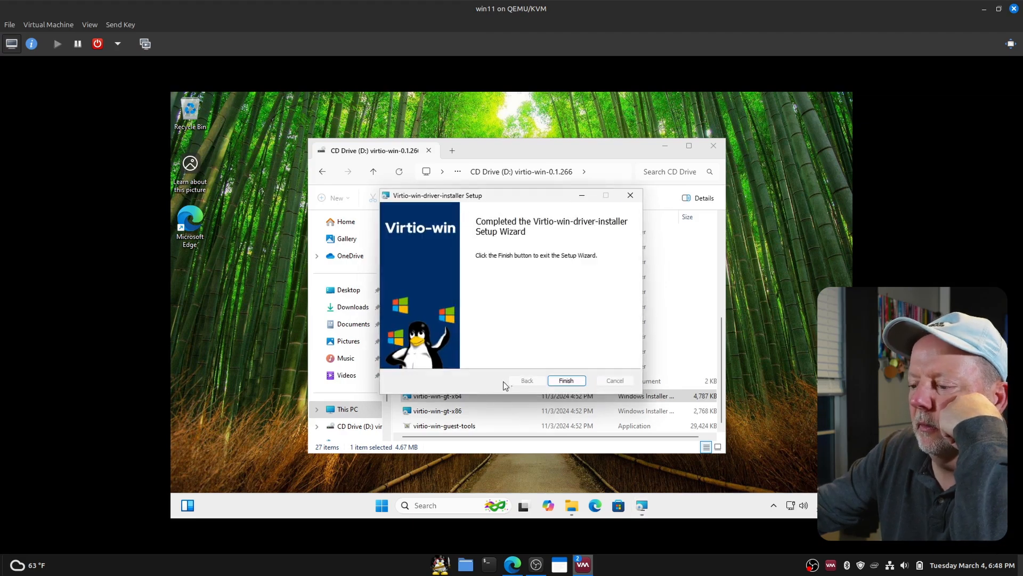
Finish the virtio-win driver setup, close the CD drive folder, then close Device Manager.
{"action": "left_click", "coordinate": [565, 381]}
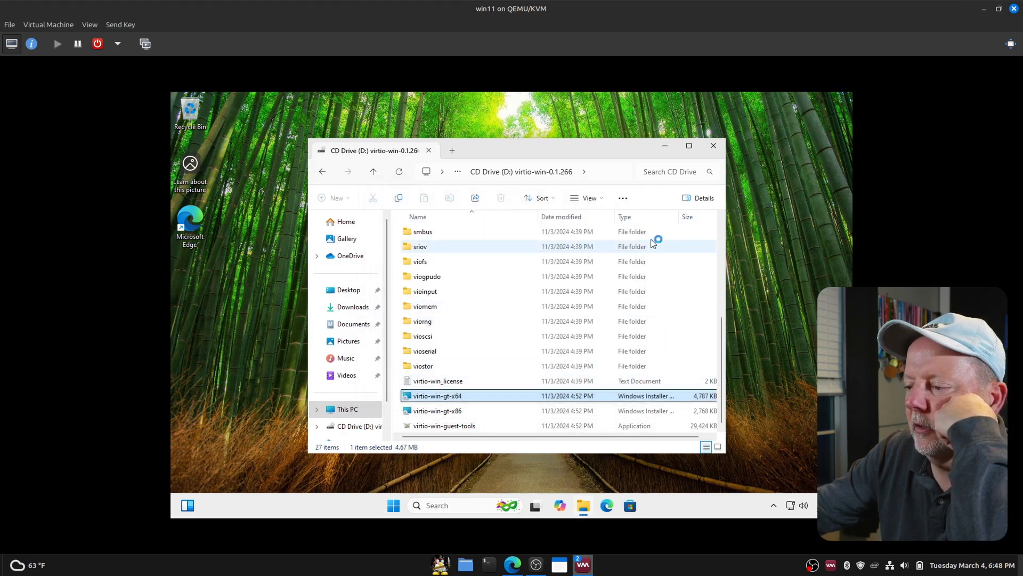
{"action": "mouse_move", "coordinate": [713, 146]}
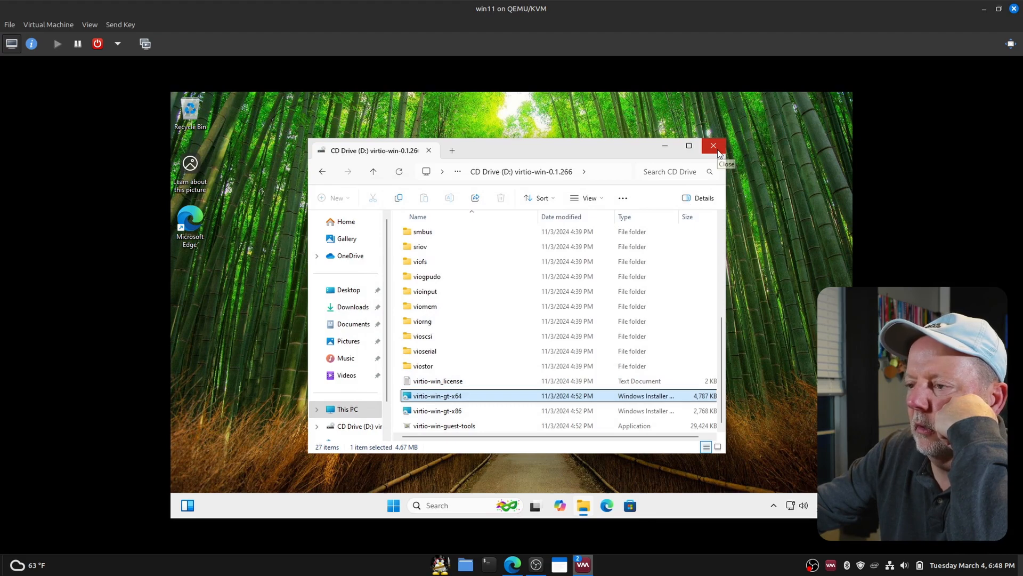
{"action": "left_click", "coordinate": [713, 146]}
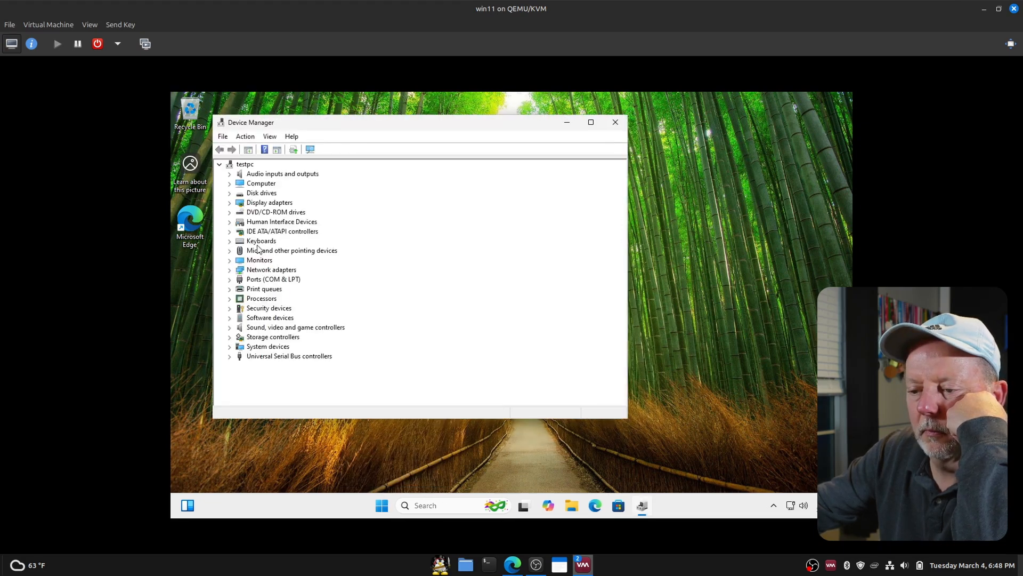
{"action": "left_click", "coordinate": [245, 164]}
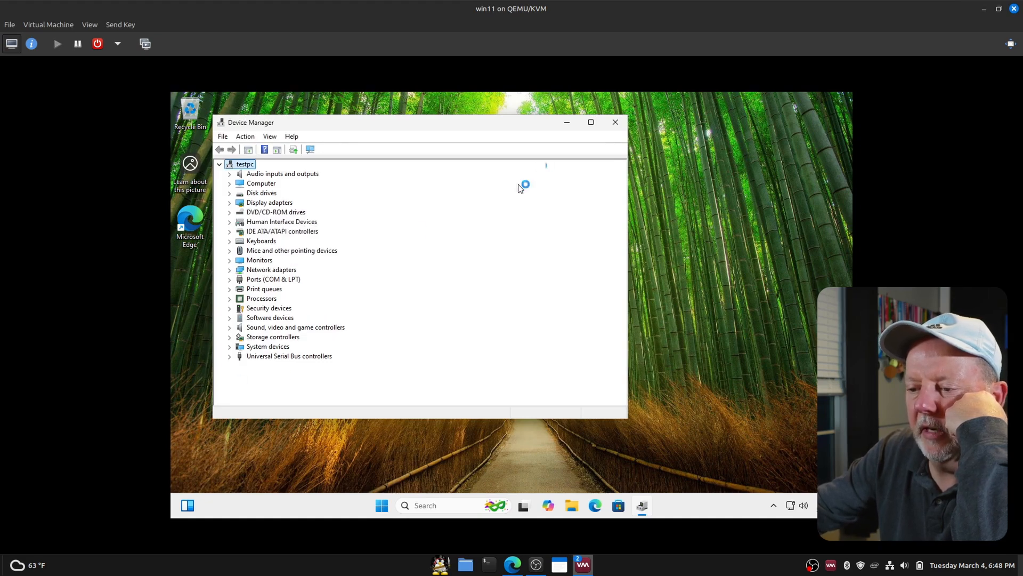
{"action": "left_click", "coordinate": [614, 121]}
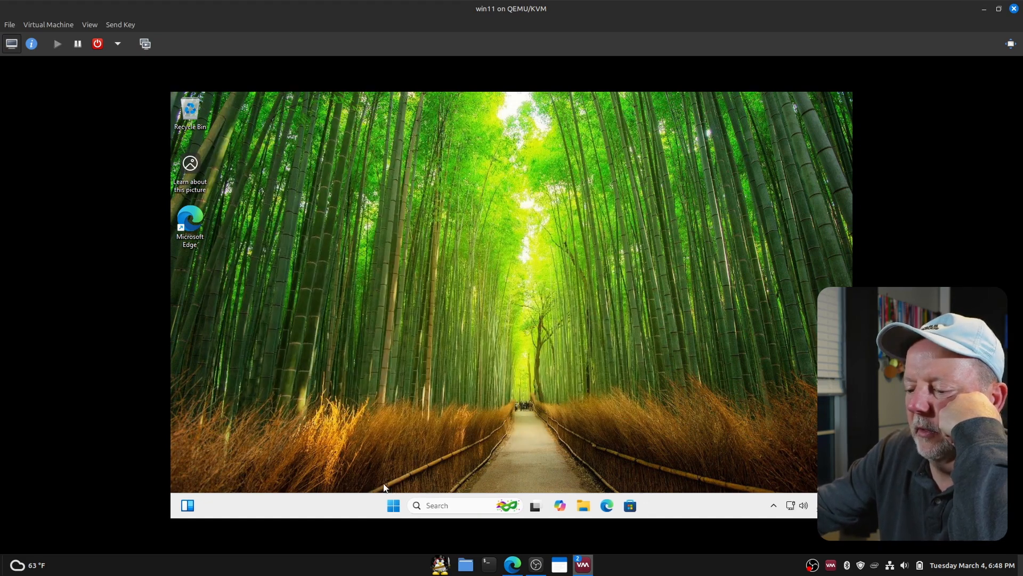
Shut down the win11 guest and set its video model to Virtio with 3D acceleration.
{"action": "left_click", "coordinate": [392, 505]}
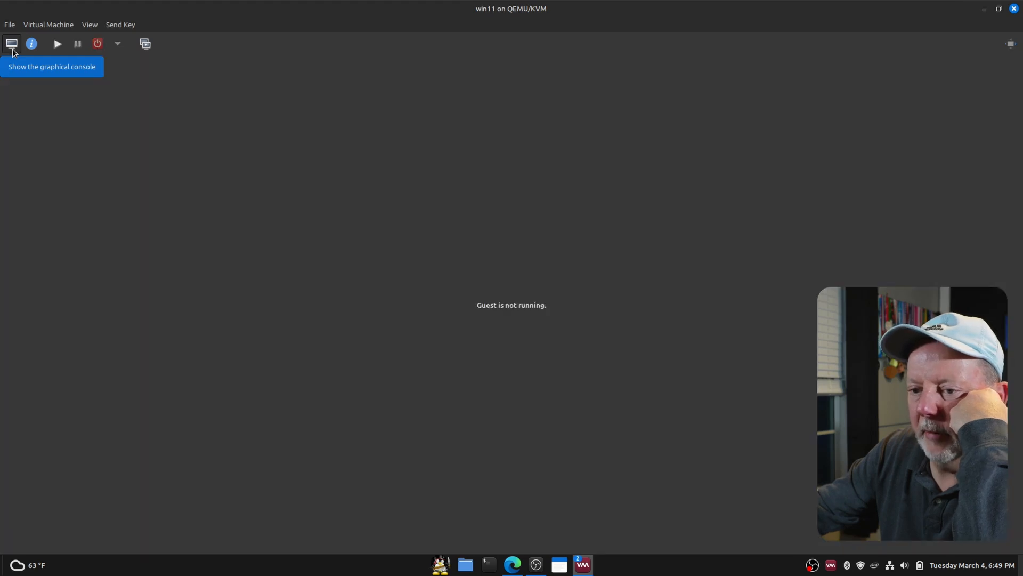
{"action": "left_click", "coordinate": [31, 43]}
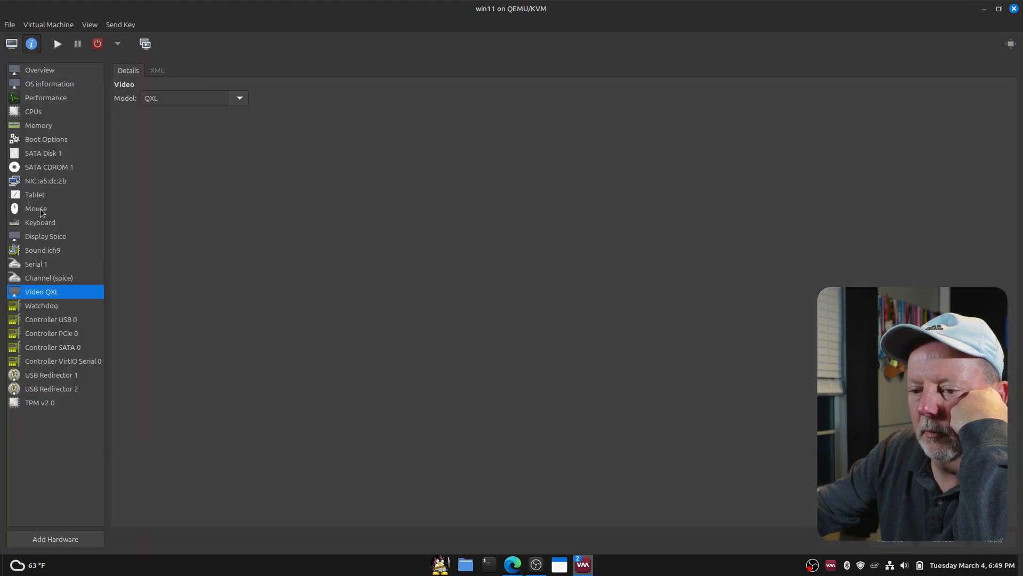
{"action": "left_click", "coordinate": [44, 236]}
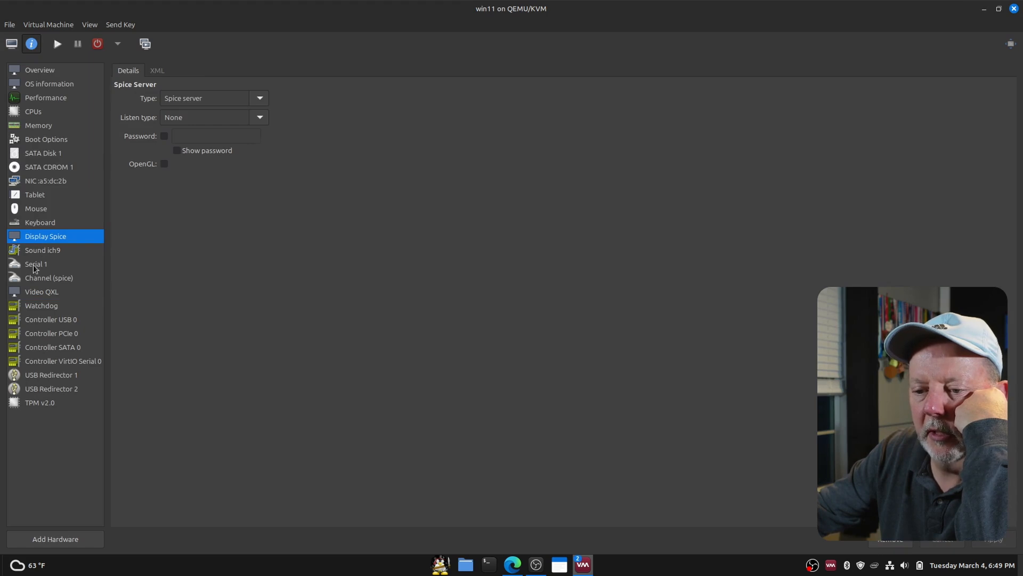
{"action": "left_click", "coordinate": [42, 291]}
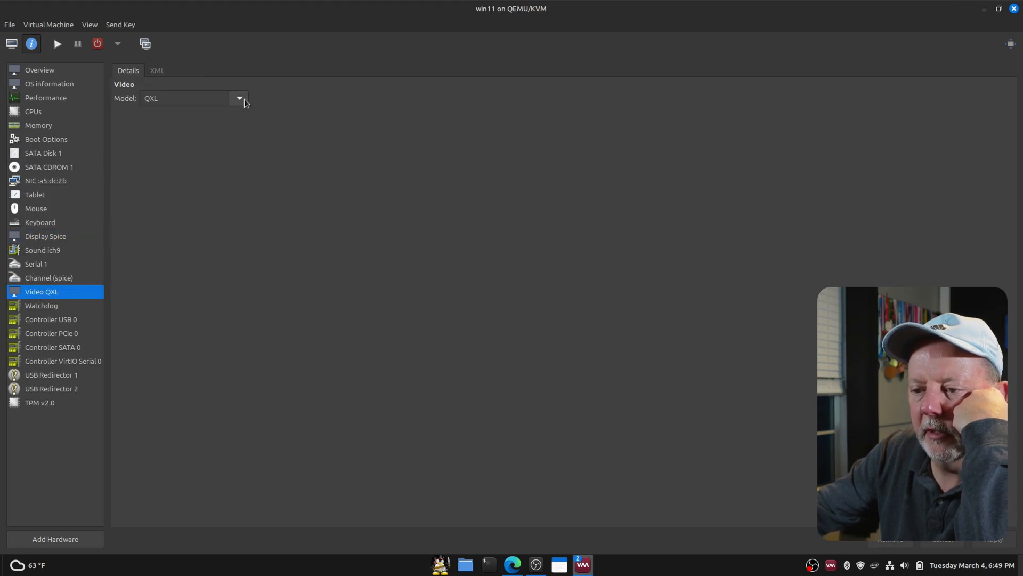
{"action": "left_click", "coordinate": [238, 99]}
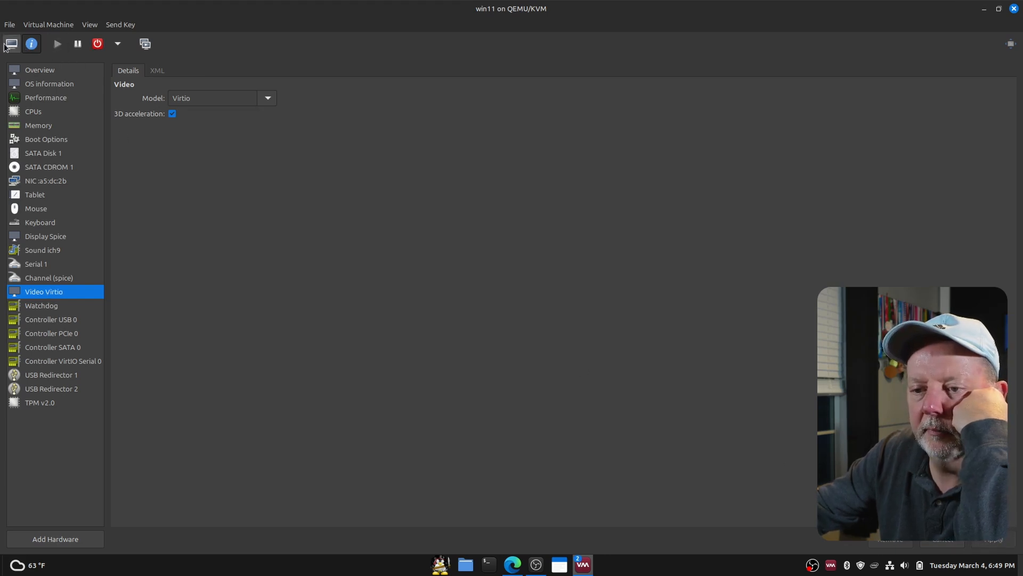
Return to the graphical console and boot the win11 guest to the Windows desktop.
{"action": "left_click", "coordinate": [11, 43]}
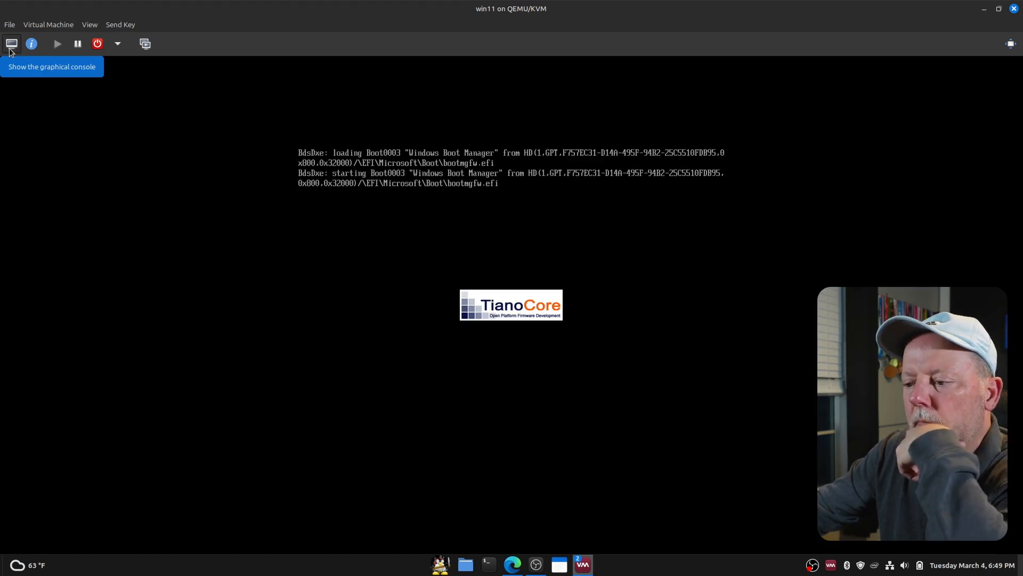
{"action": "mouse_move", "coordinate": [190, 309]}
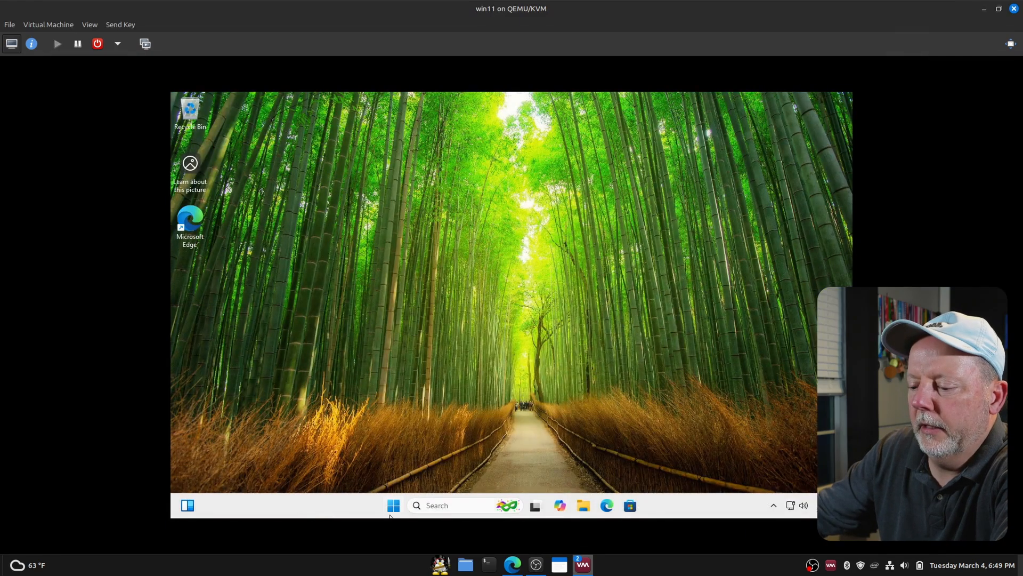
{"action": "right_click", "coordinate": [393, 505]}
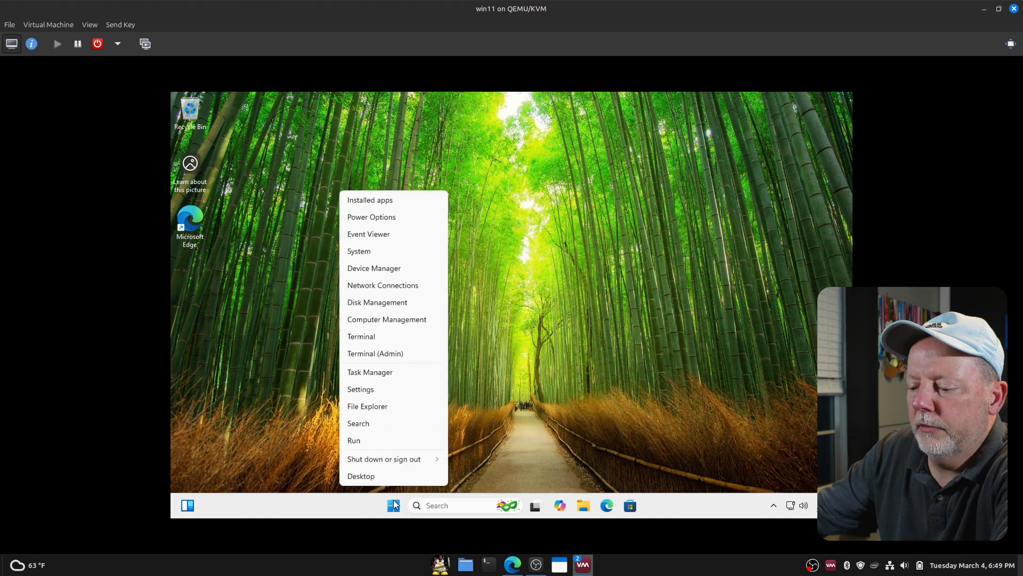
{"action": "left_click", "coordinate": [381, 269]}
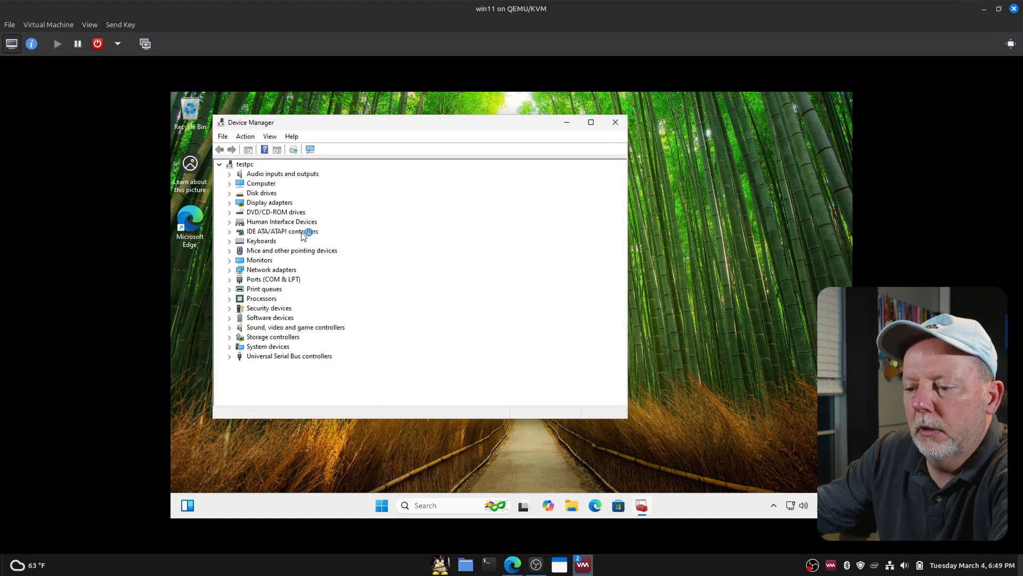
{"action": "left_click", "coordinate": [230, 202]}
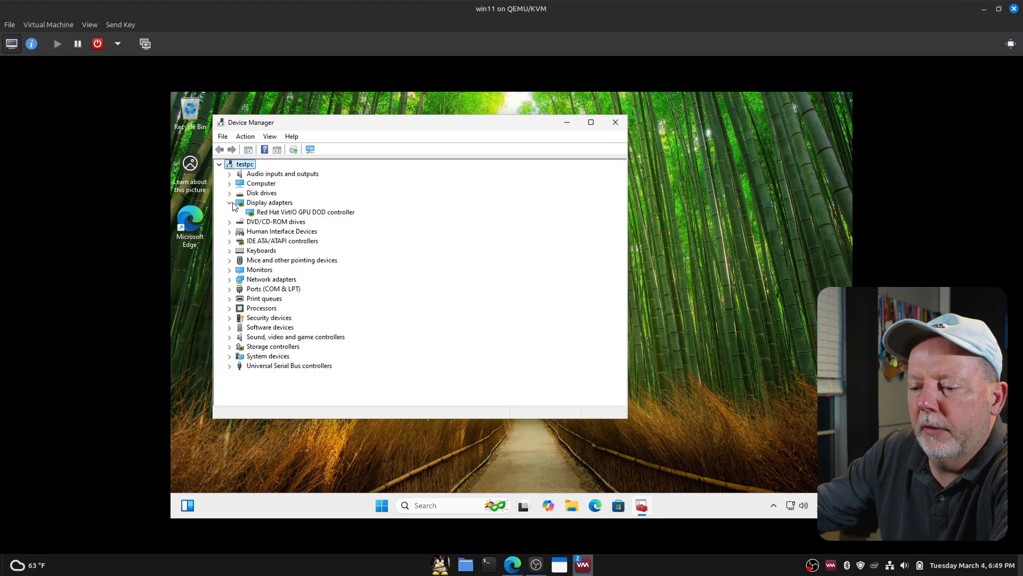
{"action": "left_click", "coordinate": [230, 307]}
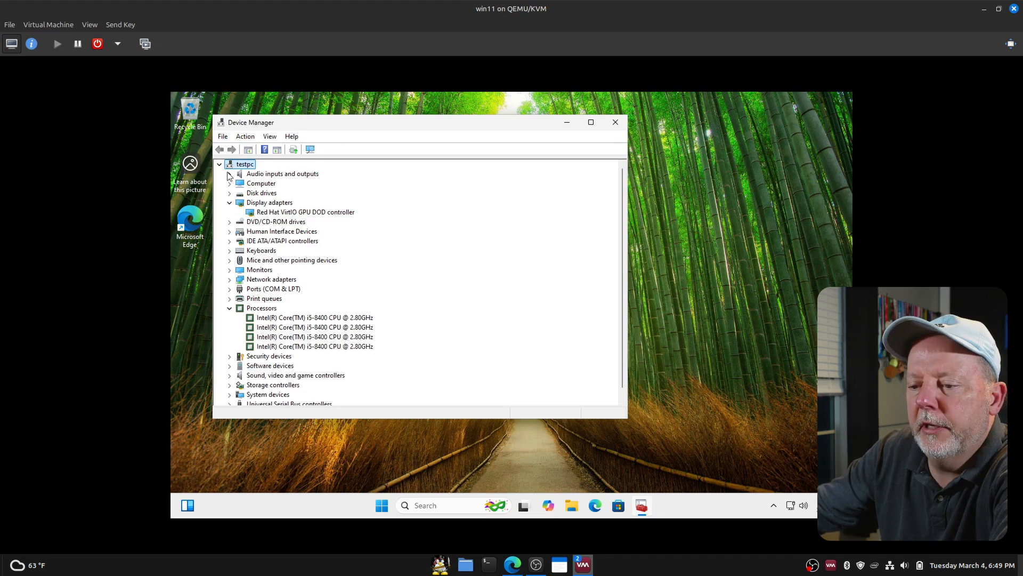
{"action": "mouse_move", "coordinate": [494, 175]}
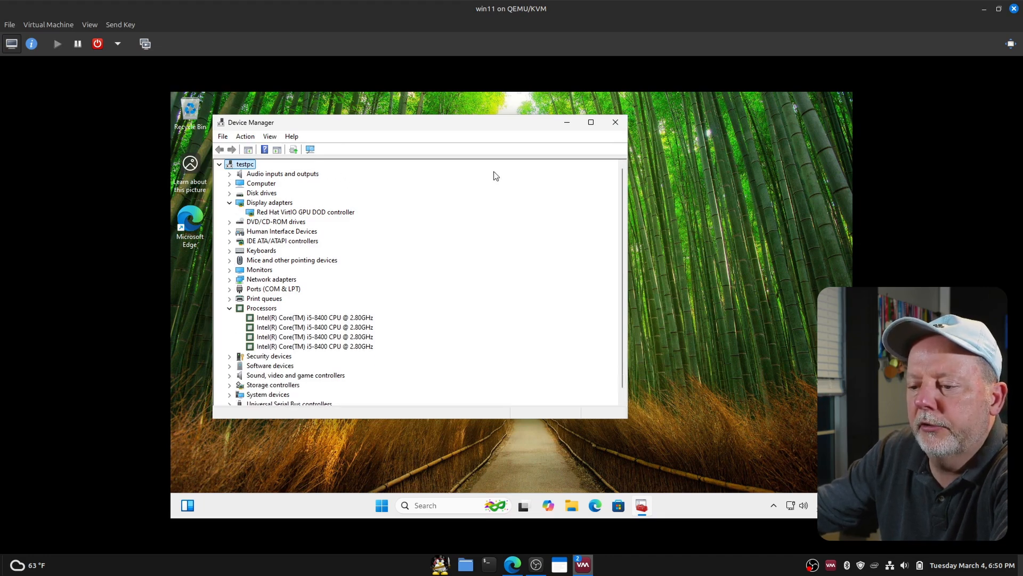
{"action": "mouse_move", "coordinate": [614, 121]}
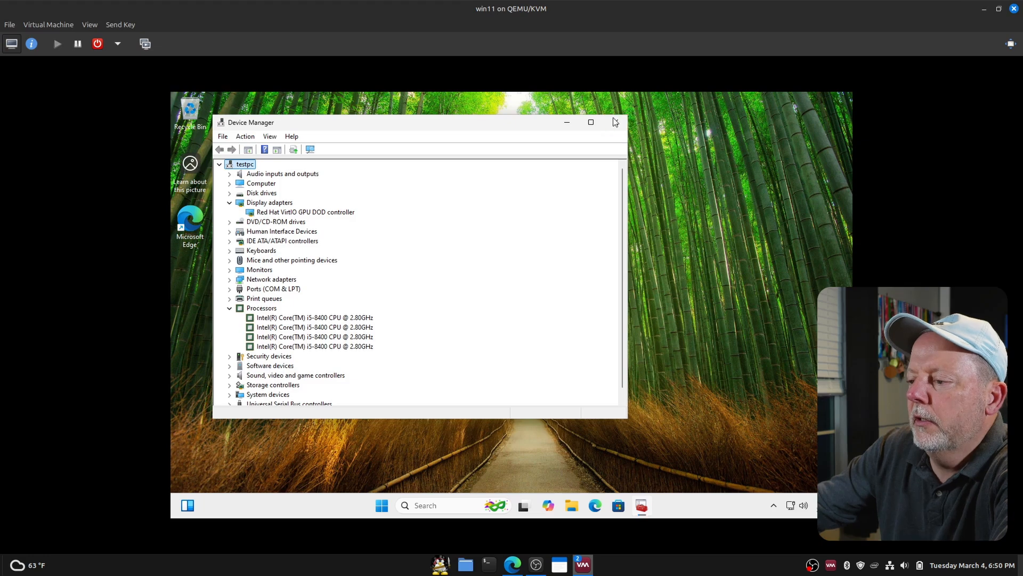
{"action": "left_click", "coordinate": [614, 121]}
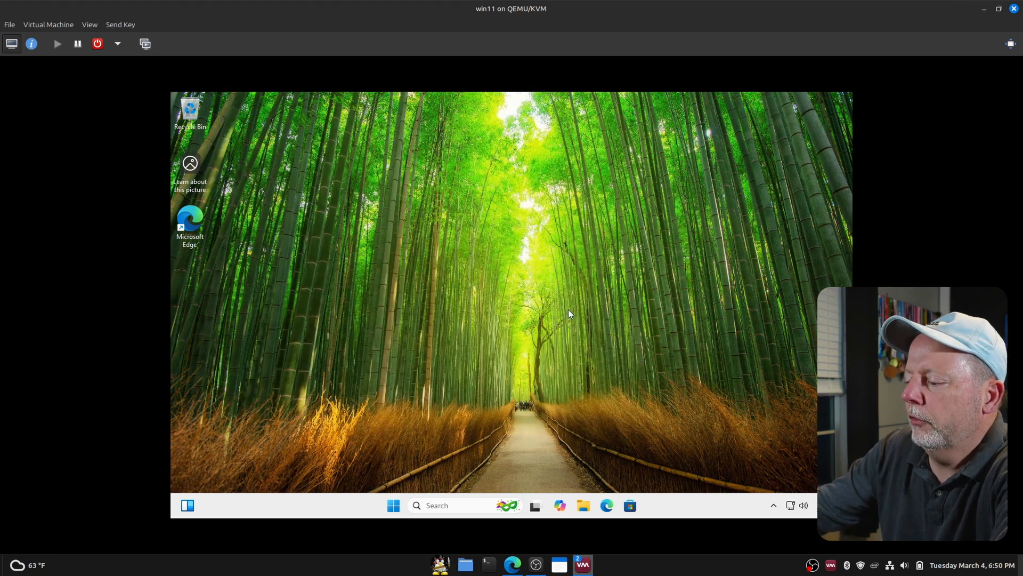
{"action": "mouse_move", "coordinate": [606, 505]}
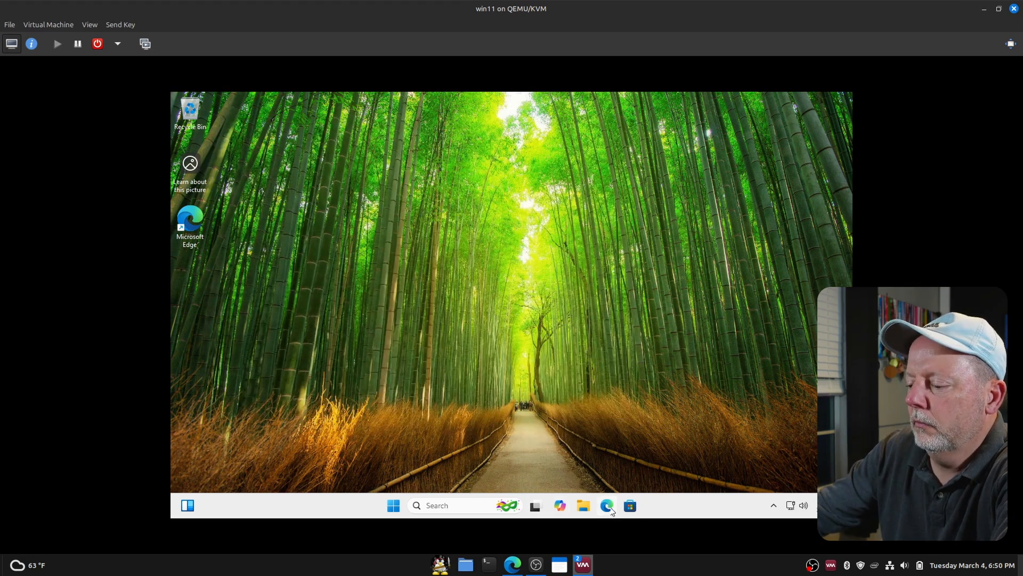
Launch Edge, continue past sync setup and choose Dark appearance with the Dark & stormy theme.
{"action": "left_click", "coordinate": [606, 506]}
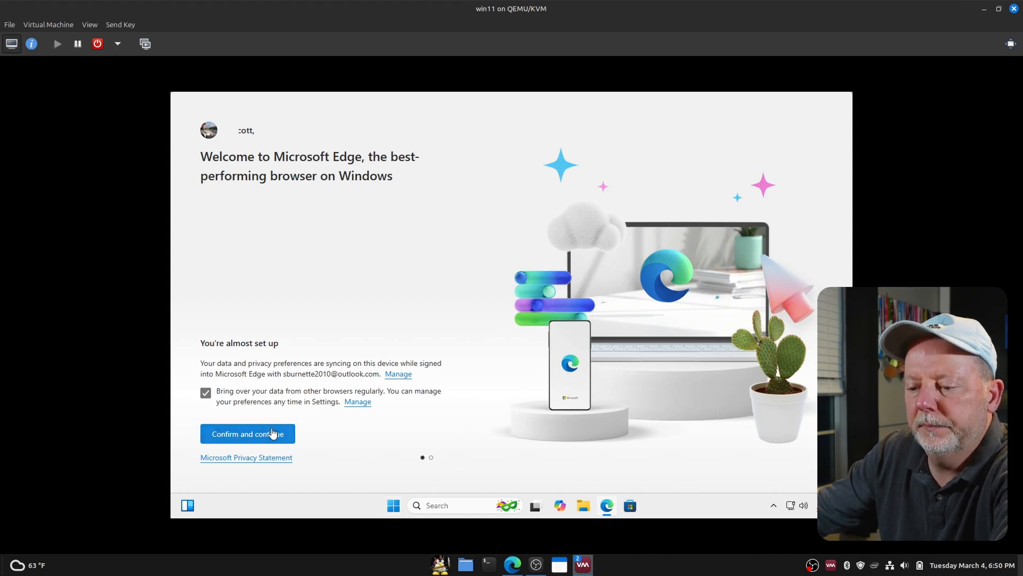
{"action": "left_click", "coordinate": [246, 434]}
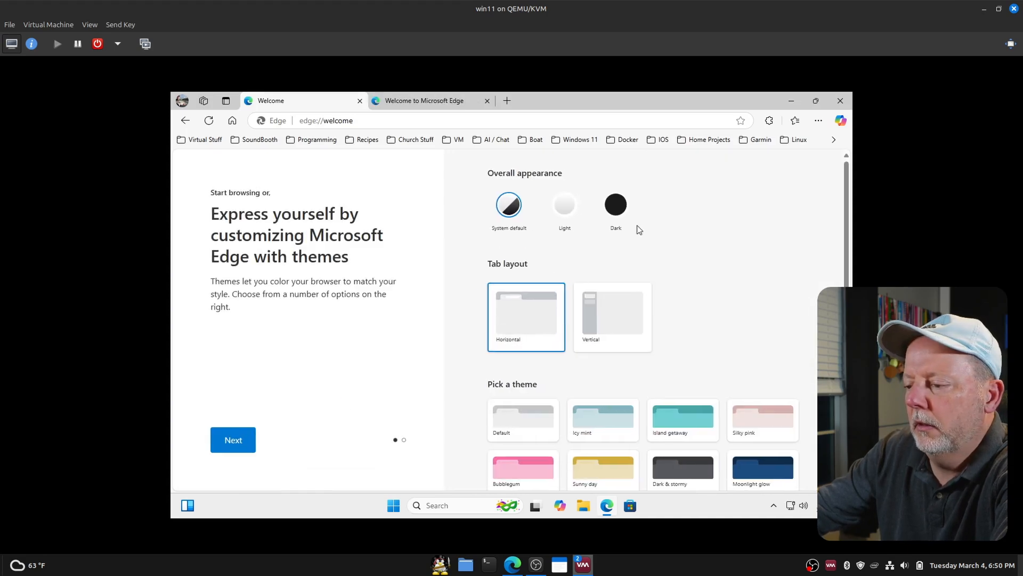
{"action": "left_click", "coordinate": [614, 204]}
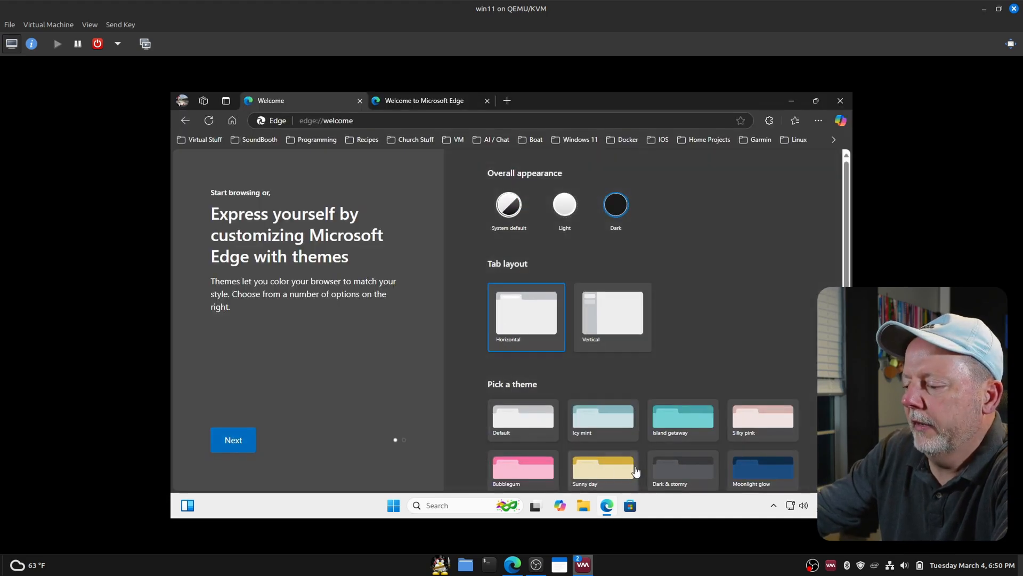
{"action": "left_click", "coordinate": [523, 419]}
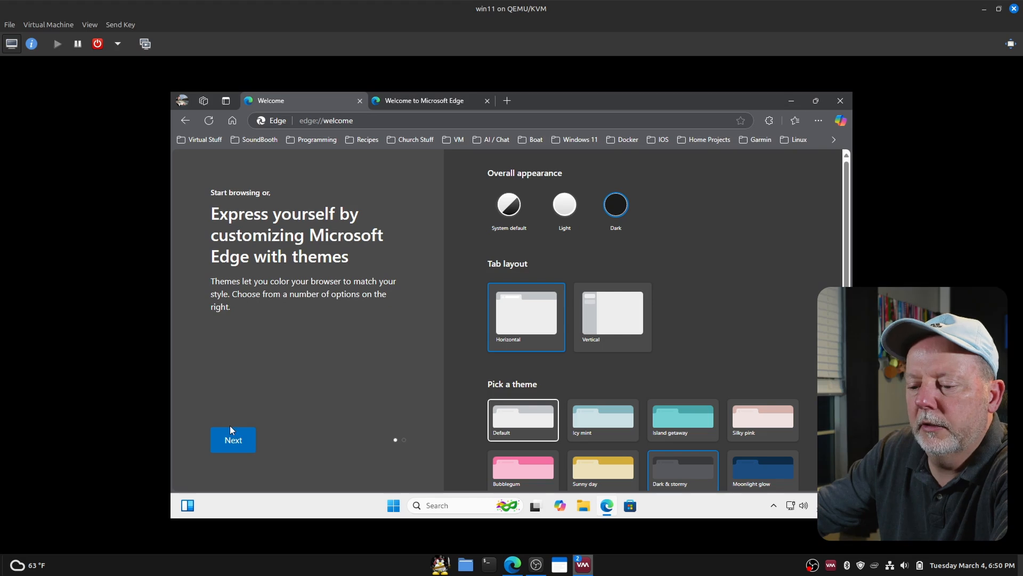
Finish Edge's first-run setup and close the browser back to the desktop.
{"action": "left_click", "coordinate": [233, 439]}
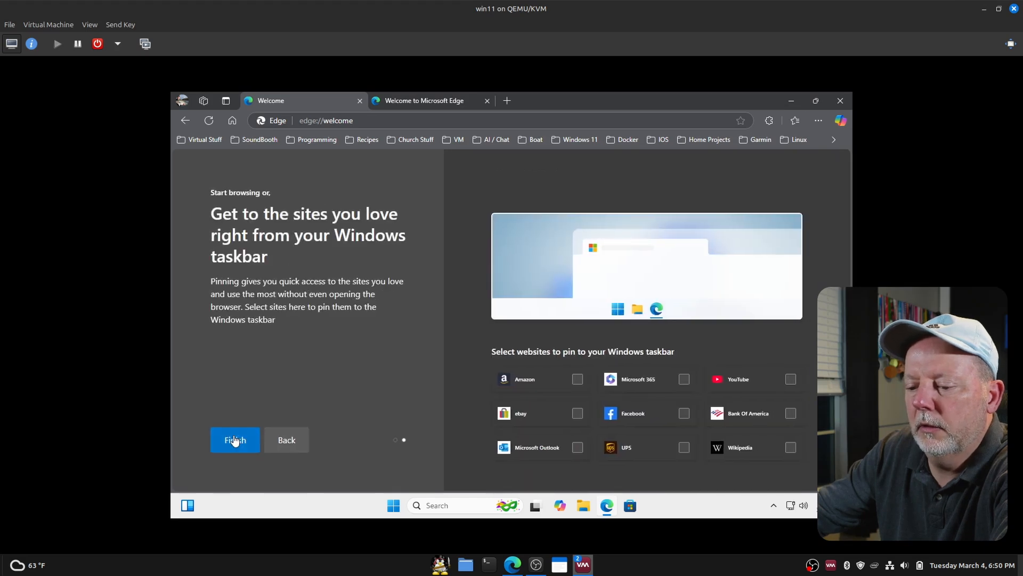
{"action": "left_click", "coordinate": [234, 440]}
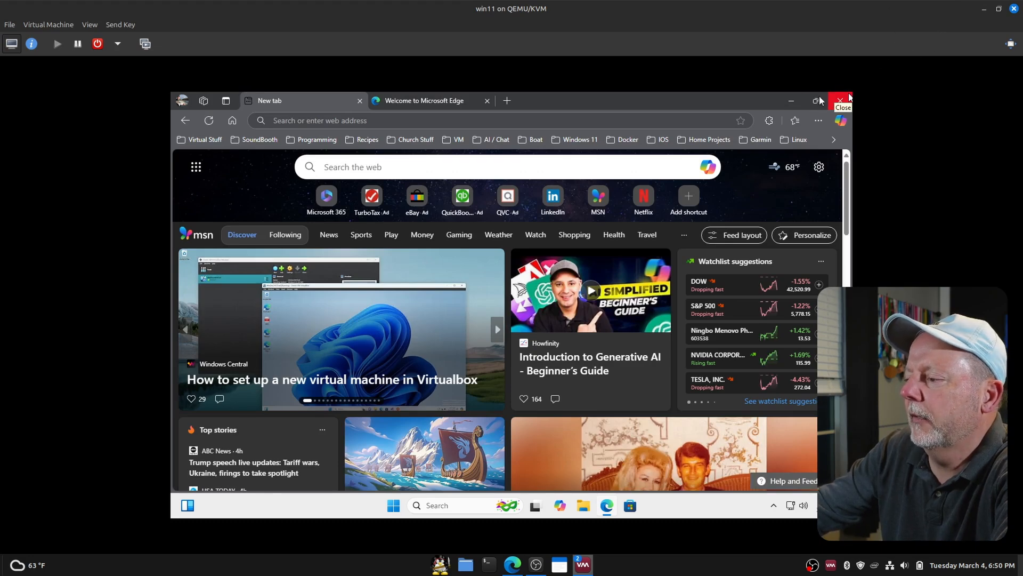
{"action": "left_click", "coordinate": [842, 101]}
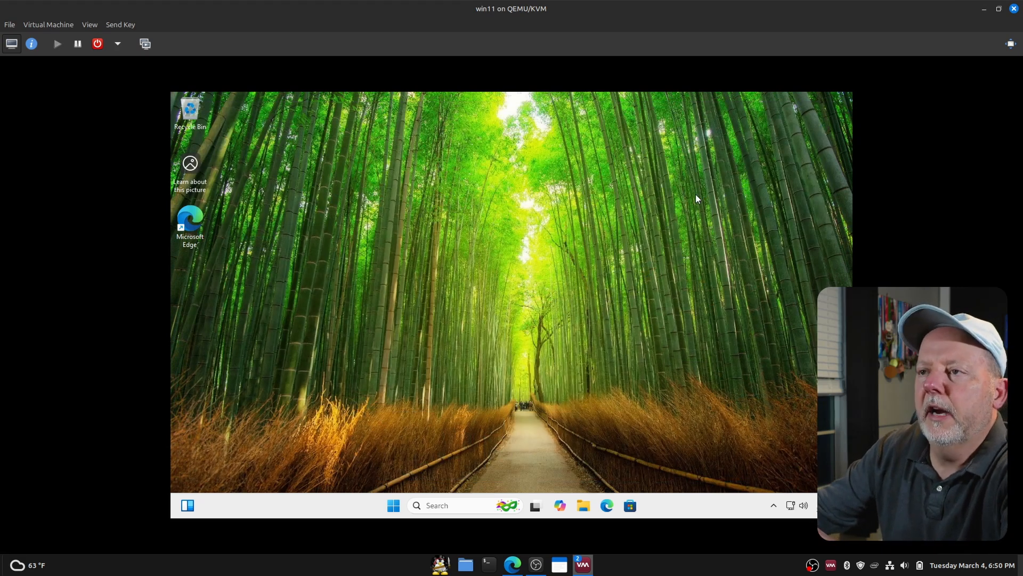
{"action": "mouse_move", "coordinate": [625, 262]}
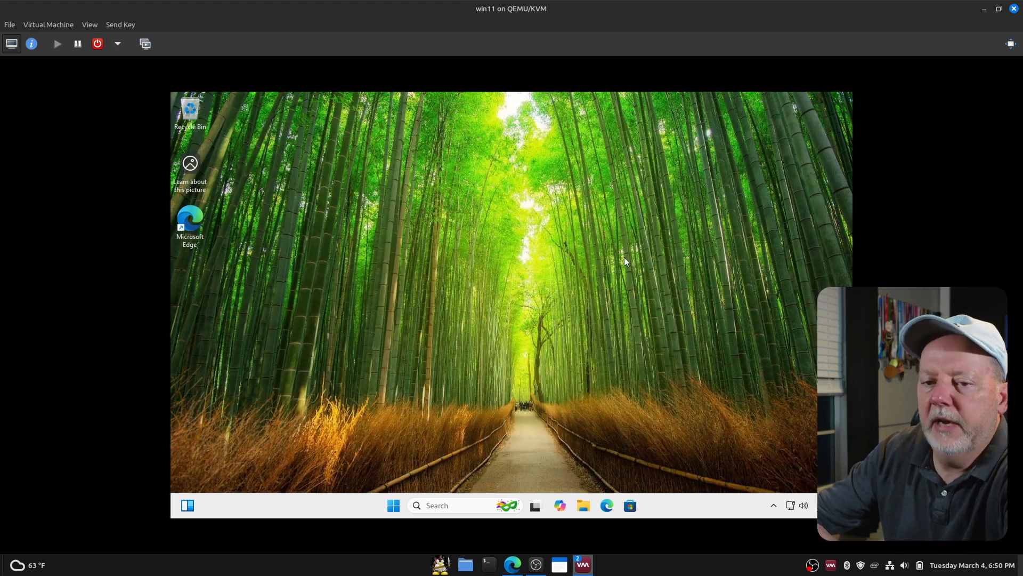